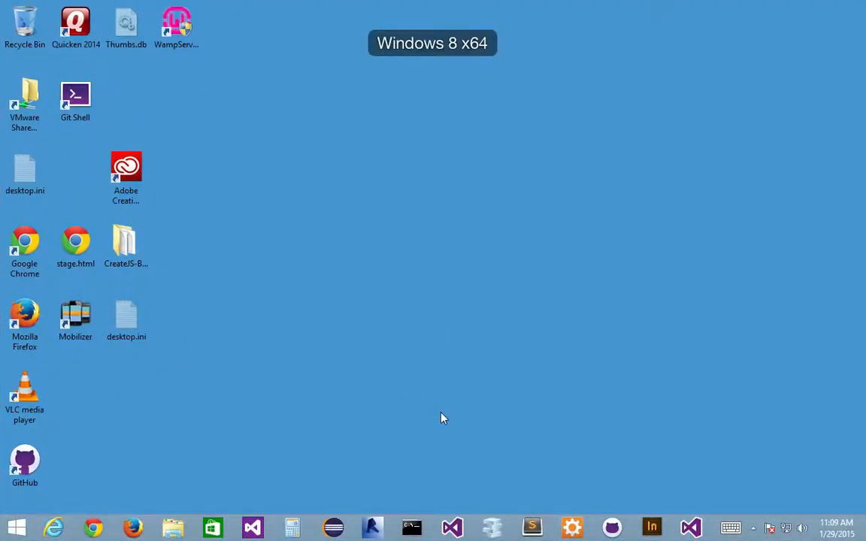
Step: Launch Visual Studio 2013 from the taskbar and wait for its Start Page
{"action": "left_click", "coordinate": [451, 527]}
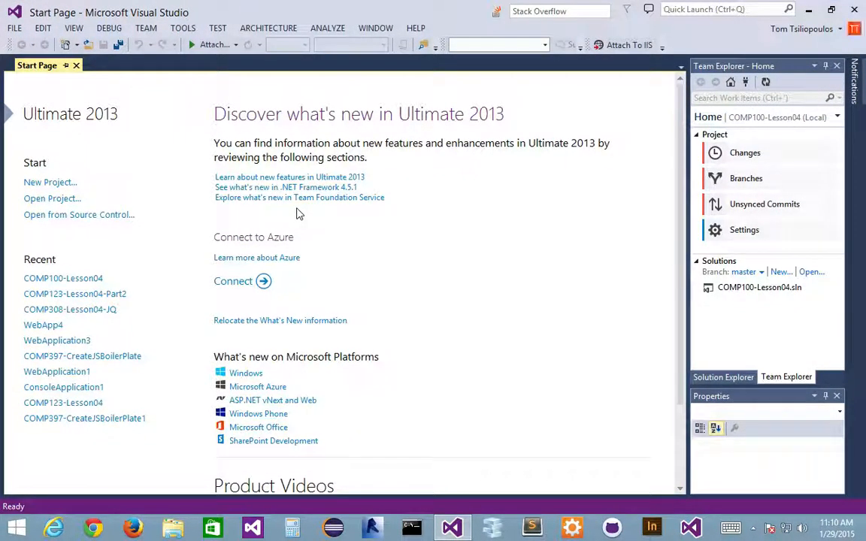
{"action": "mouse_move", "coordinate": [188, 131]}
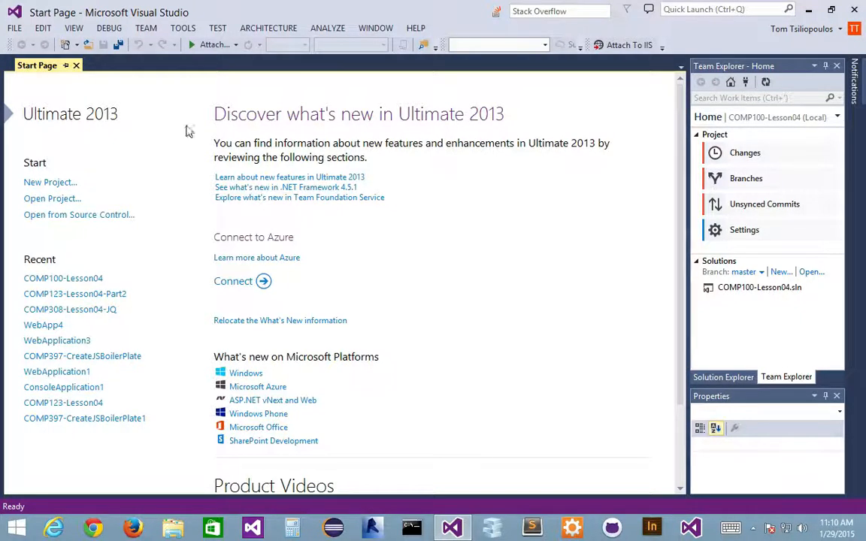
{"action": "mouse_move", "coordinate": [125, 261]}
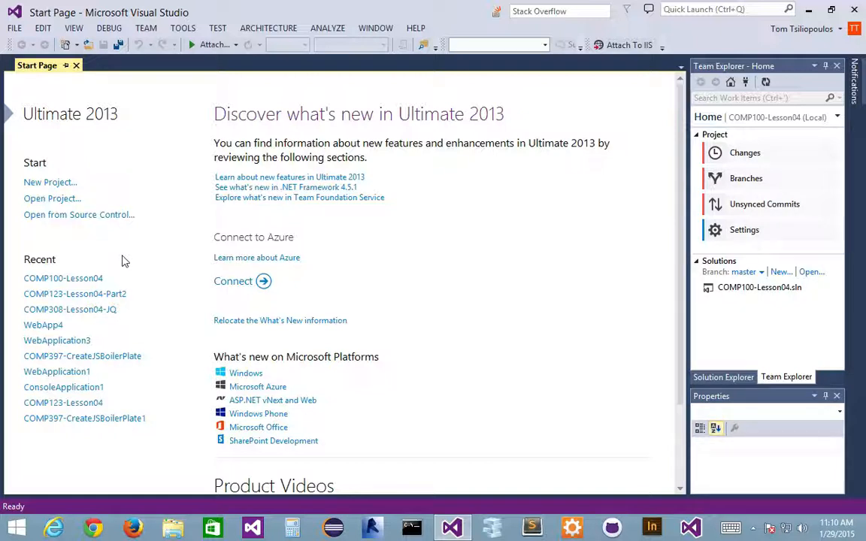
{"action": "mouse_move", "coordinate": [166, 198]}
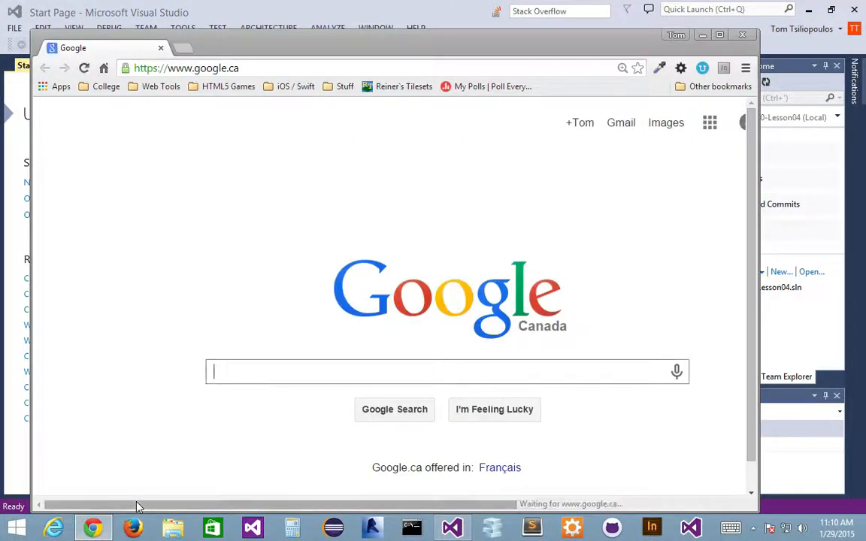
Step: Replace the Chrome address with pages.github.com to load the GitHub Pages site
{"action": "type", "text": "p"}
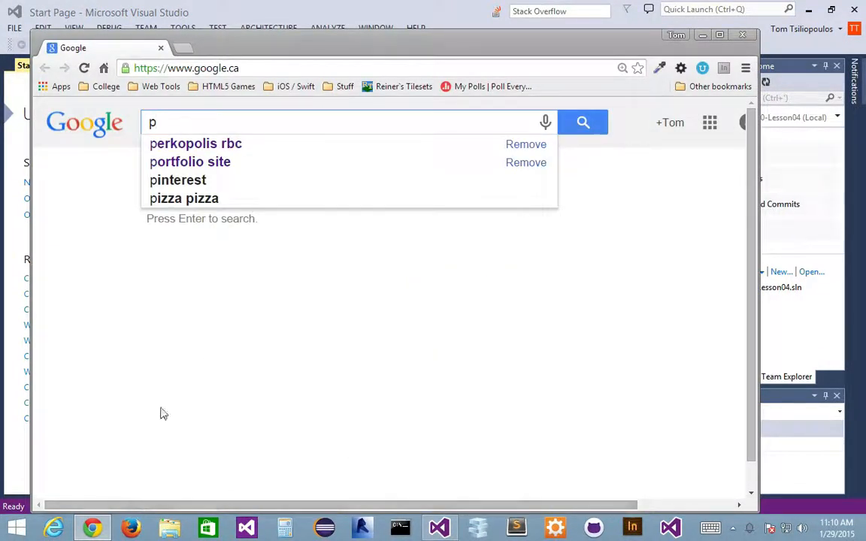
{"action": "left_click", "coordinate": [185, 68]}
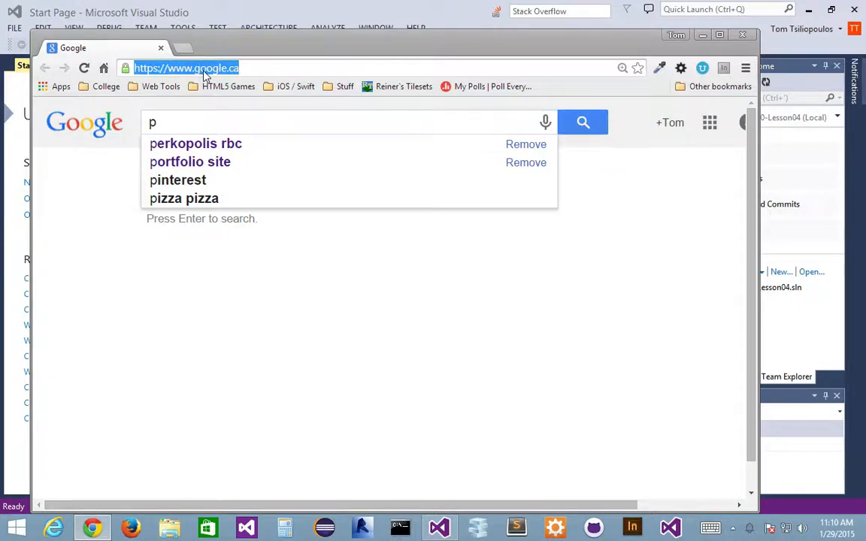
{"action": "type", "text": "pages."}
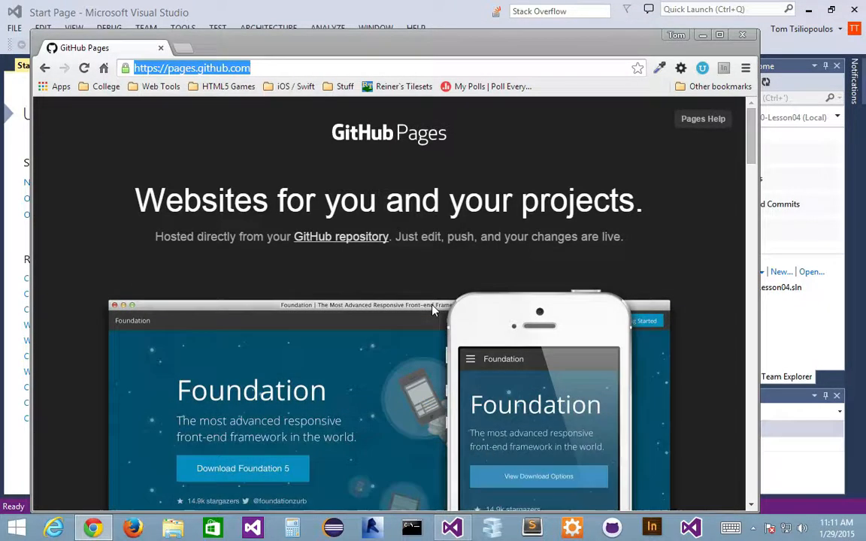
{"action": "mouse_move", "coordinate": [360, 359]}
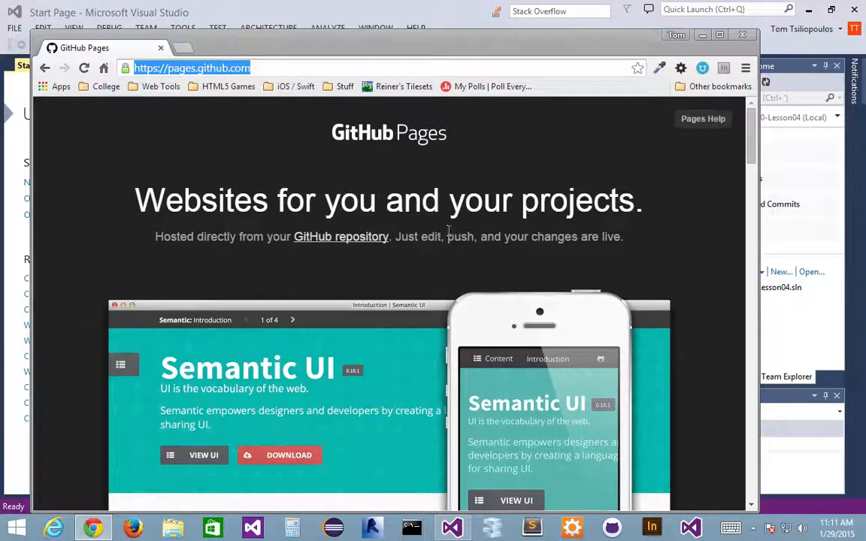
Step: Scroll the GitHub Pages site down to step 1, Create a repository
{"action": "scroll", "scroll_direction": "down", "scroll_amount": 3}
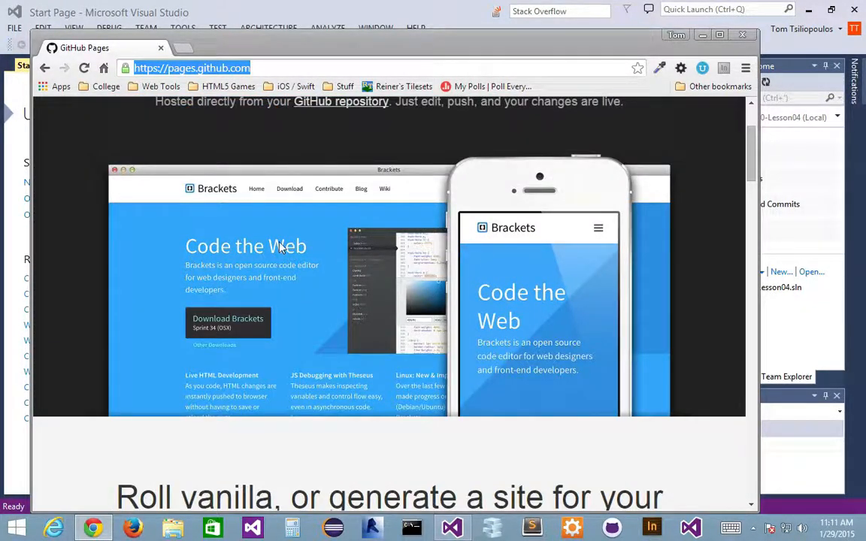
{"action": "scroll", "scroll_direction": "down", "scroll_amount": 3}
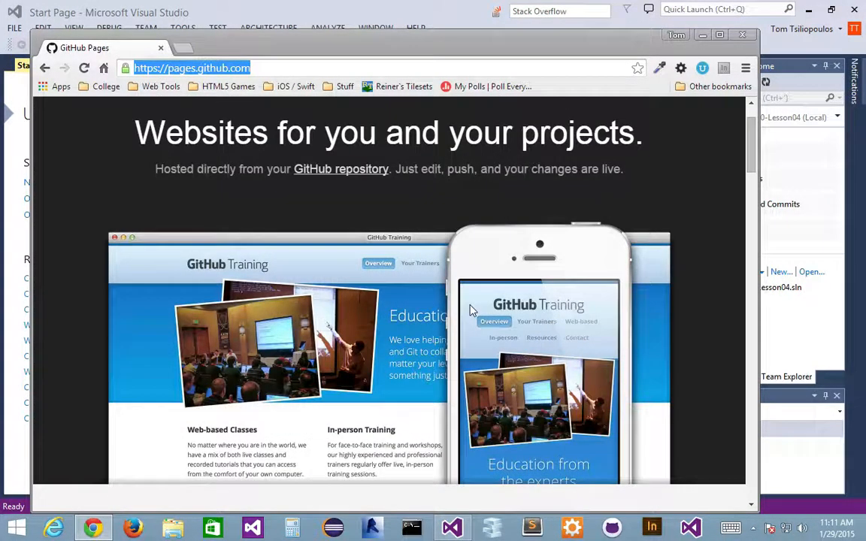
{"action": "scroll", "scroll_direction": "down", "scroll_amount": 3}
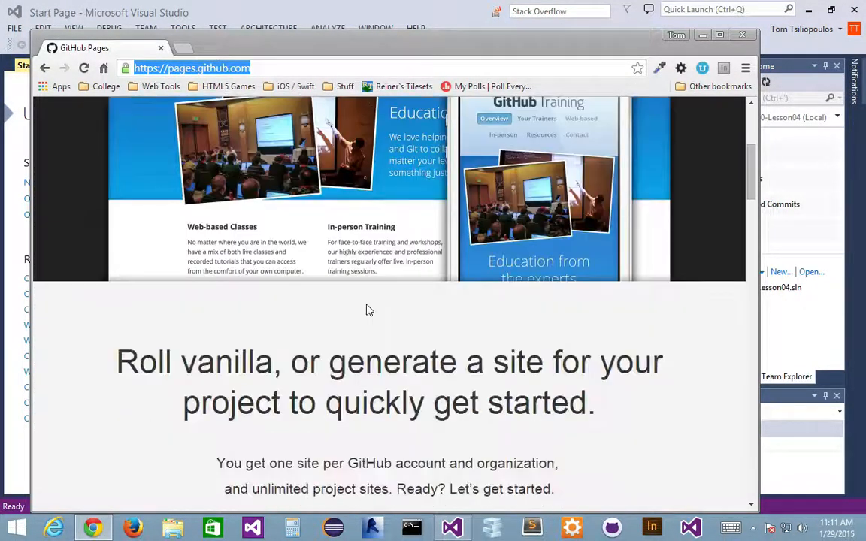
{"action": "scroll", "scroll_direction": "down", "scroll_amount": 3}
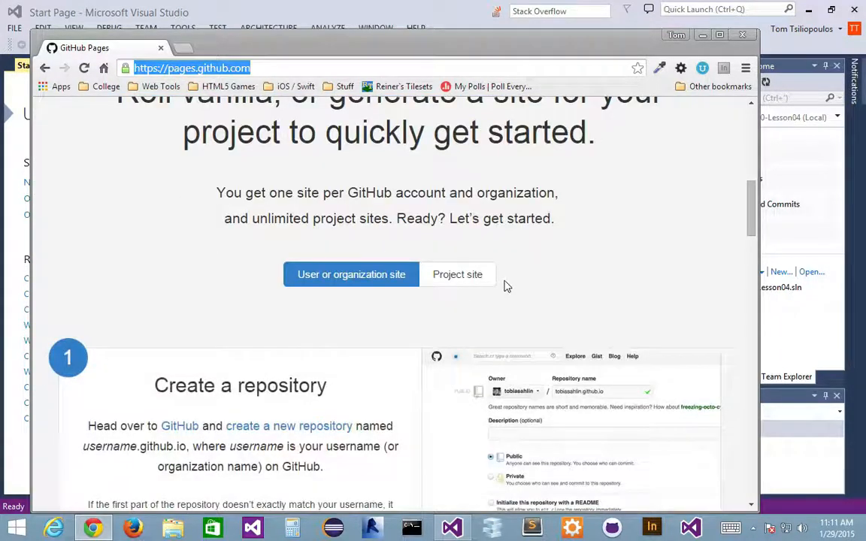
{"action": "scroll", "scroll_direction": "down", "scroll_amount": 3}
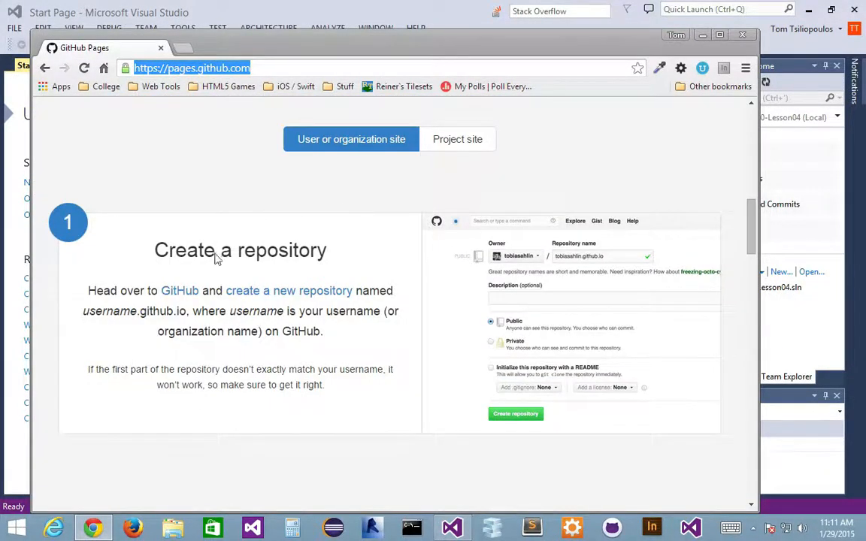
{"action": "mouse_move", "coordinate": [214, 305]}
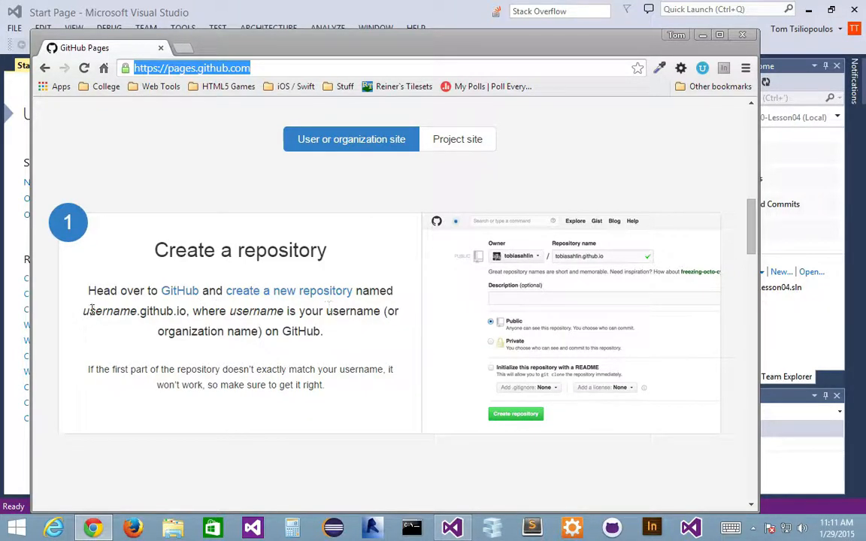
{"action": "mouse_move", "coordinate": [172, 324]}
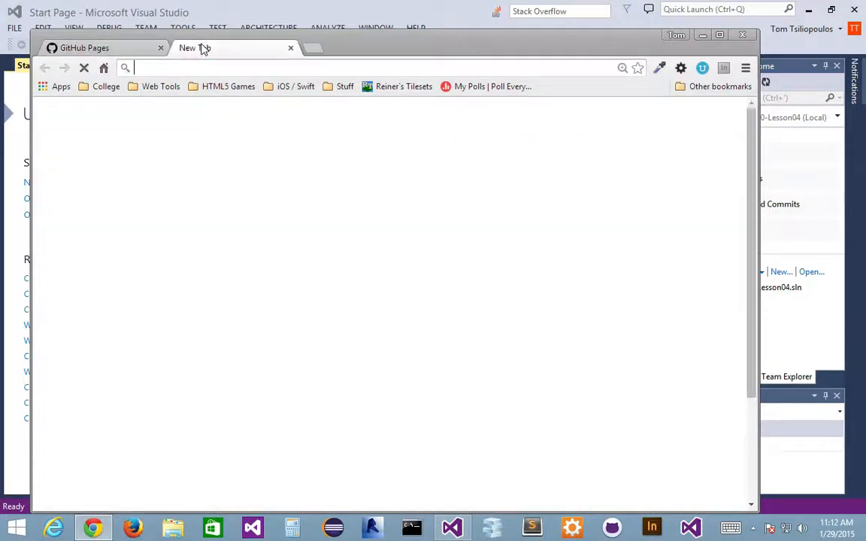
Step: Go to github.com and start a new repository named after the username ending in .io
{"action": "type", "text": "github.com"}
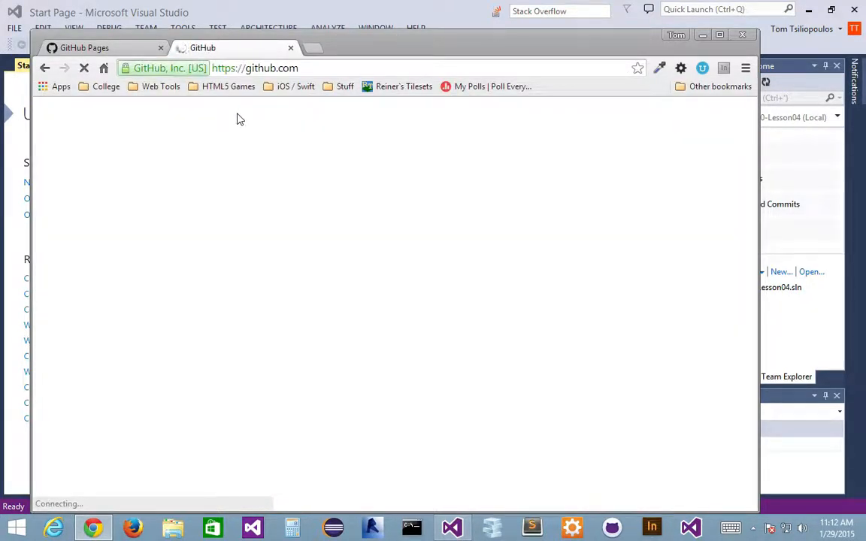
{"action": "left_click", "coordinate": [84, 47]}
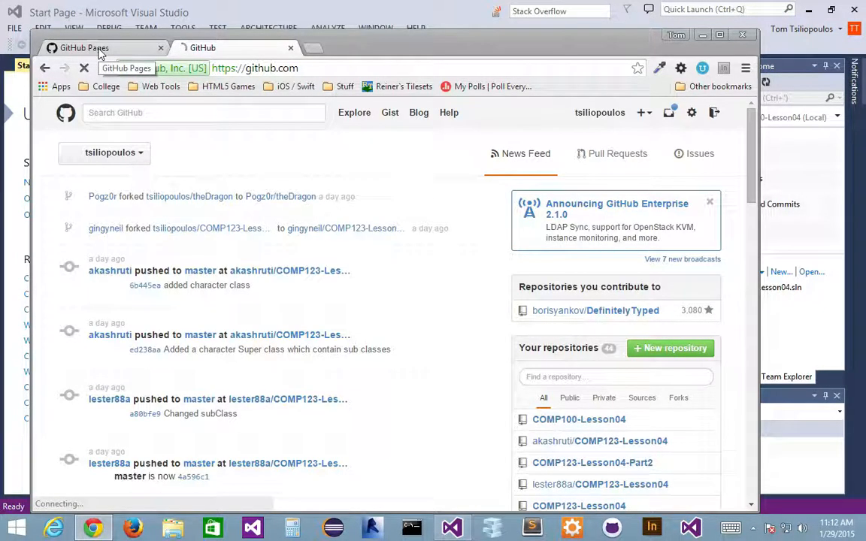
{"action": "mouse_move", "coordinate": [642, 113]}
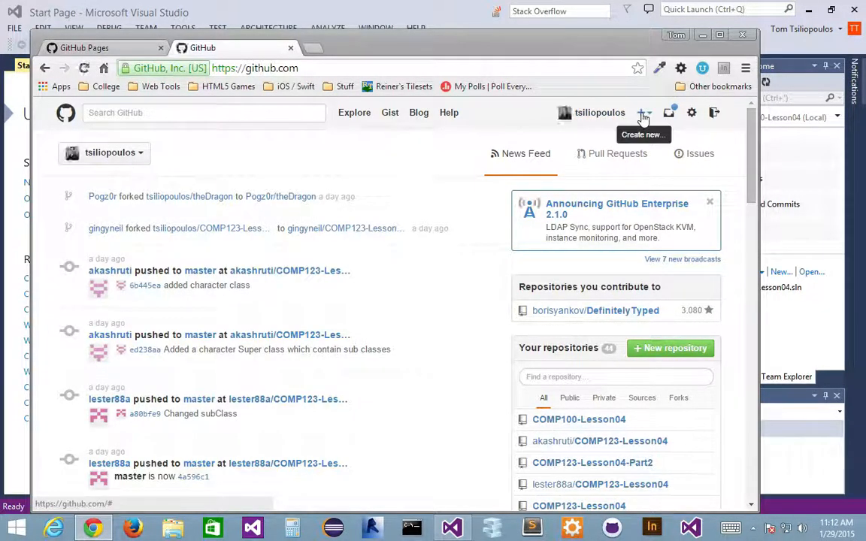
{"action": "left_click", "coordinate": [643, 113]}
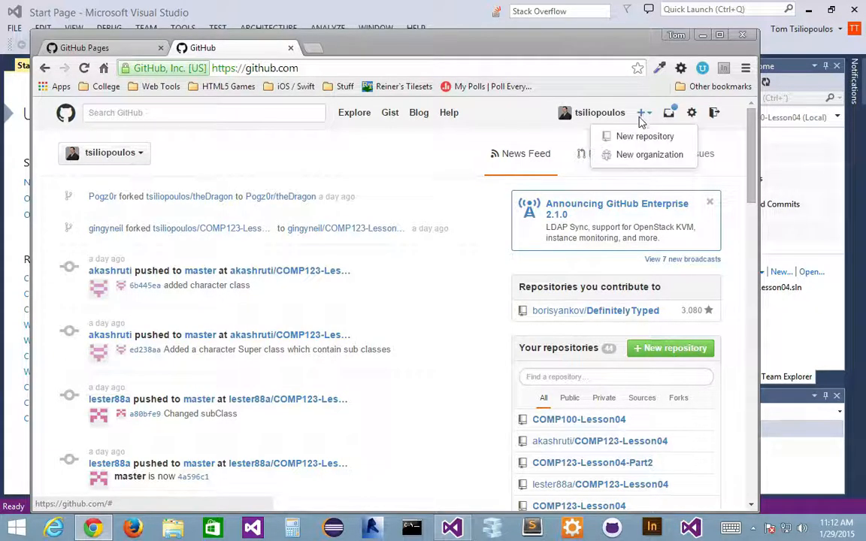
{"action": "left_click", "coordinate": [646, 136]}
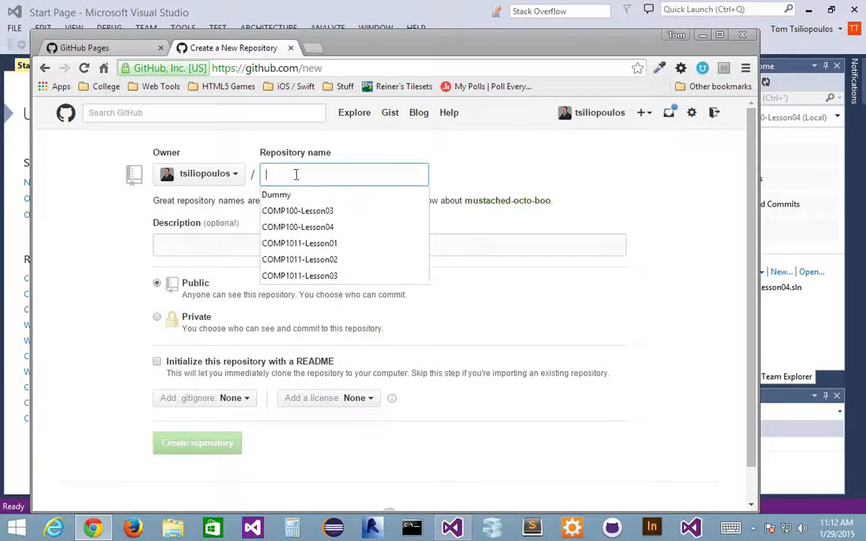
{"action": "mouse_move", "coordinate": [600, 112]}
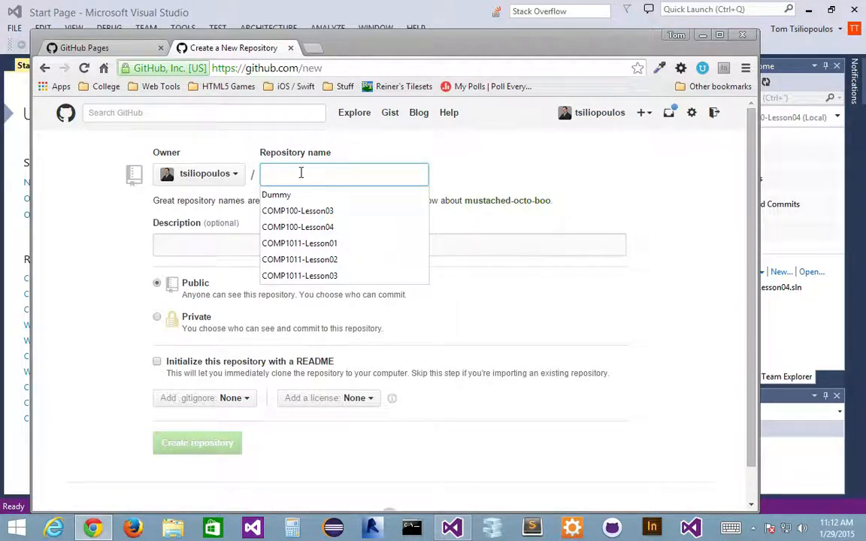
{"action": "type", "text": "tsiliopoulos.githu"}
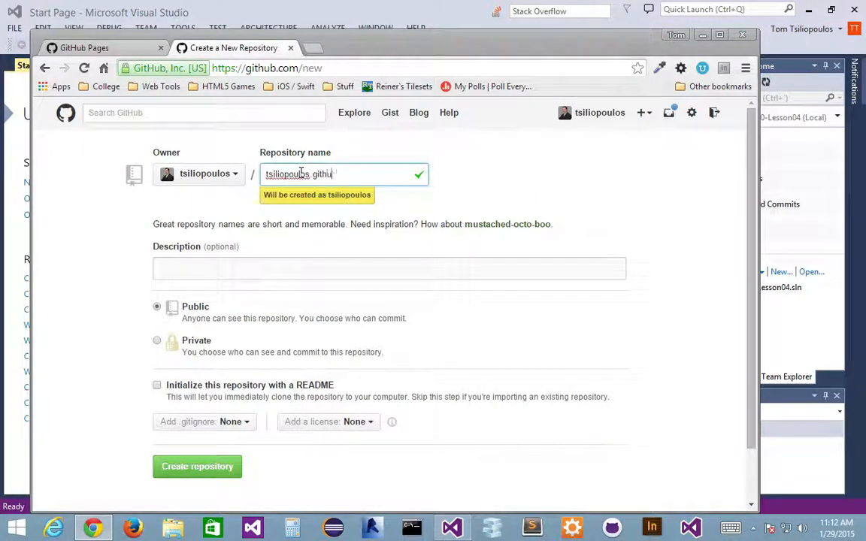
{"action": "type", "text": ".io"}
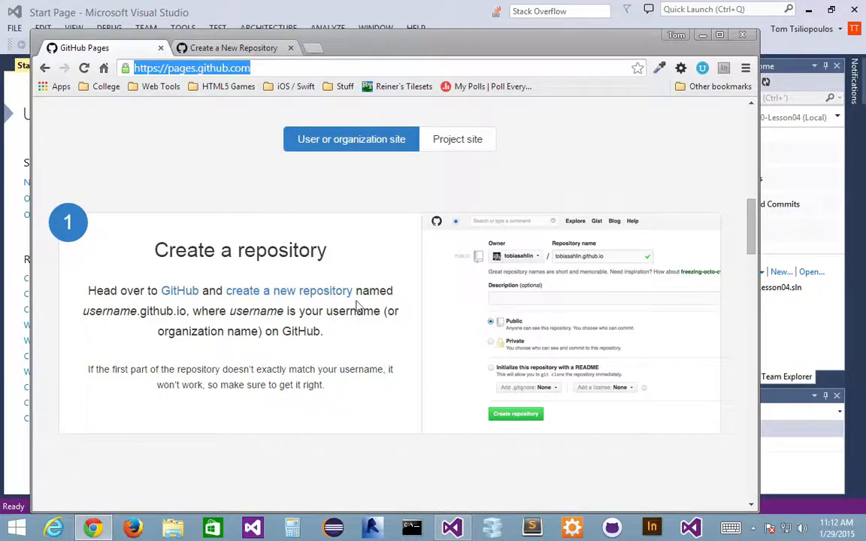
{"action": "mouse_move", "coordinate": [363, 307]}
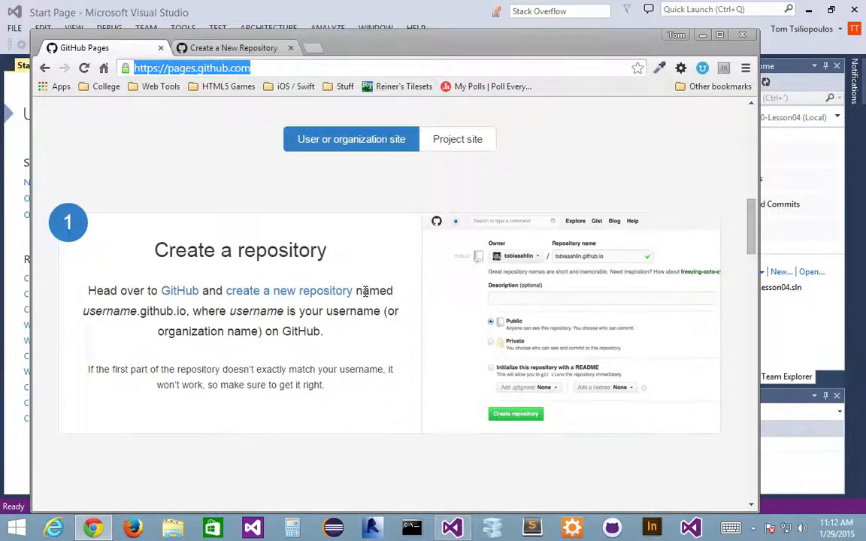
Step: Pick GitHub for Windows as the git client to reveal step 2, Clone the repository
{"action": "scroll", "scroll_direction": "down", "scroll_amount": 3}
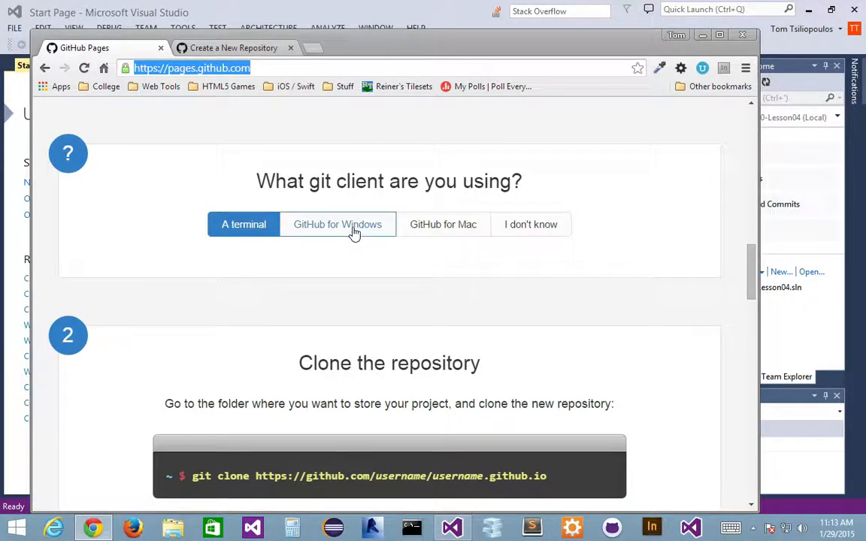
{"action": "left_click", "coordinate": [337, 224]}
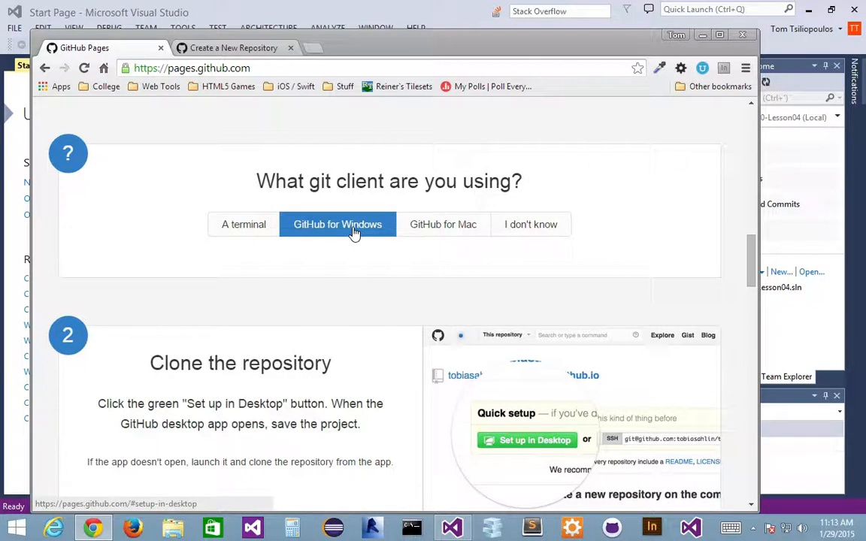
{"action": "mouse_move", "coordinate": [423, 340]}
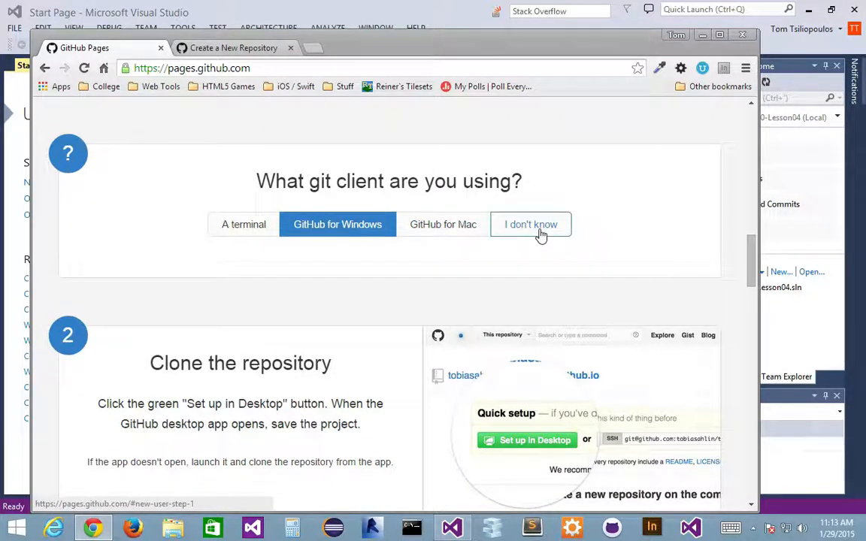
{"action": "left_click", "coordinate": [244, 224]}
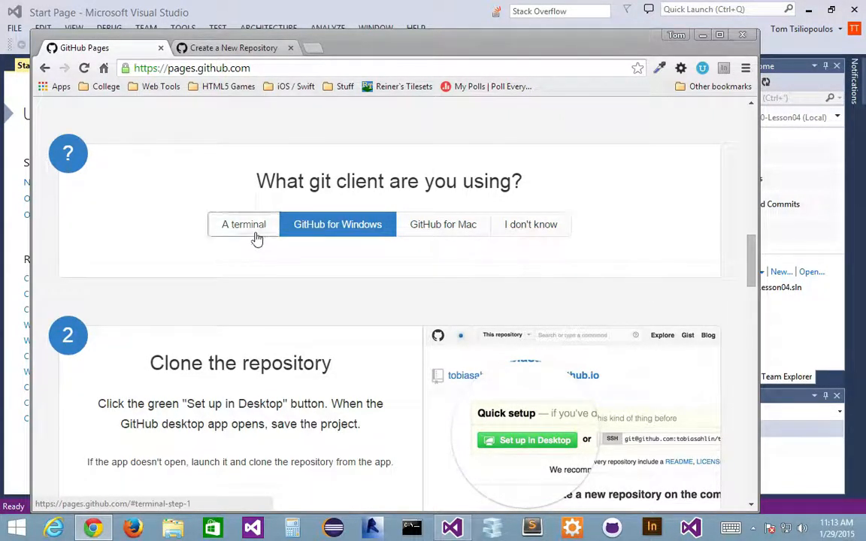
{"action": "left_click", "coordinate": [244, 224]}
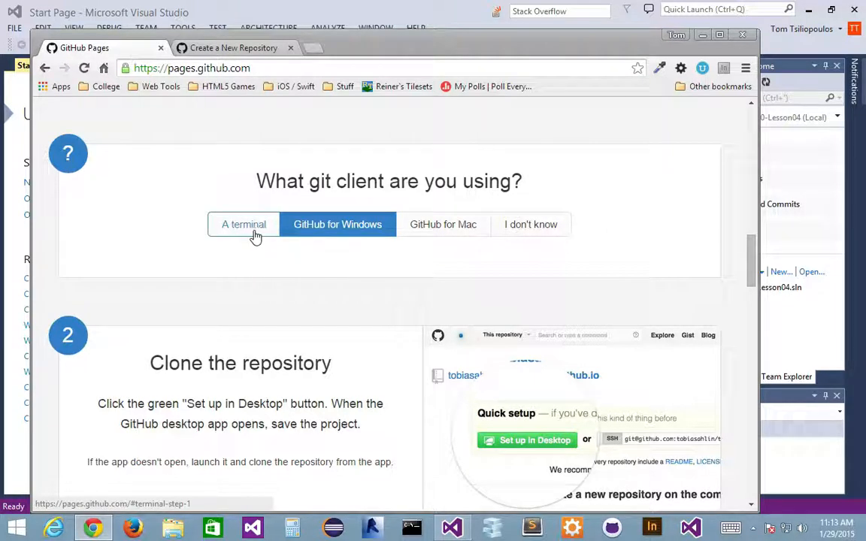
{"action": "left_click", "coordinate": [338, 224]}
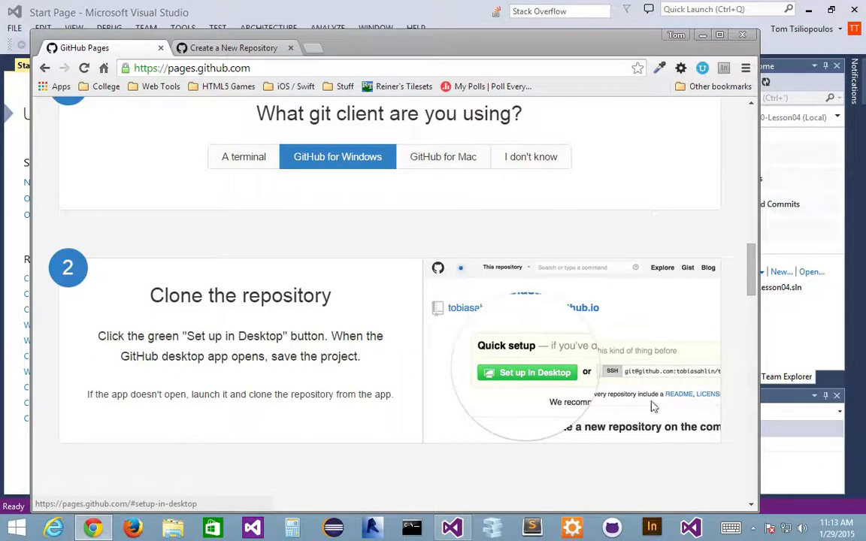
{"action": "mouse_move", "coordinate": [535, 373]}
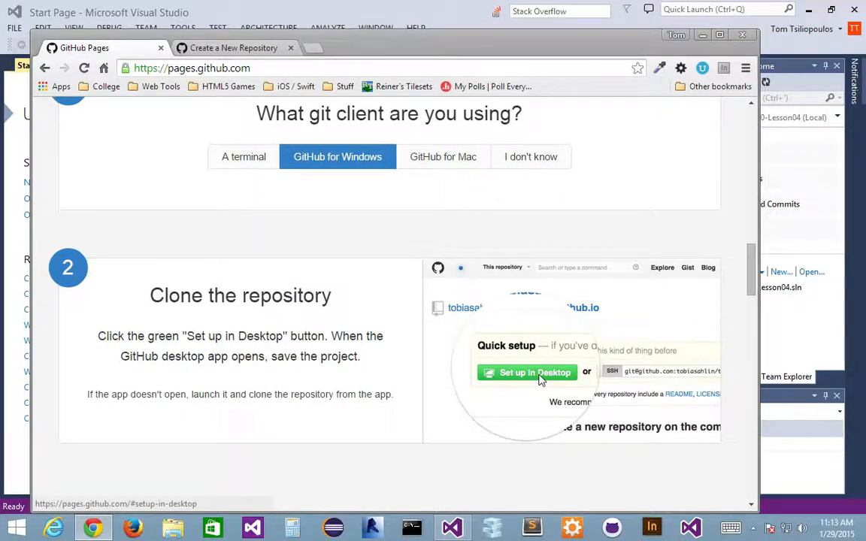
{"action": "mouse_move", "coordinate": [533, 374]}
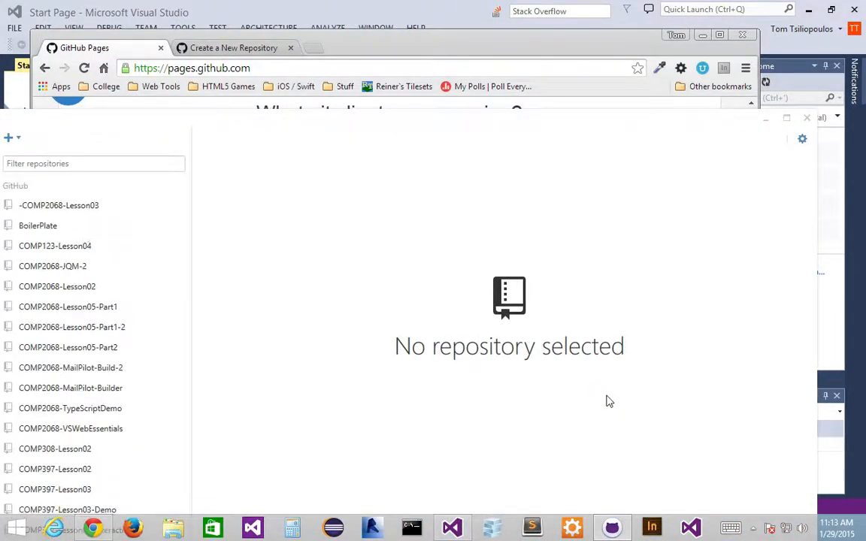
{"action": "mouse_move", "coordinate": [294, 133]}
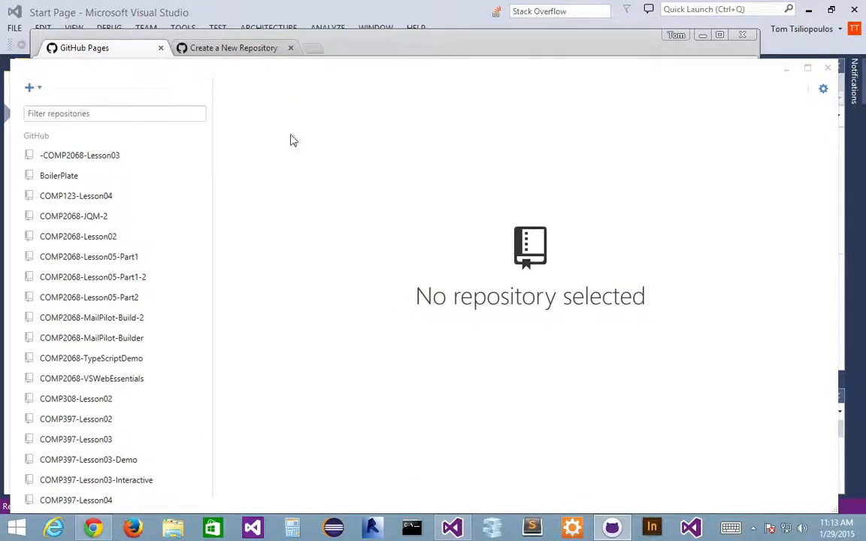
{"action": "mouse_move", "coordinate": [86, 98]}
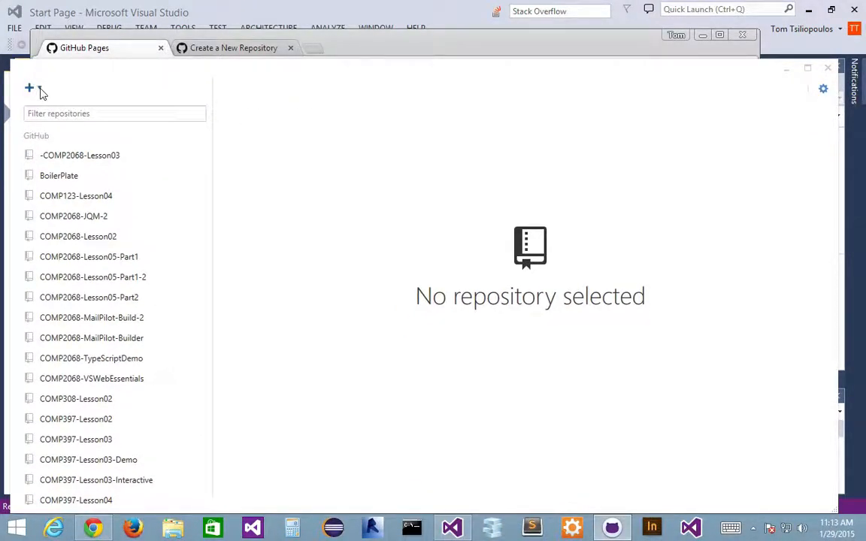
Step: Open the Clone pane in GitHub for Windows and scroll through the account's repositories
{"action": "left_click", "coordinate": [29, 88]}
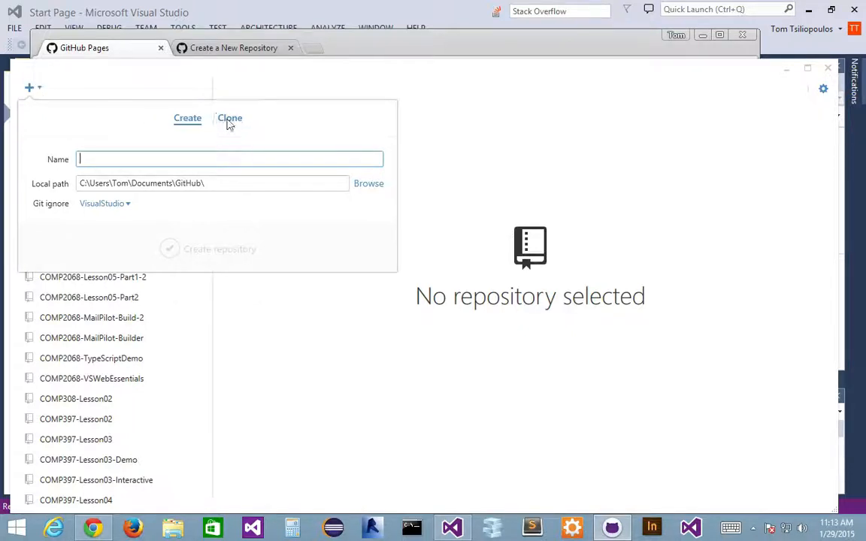
{"action": "left_click", "coordinate": [230, 118]}
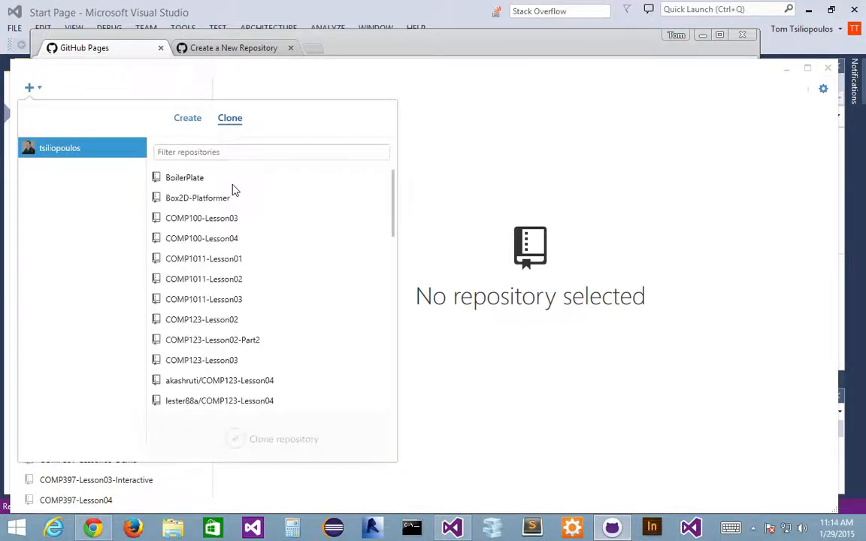
{"action": "mouse_move", "coordinate": [294, 347]}
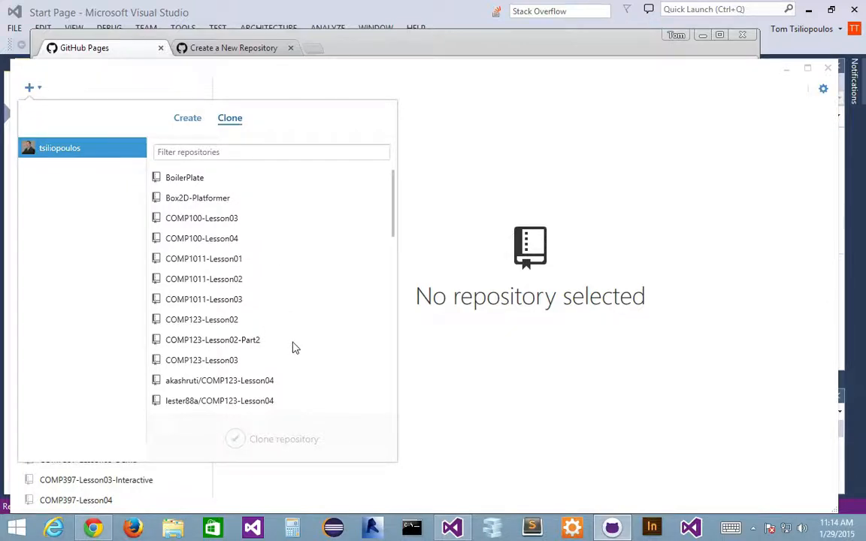
{"action": "scroll", "scroll_direction": "down", "scroll_amount": 3}
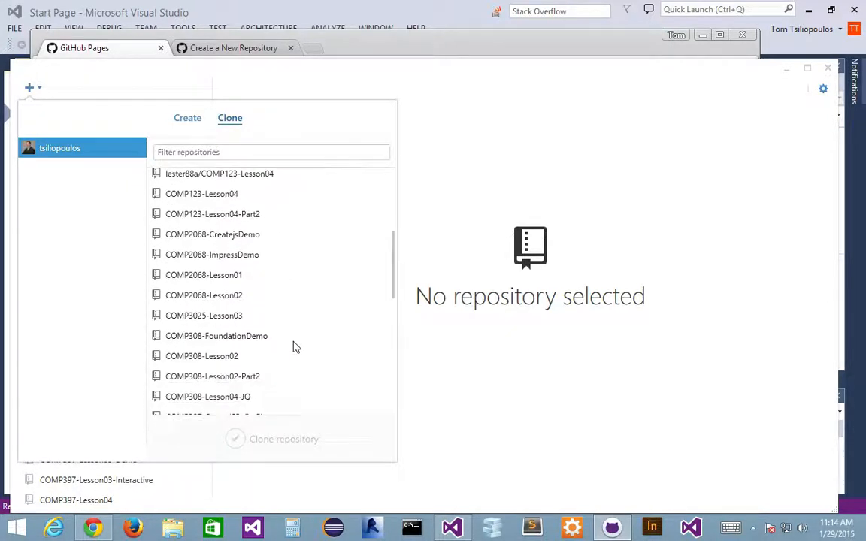
{"action": "scroll", "scroll_direction": "down", "scroll_amount": 3}
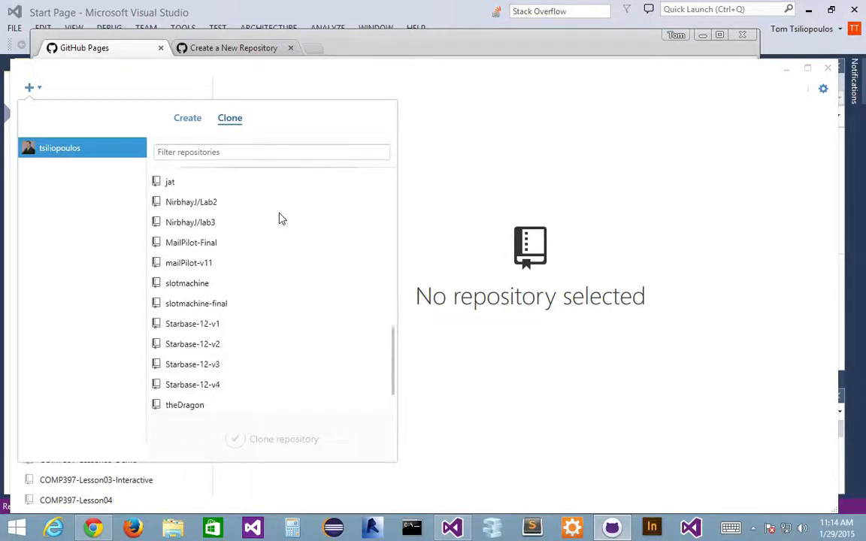
{"action": "scroll", "scroll_direction": "down", "scroll_amount": 3}
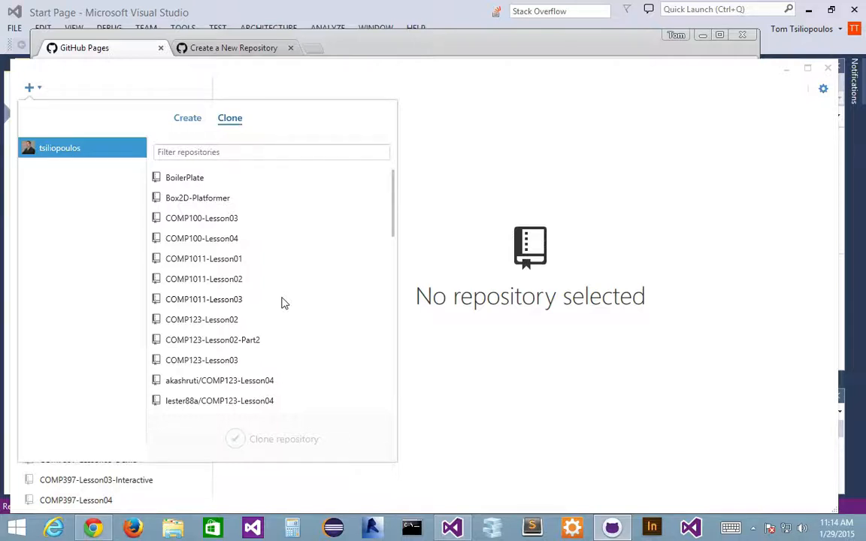
{"action": "mouse_move", "coordinate": [291, 290]}
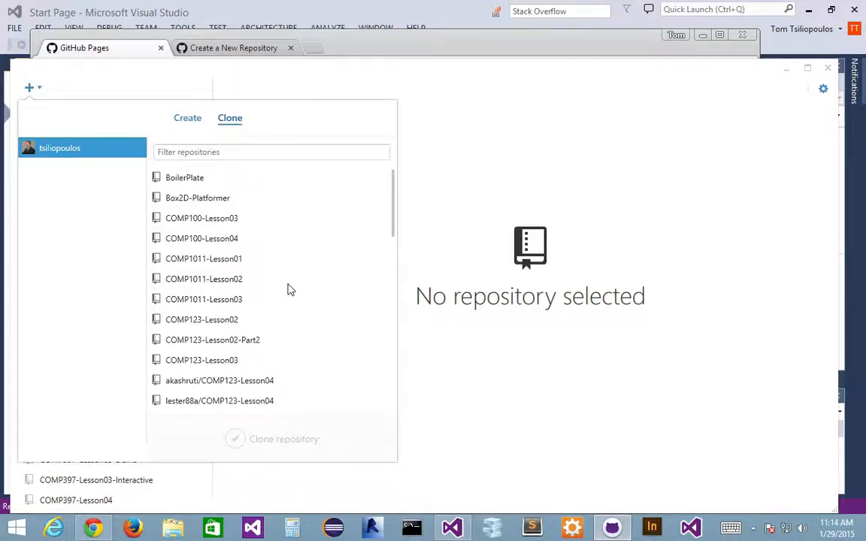
{"action": "scroll", "scroll_direction": "down", "scroll_amount": 3}
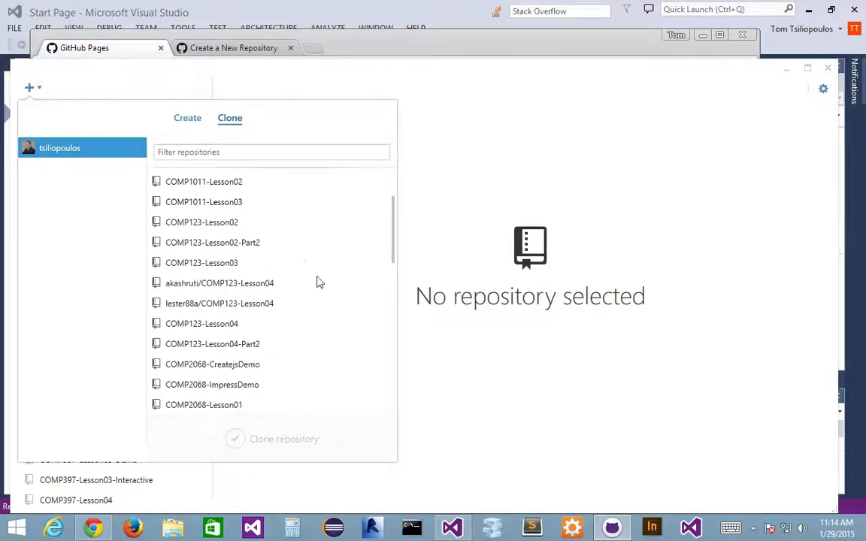
{"action": "scroll", "scroll_direction": "down", "scroll_amount": 3}
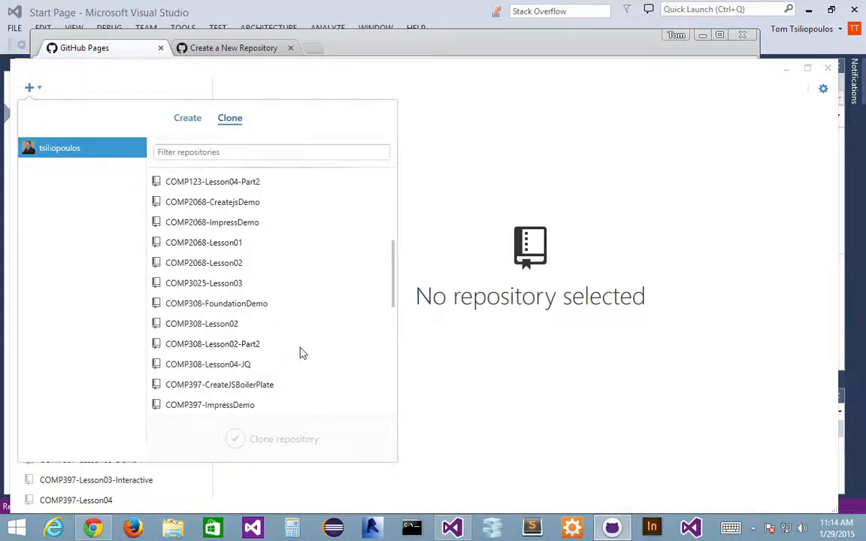
{"action": "scroll", "scroll_direction": "down", "scroll_amount": 3}
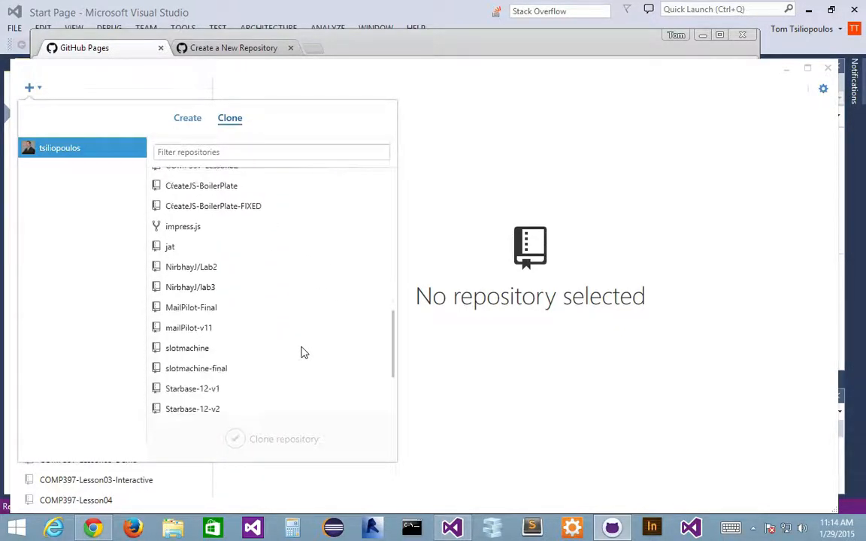
{"action": "scroll", "scroll_direction": "down", "scroll_amount": 3}
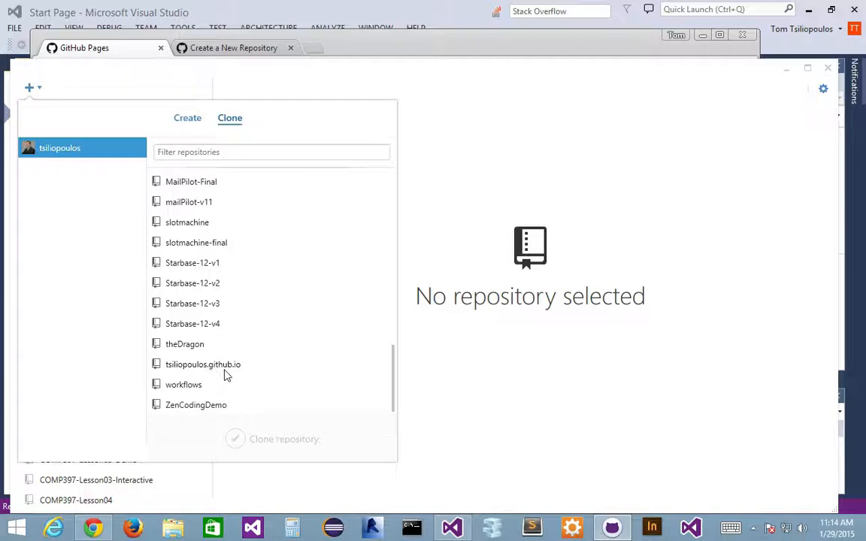
{"action": "mouse_move", "coordinate": [235, 448]}
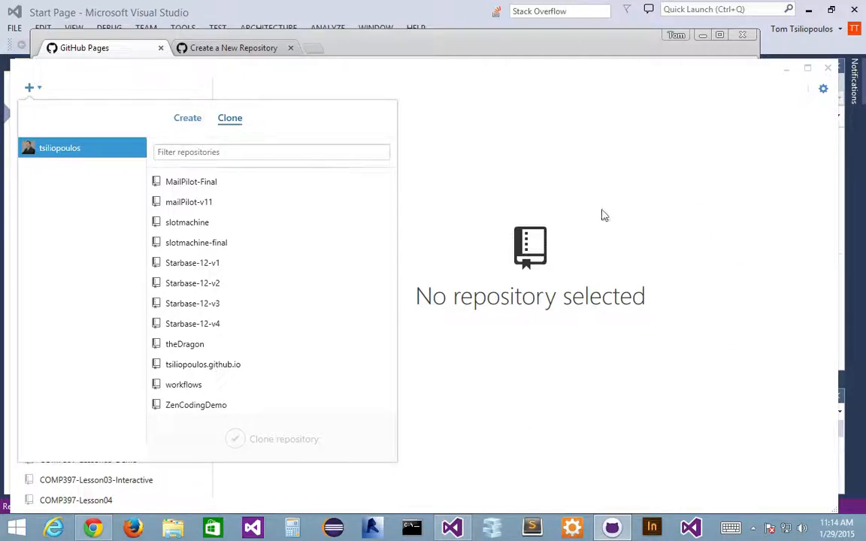
{"action": "mouse_move", "coordinate": [578, 275]}
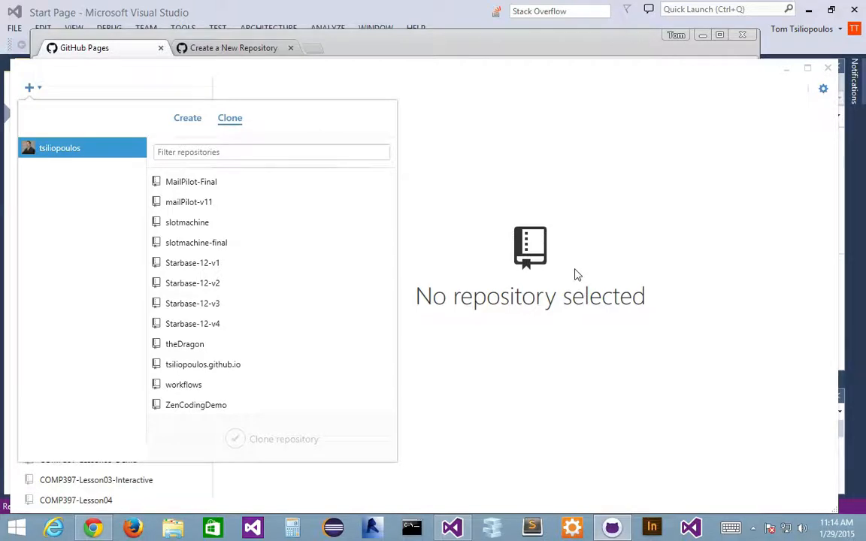
{"action": "mouse_move", "coordinate": [669, 259]}
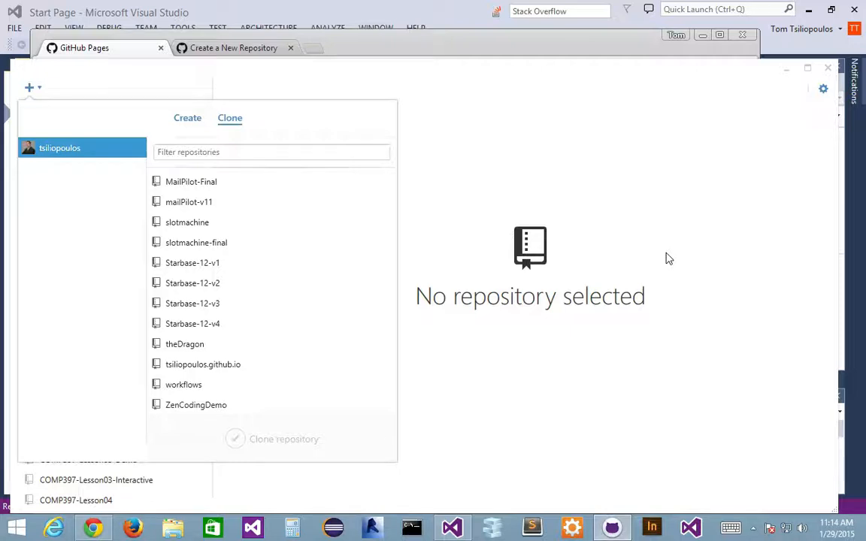
{"action": "mouse_move", "coordinate": [222, 264]}
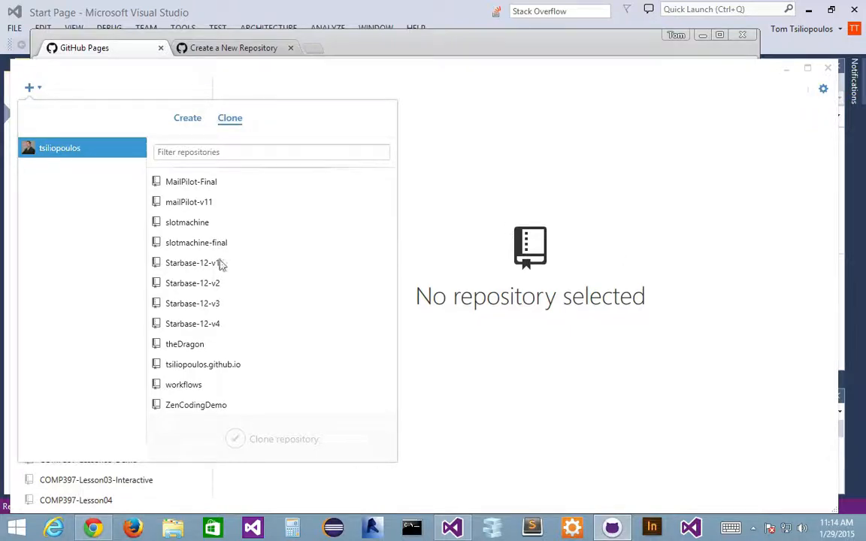
{"action": "mouse_move", "coordinate": [245, 80]}
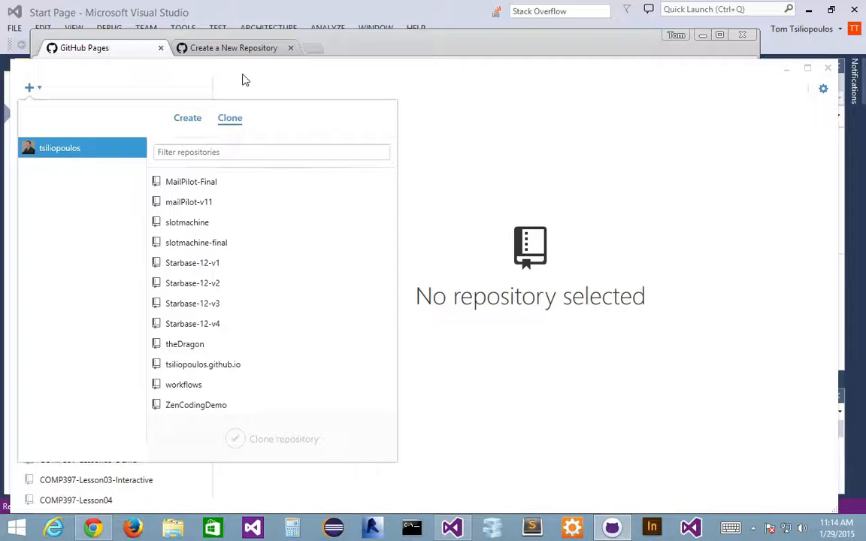
{"action": "mouse_move", "coordinate": [153, 494]}
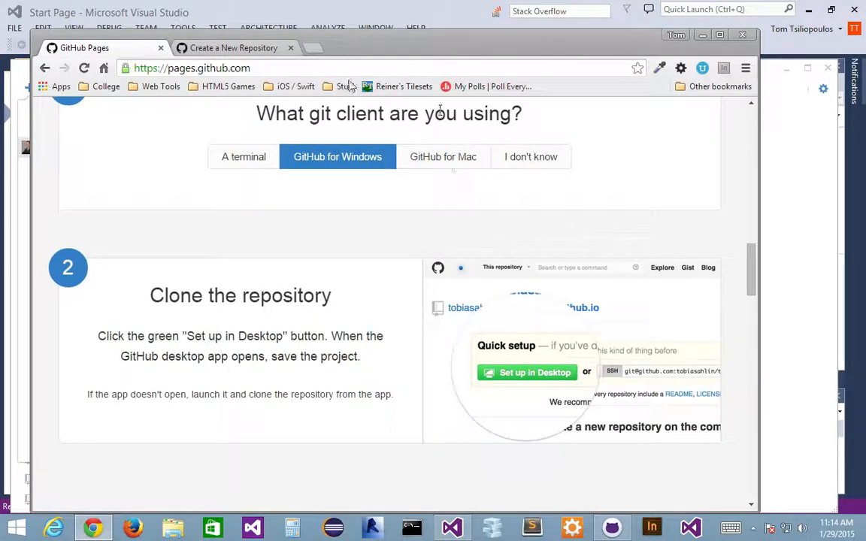
Step: Enter ImADummy.github.io as the repository name and create the repository
{"action": "left_click", "coordinate": [233, 47]}
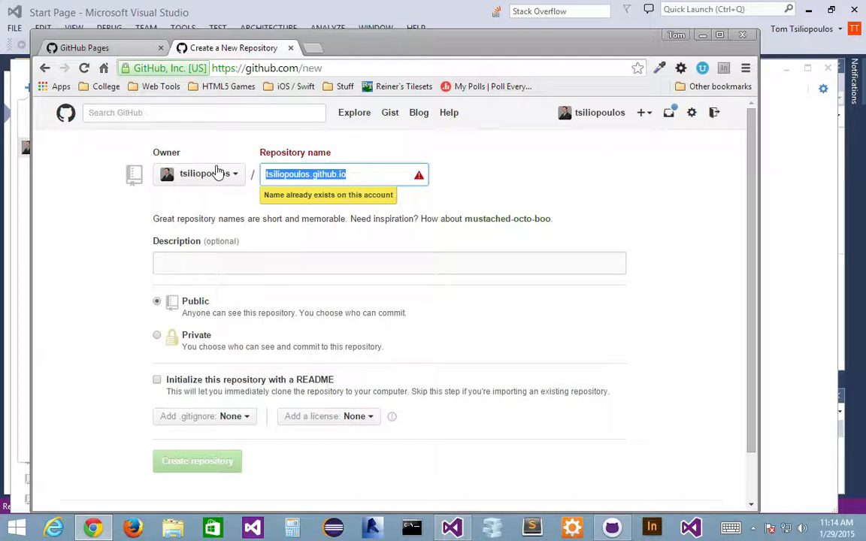
{"action": "type", "text": "ImADummy"}
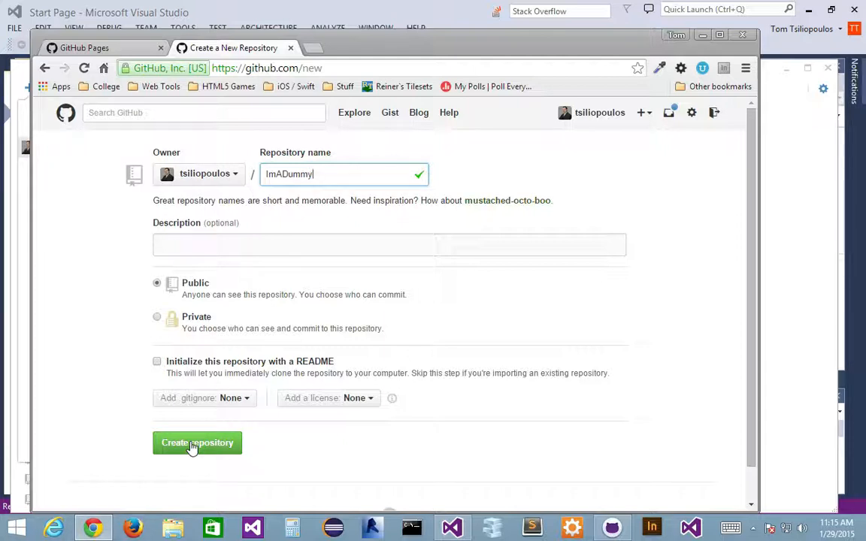
{"action": "key", "text": "BackSpace"}
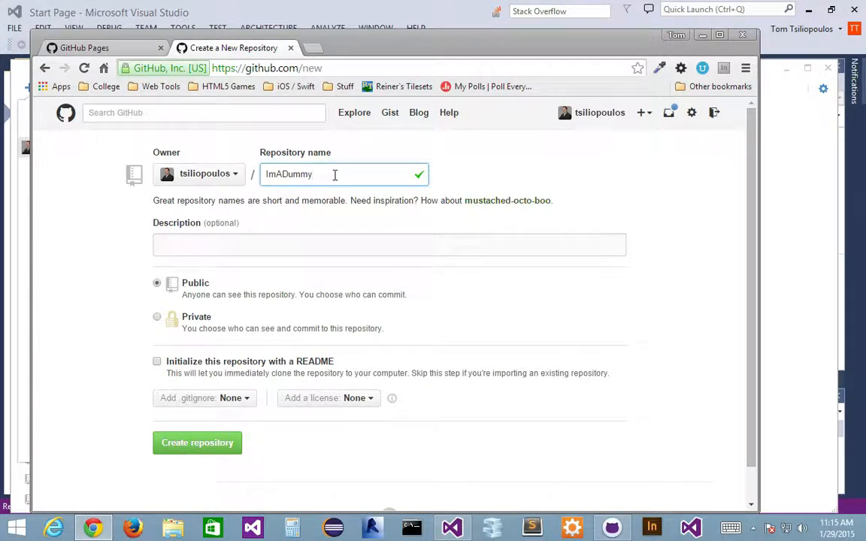
{"action": "type", "text": ".github.io"}
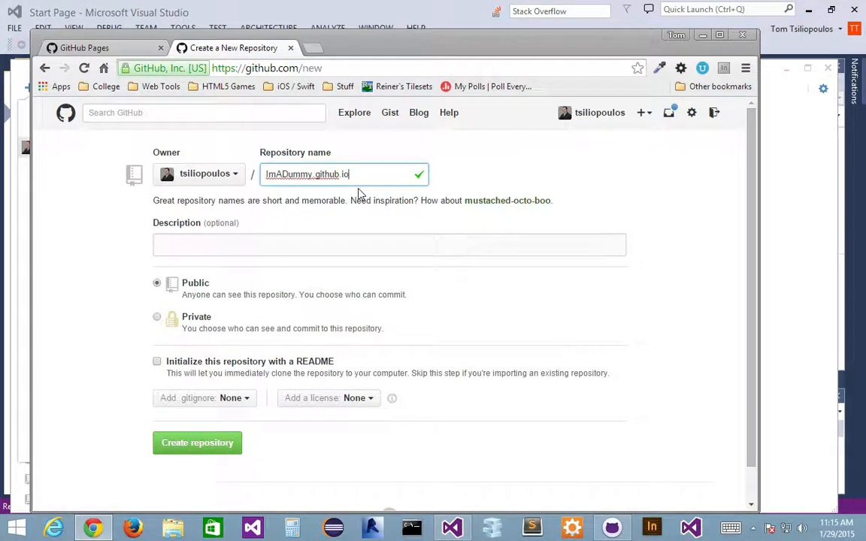
{"action": "mouse_move", "coordinate": [403, 223]}
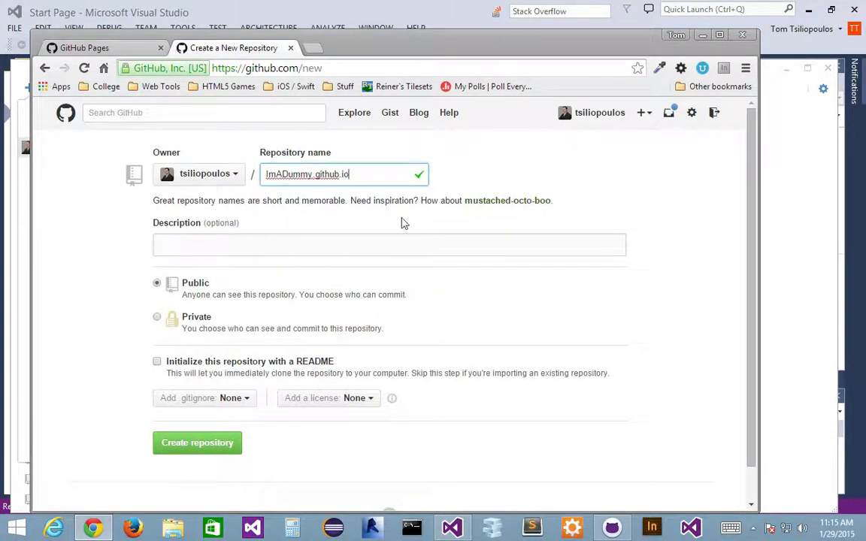
{"action": "mouse_move", "coordinate": [600, 112]}
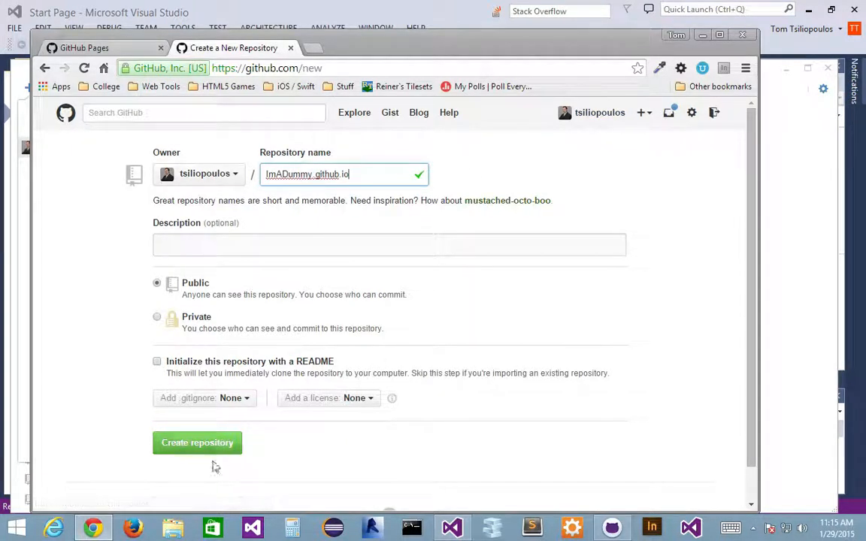
{"action": "left_click", "coordinate": [197, 443]}
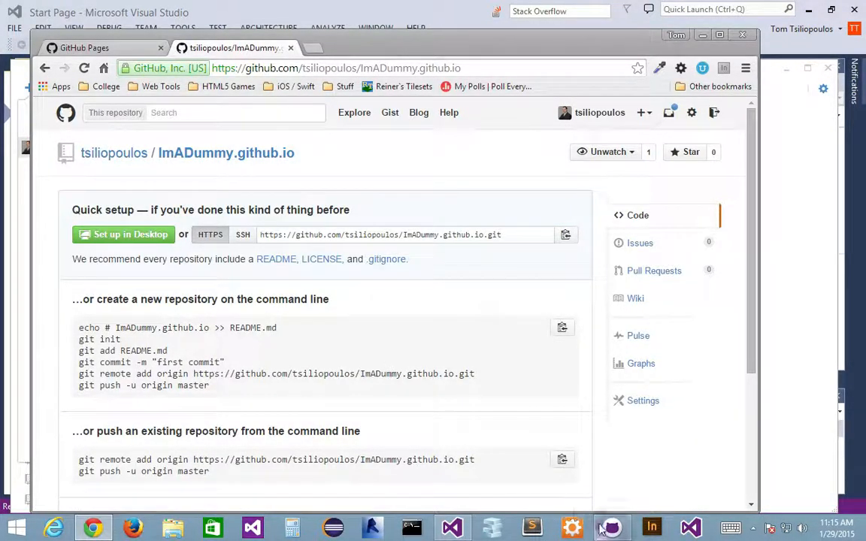
Step: Bring up GitHub for Windows and open its add-repository clone list
{"action": "left_click", "coordinate": [610, 527]}
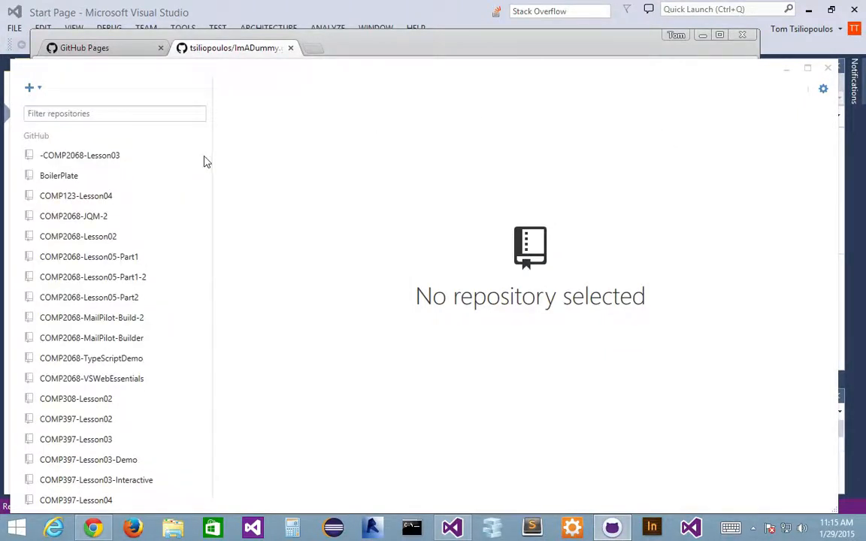
{"action": "left_click", "coordinate": [29, 87]}
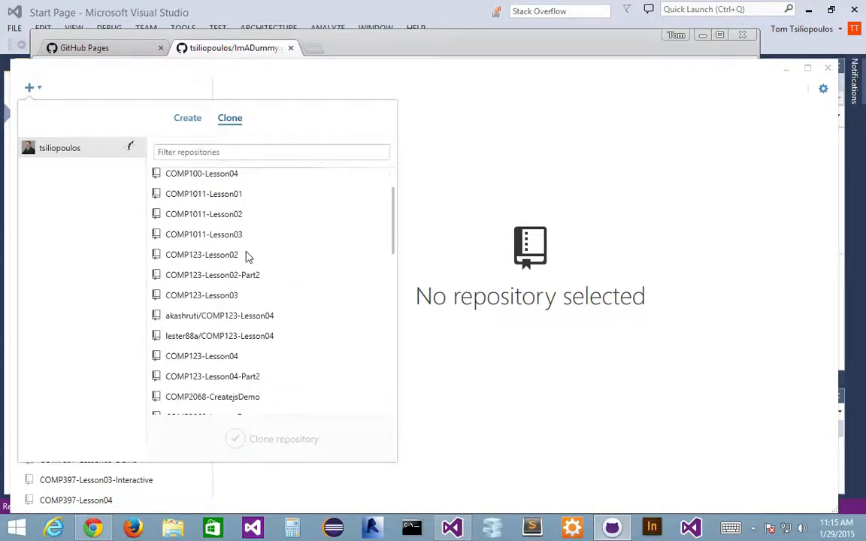
{"action": "scroll", "scroll_direction": "down", "scroll_amount": 3}
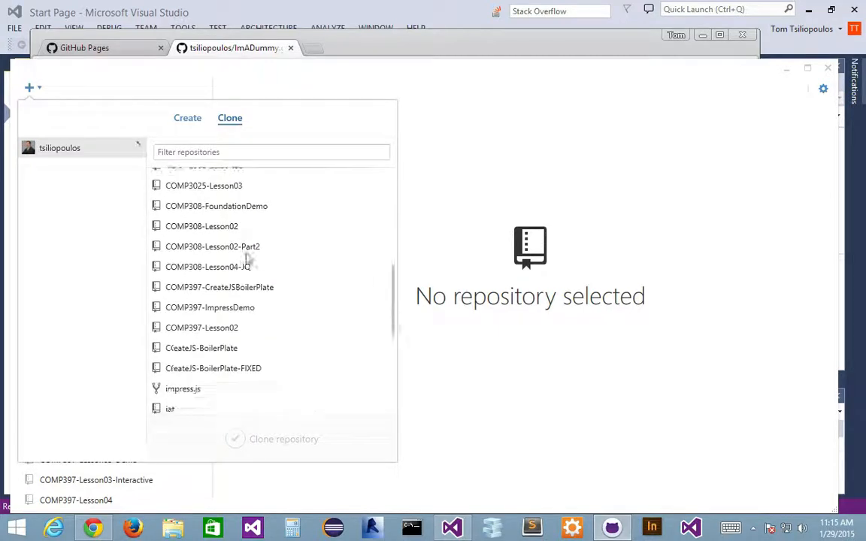
{"action": "scroll", "scroll_direction": "down", "scroll_amount": 3}
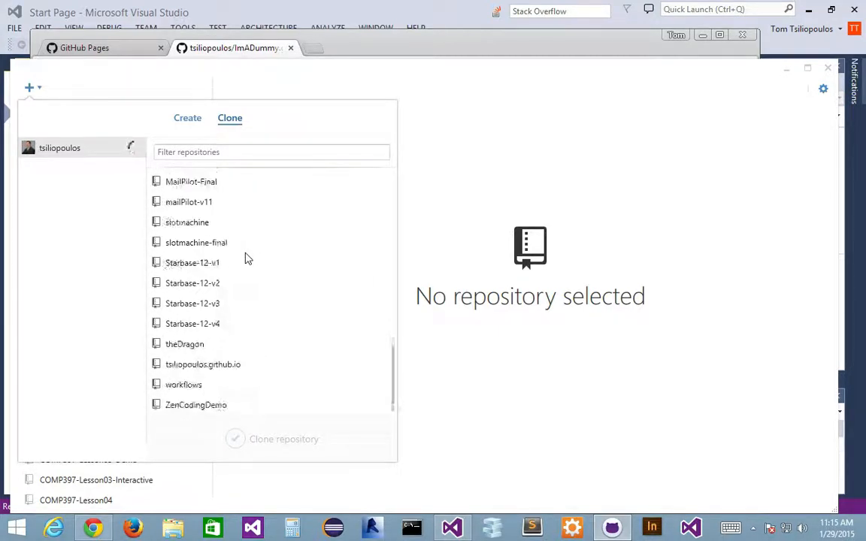
Step: Filter the repository list, select ImADummy.github.io and clone it
{"action": "left_click", "coordinate": [271, 152]}
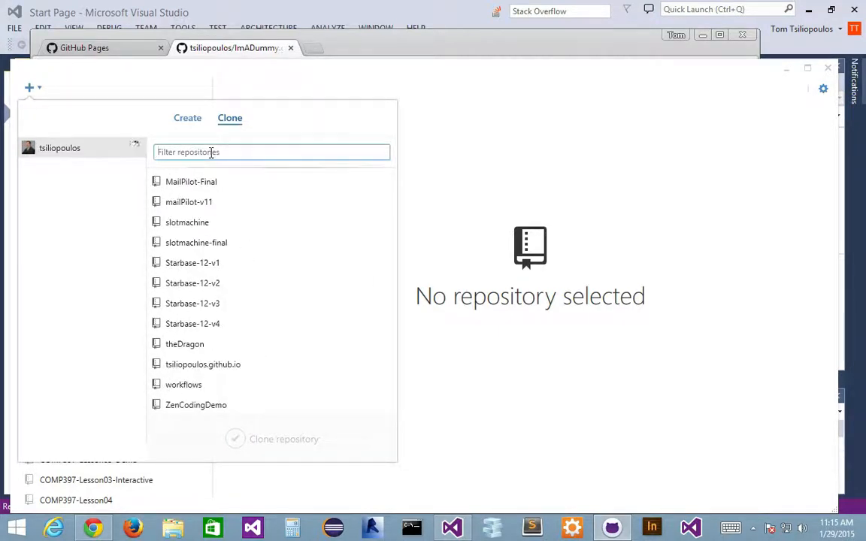
{"action": "type", "text": "i"}
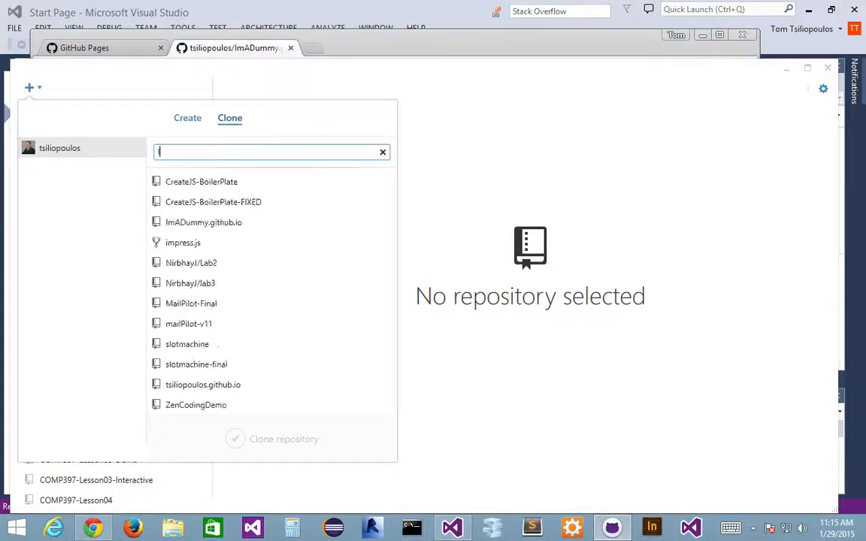
{"action": "type", "text": "A"}
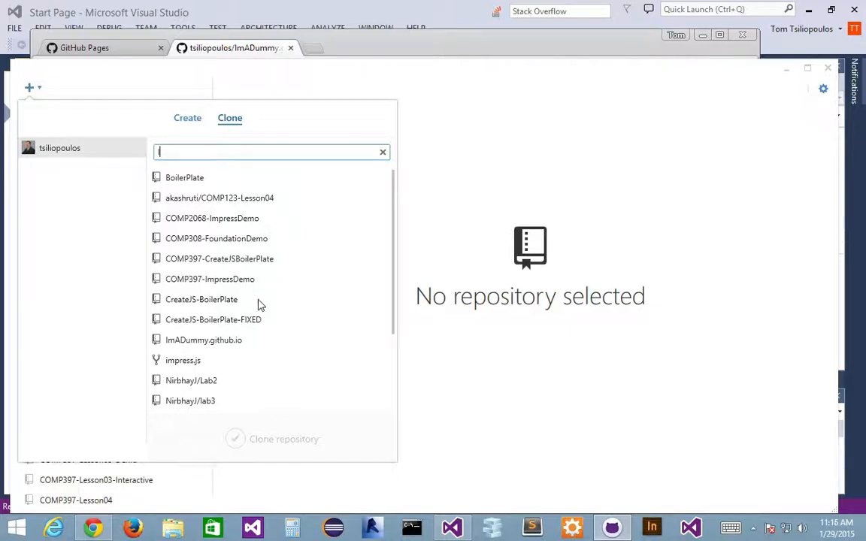
{"action": "mouse_move", "coordinate": [231, 350]}
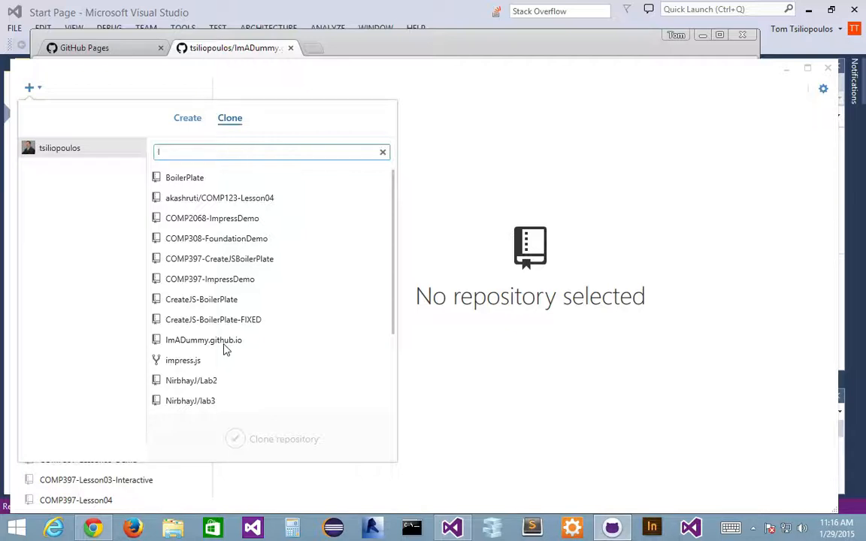
{"action": "mouse_move", "coordinate": [207, 384]}
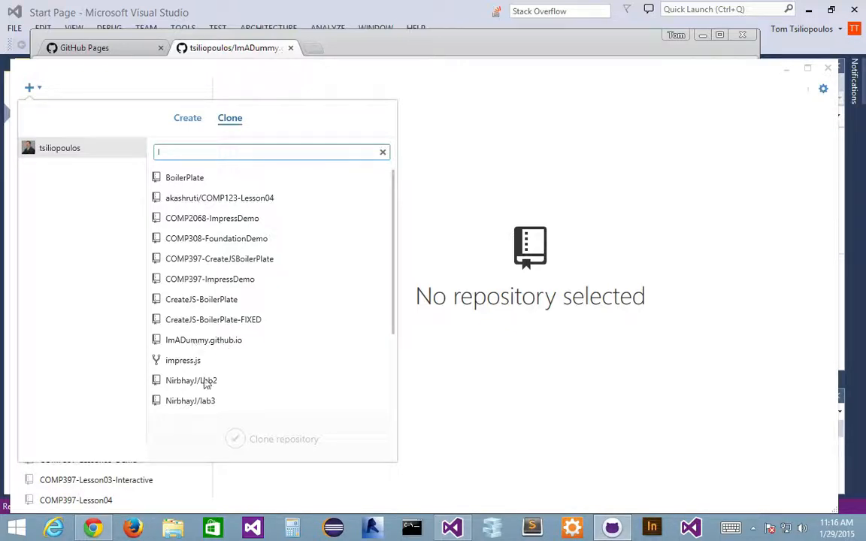
{"action": "left_click", "coordinate": [203, 340]}
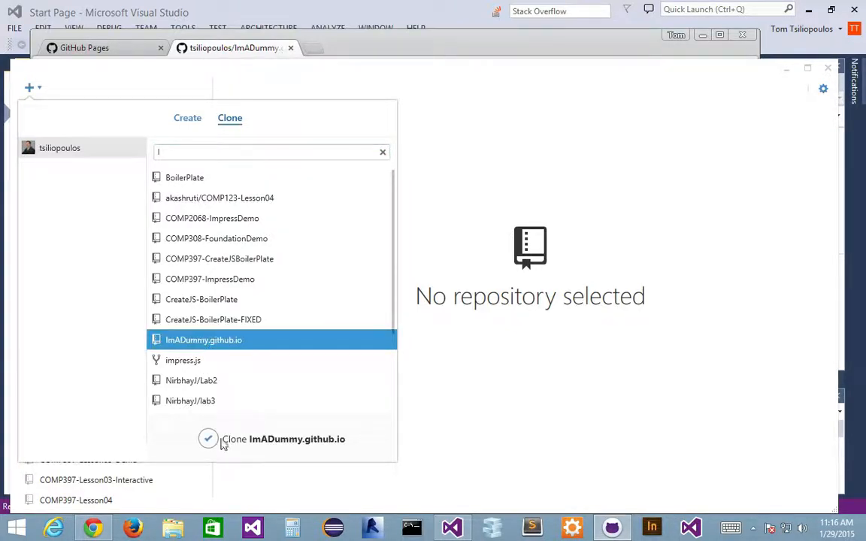
{"action": "left_click", "coordinate": [208, 439]}
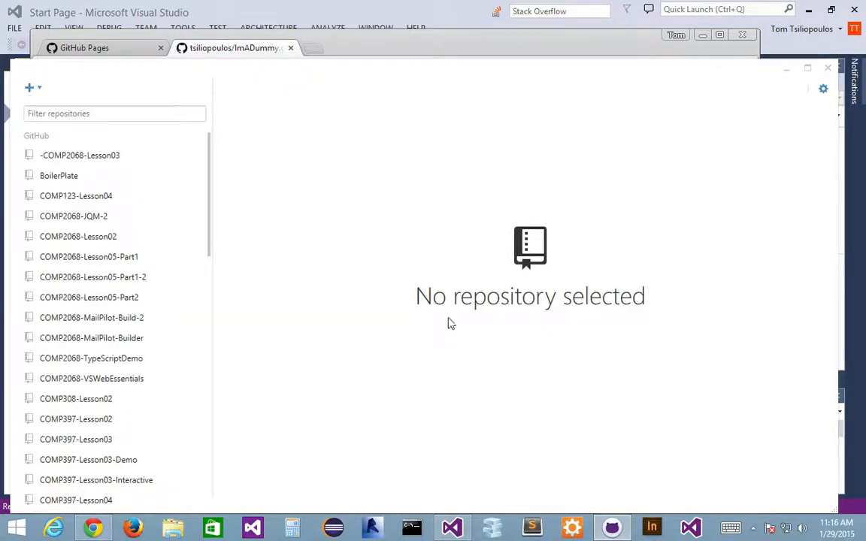
{"action": "mouse_move", "coordinate": [470, 306]}
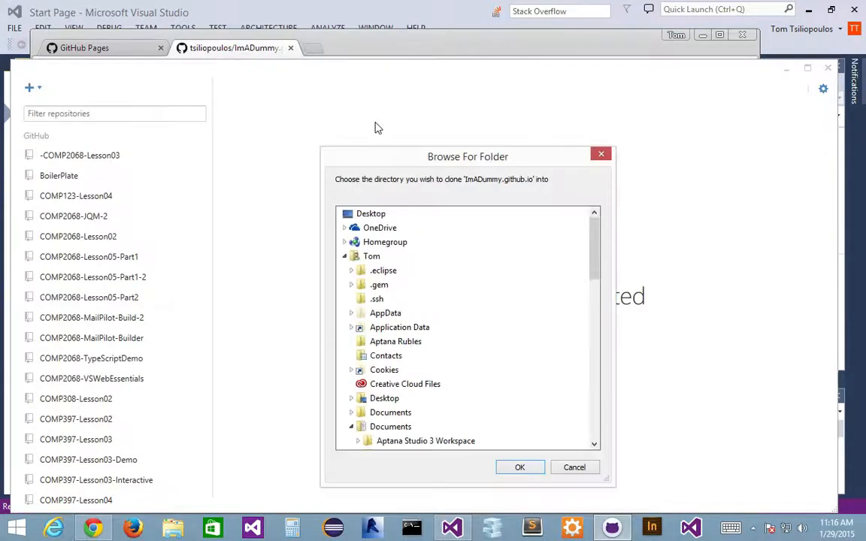
Step: Clone into the Documents\GitHub folder, then open File Explorer
{"action": "left_click_drag", "start_coordinate": [468, 156], "coordinate": [460, 100]}
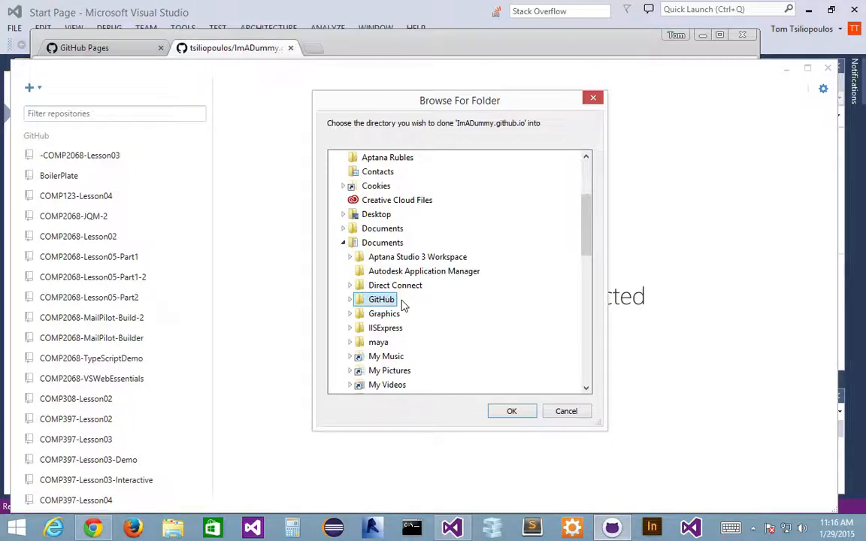
{"action": "mouse_move", "coordinate": [442, 306]}
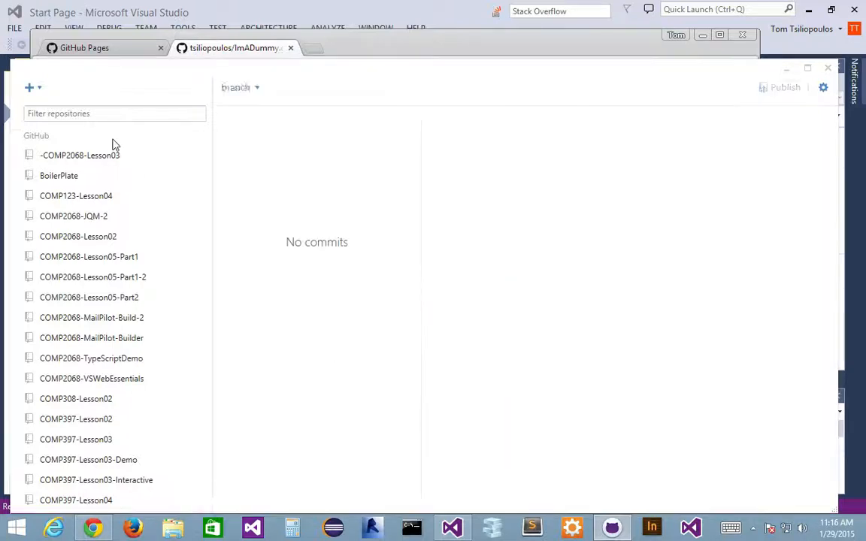
{"action": "scroll", "scroll_direction": "down", "scroll_amount": 3}
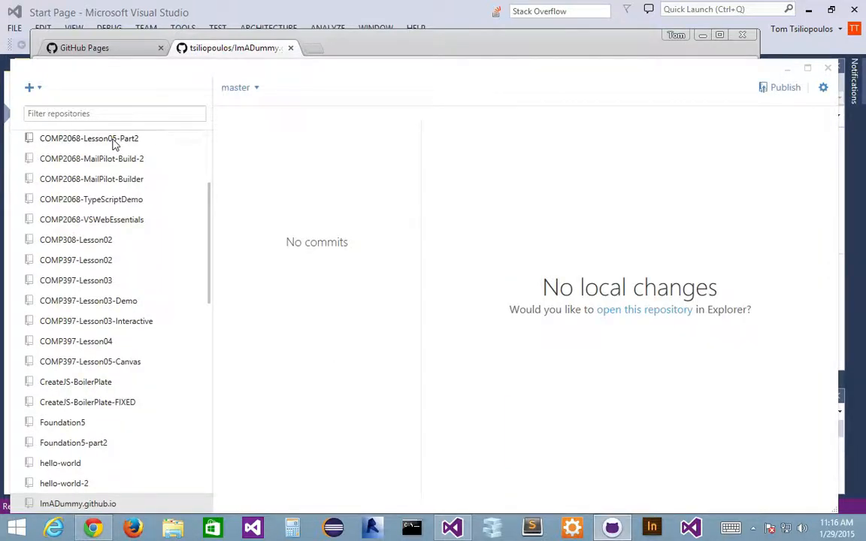
{"action": "mouse_move", "coordinate": [583, 200]}
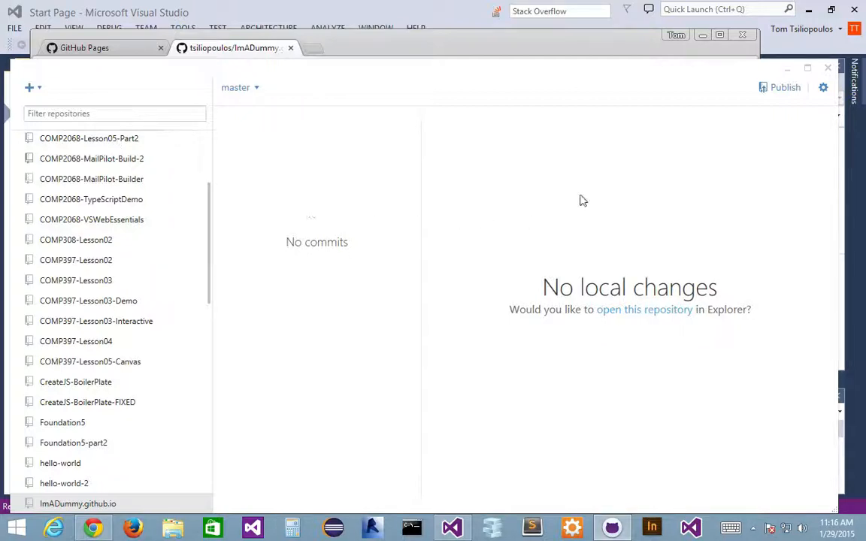
{"action": "mouse_move", "coordinate": [340, 169]}
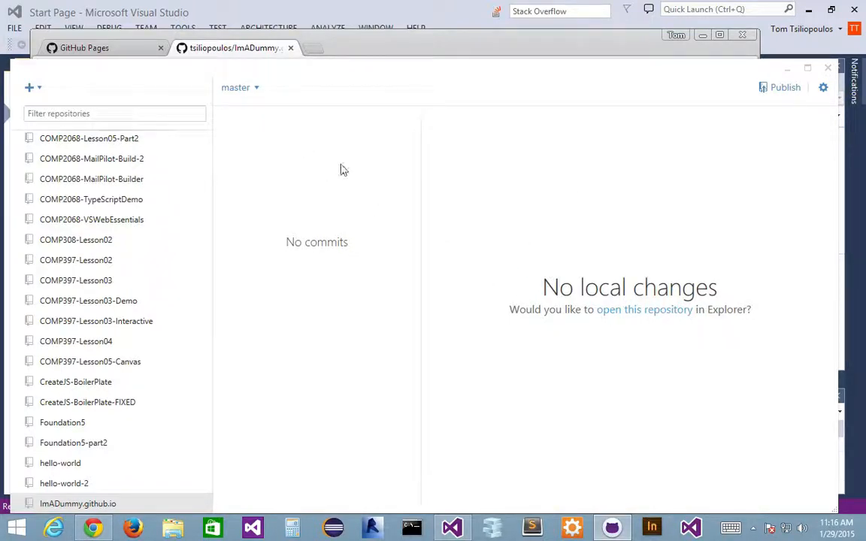
{"action": "scroll", "scroll_direction": "down", "scroll_amount": 3}
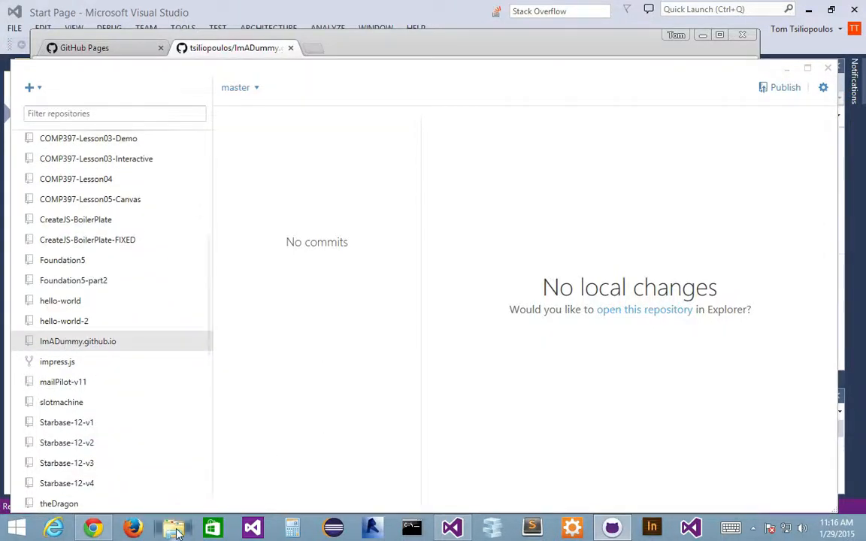
{"action": "left_click", "coordinate": [173, 527]}
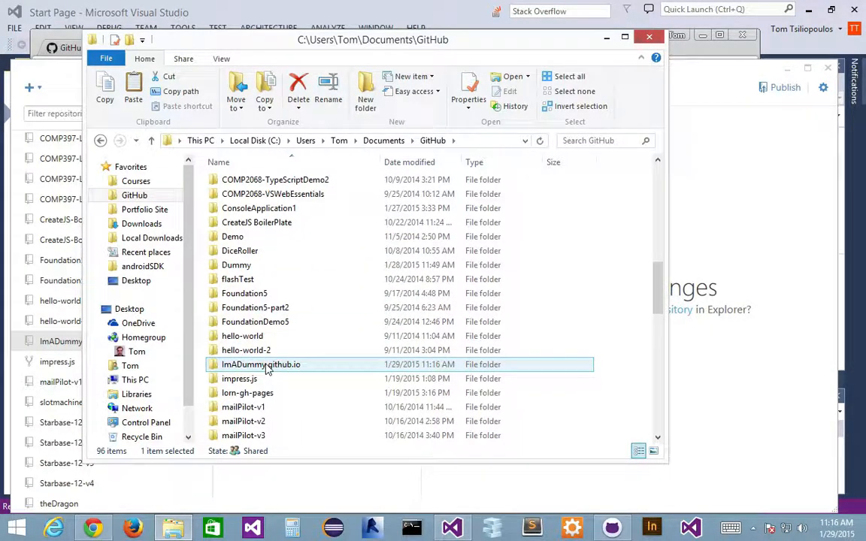
{"action": "double_click", "coordinate": [261, 364]}
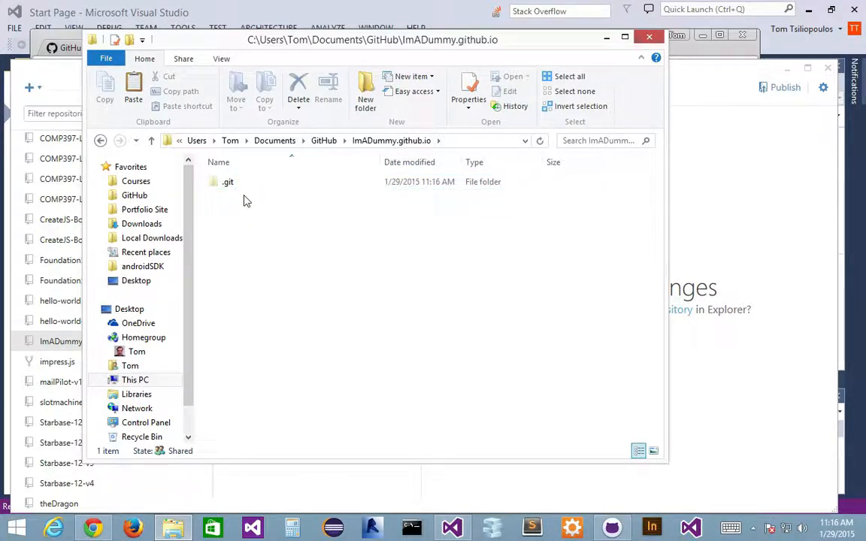
{"action": "mouse_move", "coordinate": [286, 324]}
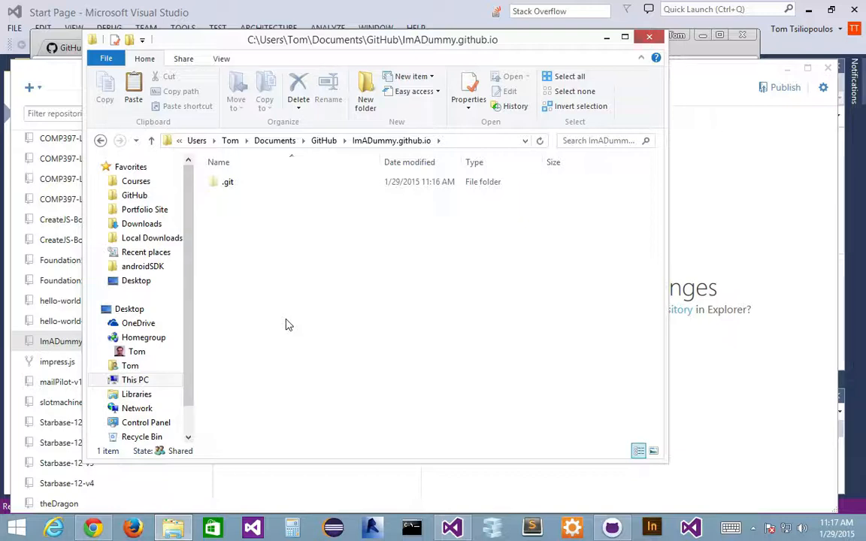
{"action": "mouse_move", "coordinate": [241, 238]}
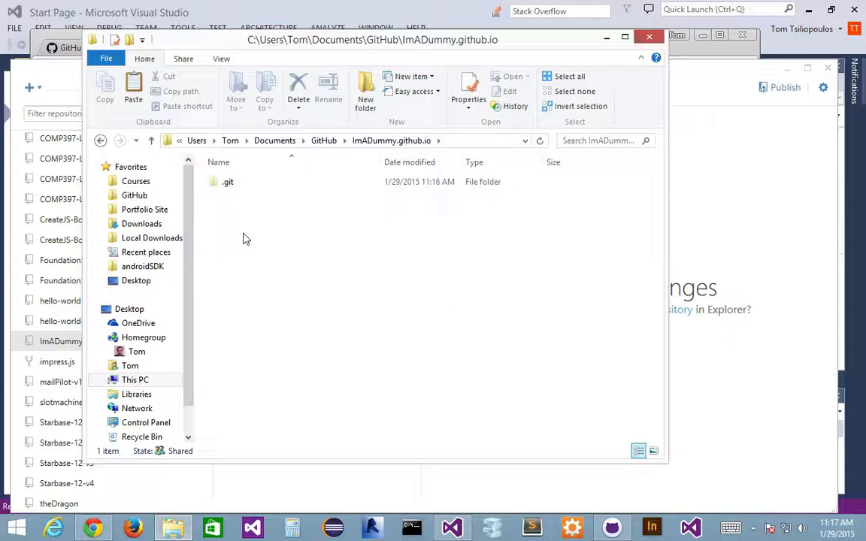
{"action": "mouse_move", "coordinate": [253, 295]}
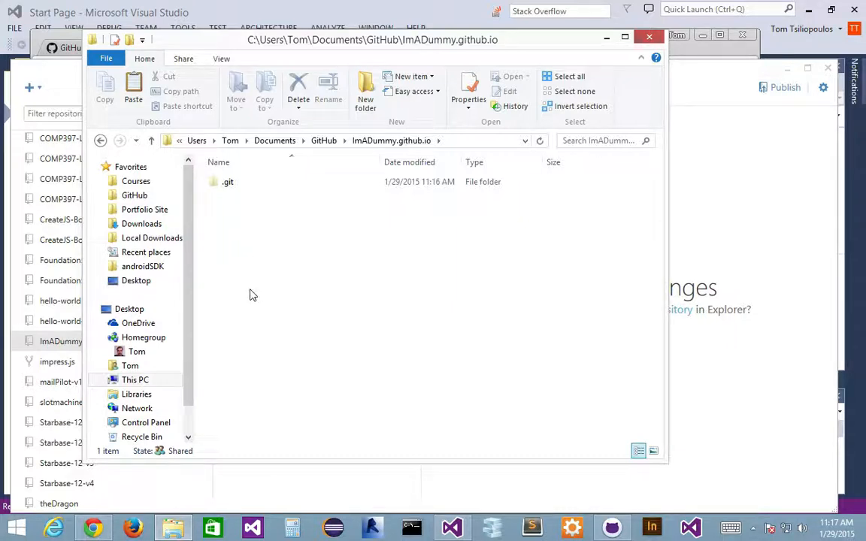
{"action": "right_click", "coordinate": [253, 295]}
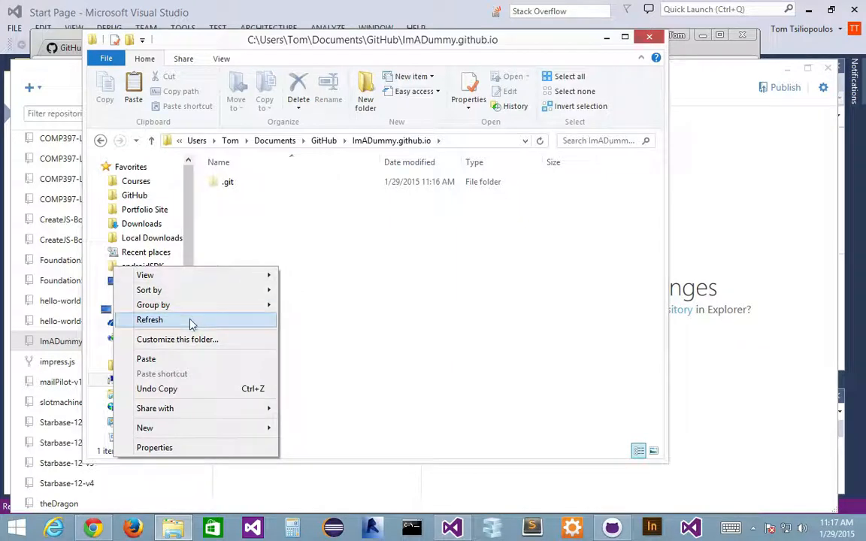
{"action": "mouse_move", "coordinate": [155, 408]}
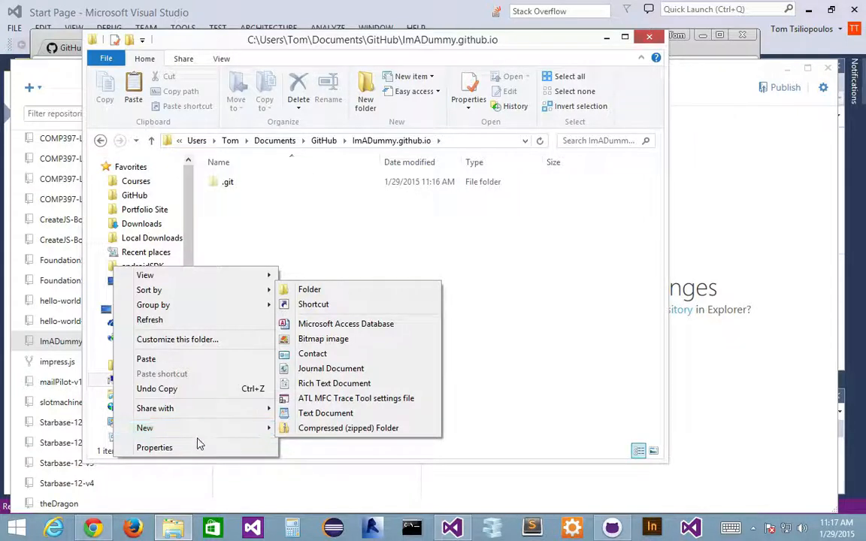
{"action": "mouse_move", "coordinate": [145, 428]}
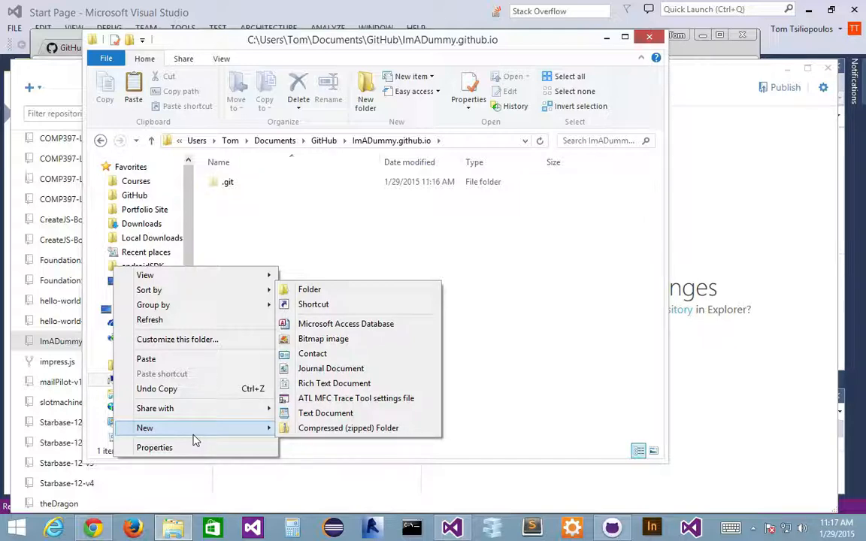
{"action": "mouse_move", "coordinate": [401, 285]}
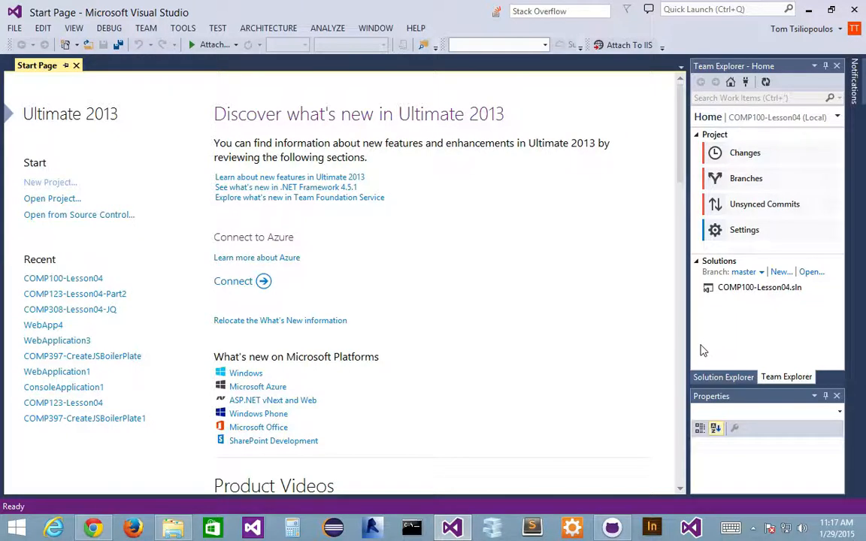
{"action": "mouse_move", "coordinate": [695, 351]}
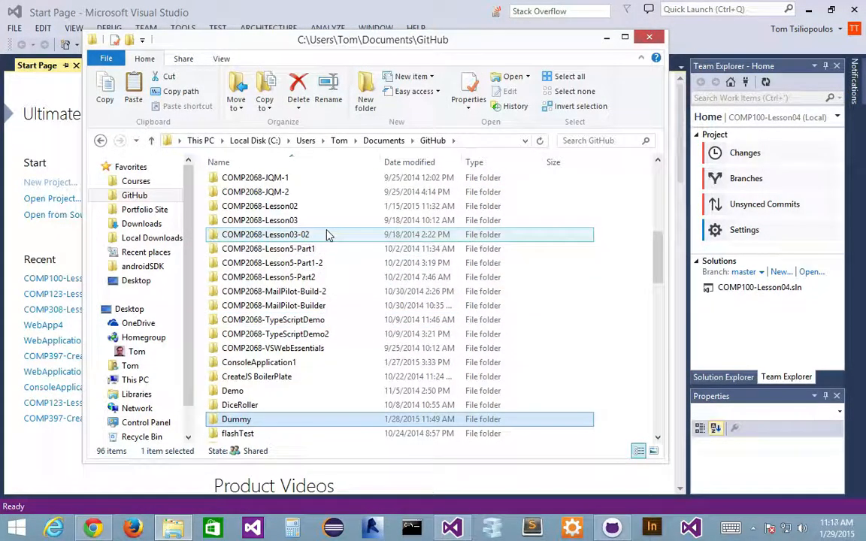
{"action": "mouse_move", "coordinate": [259, 220]}
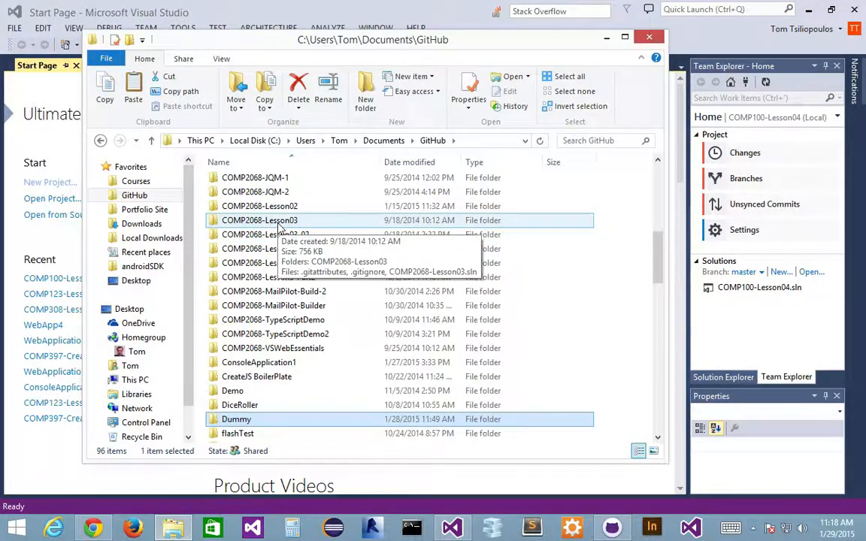
Step: Open the inner COMP2068-Lesson03-02 project folder and select its contents for copying
{"action": "double_click", "coordinate": [256, 234]}
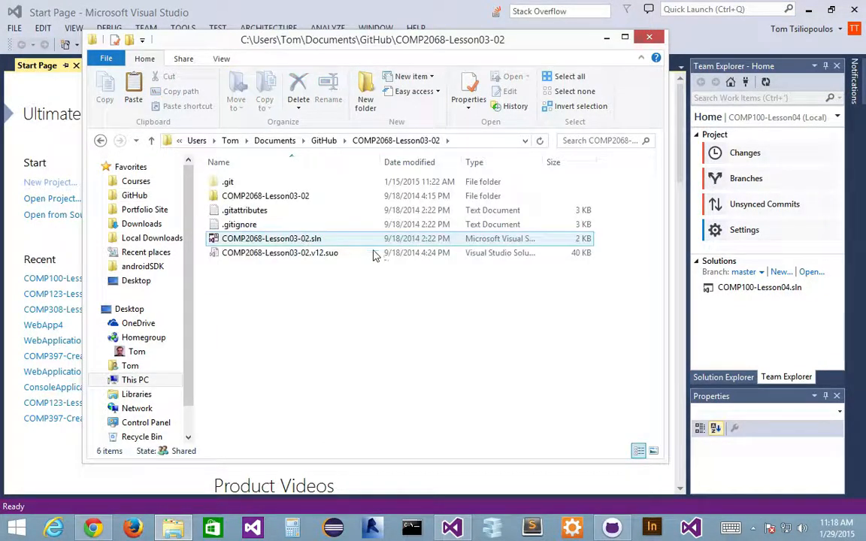
{"action": "left_click", "coordinate": [228, 181]}
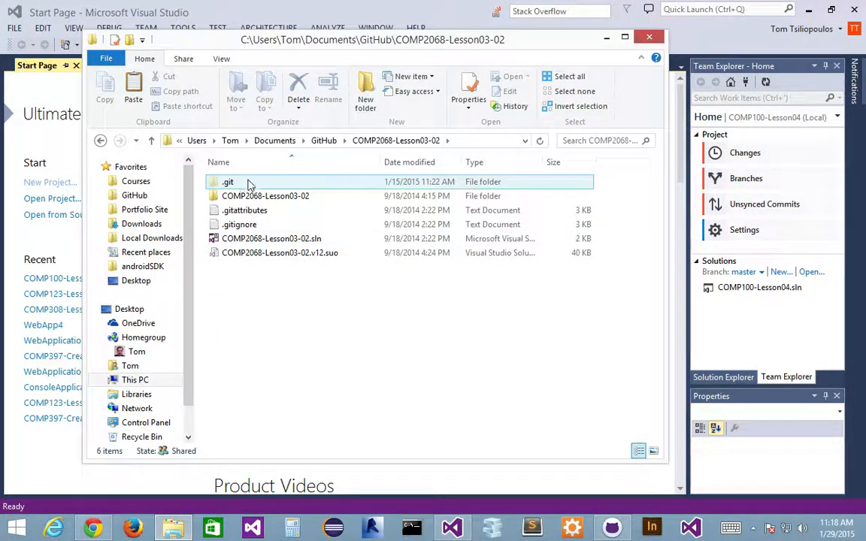
{"action": "left_click", "coordinate": [265, 195]}
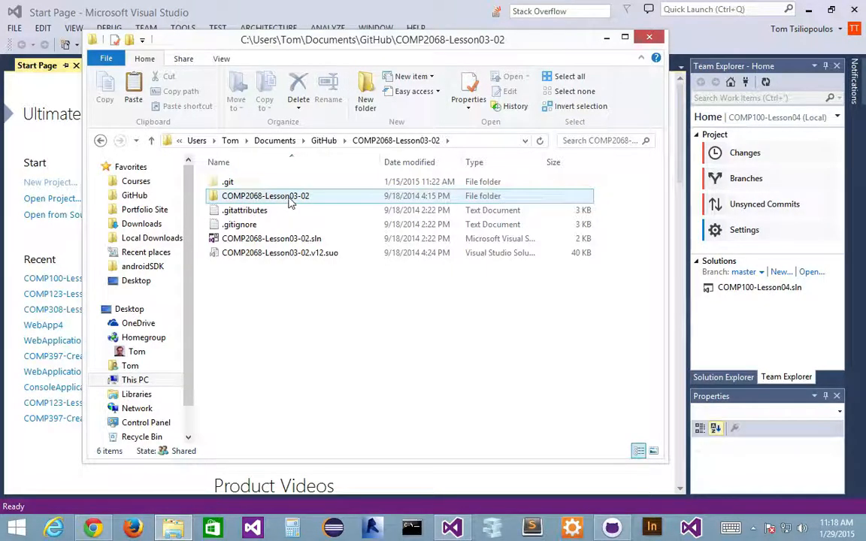
{"action": "mouse_move", "coordinate": [265, 195]}
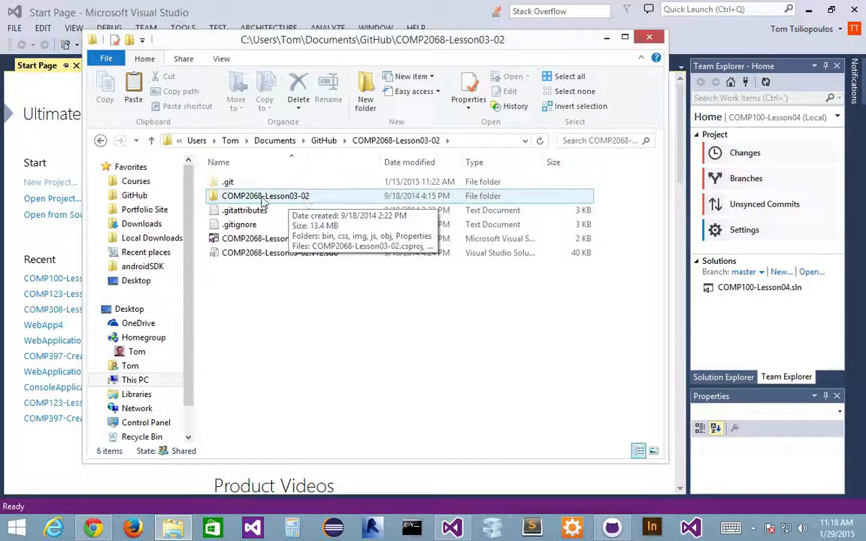
{"action": "double_click", "coordinate": [265, 196]}
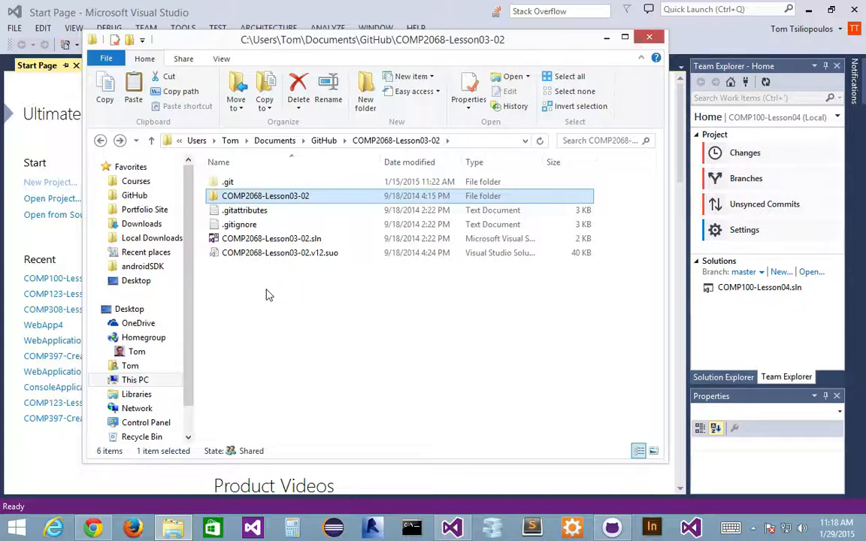
{"action": "mouse_move", "coordinate": [419, 297]}
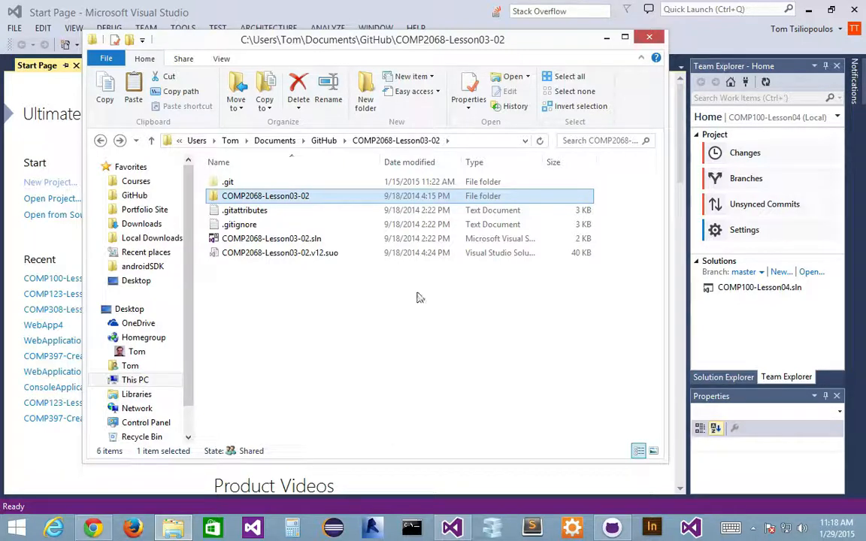
{"action": "mouse_move", "coordinate": [591, 274]}
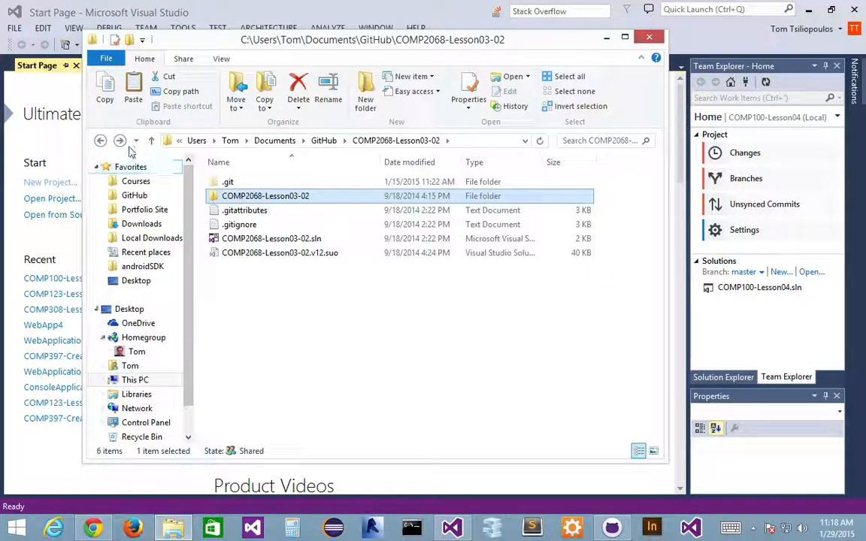
{"action": "double_click", "coordinate": [265, 196]}
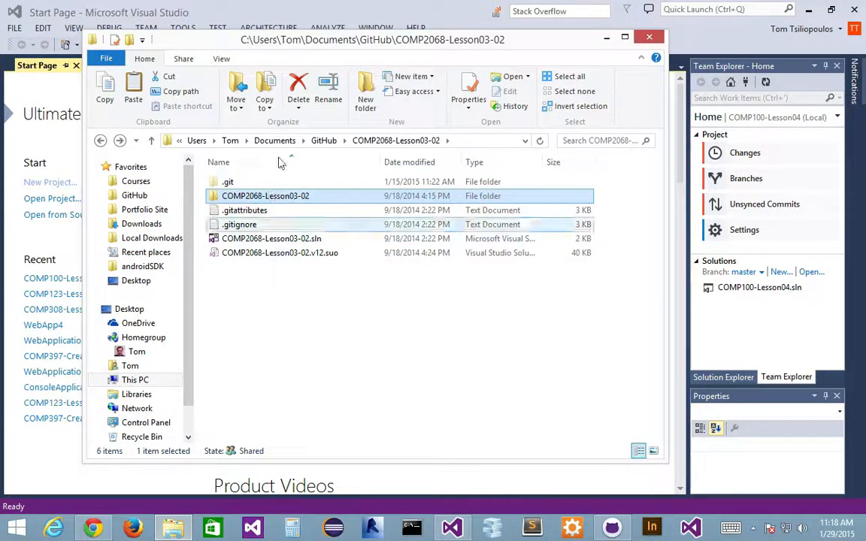
{"action": "double_click", "coordinate": [265, 195]}
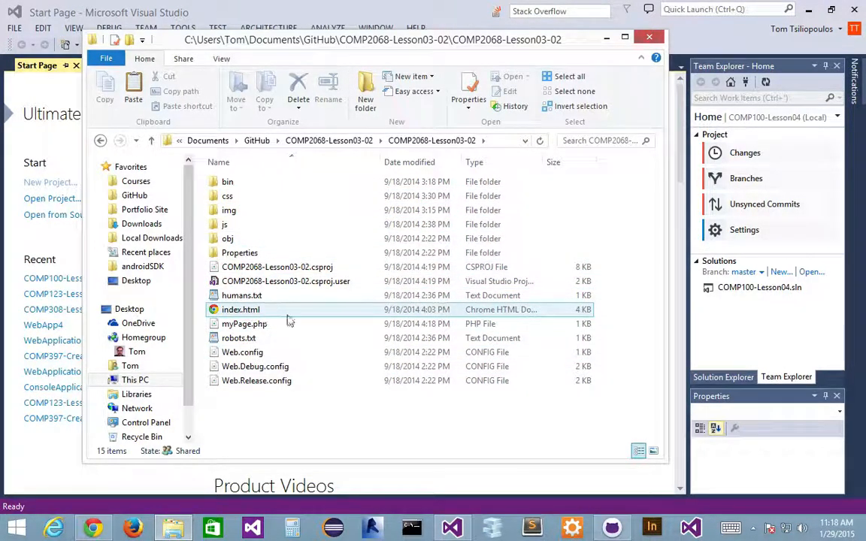
{"action": "mouse_move", "coordinate": [275, 312]}
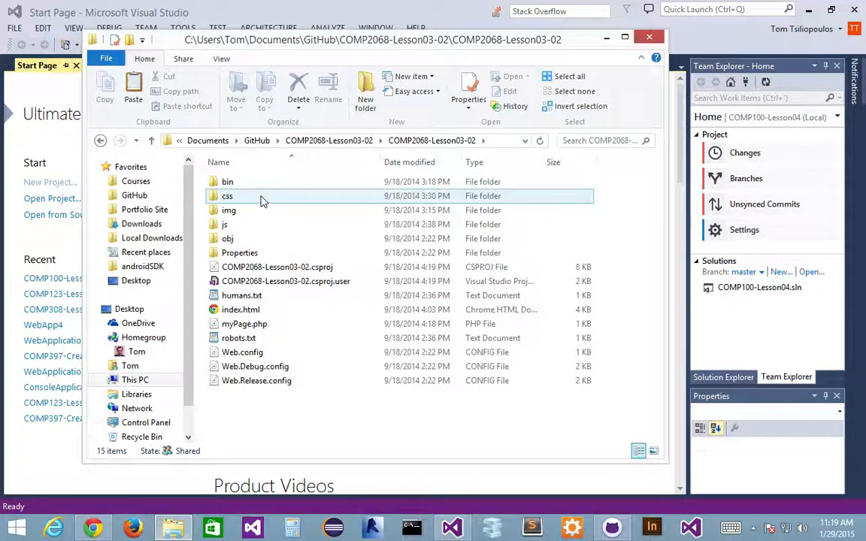
{"action": "left_click", "coordinate": [229, 210]}
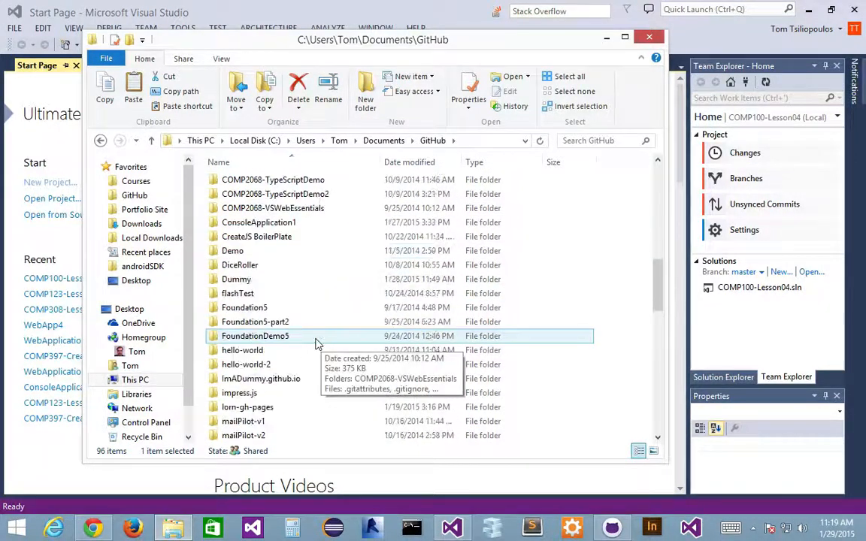
Step: Open ImADummy.github.io with the pasted project files and delete its bin folder
{"action": "double_click", "coordinate": [261, 378]}
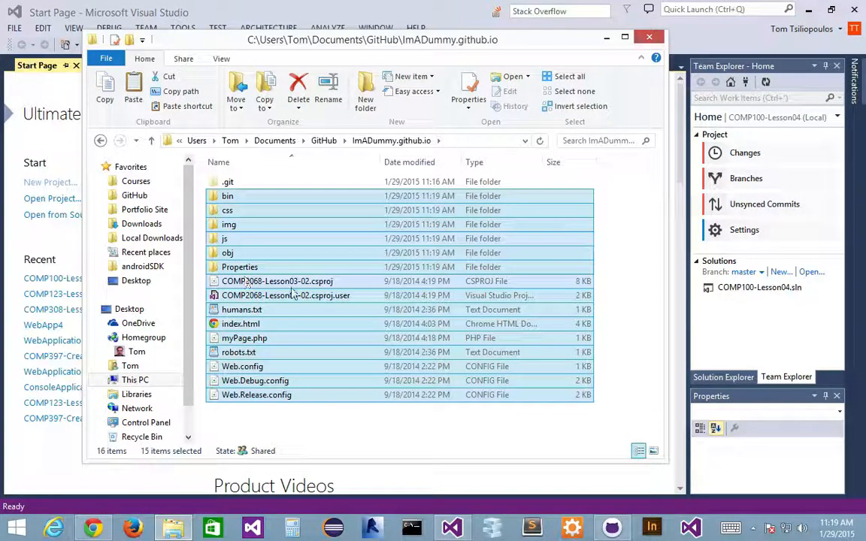
{"action": "left_click", "coordinate": [239, 352]}
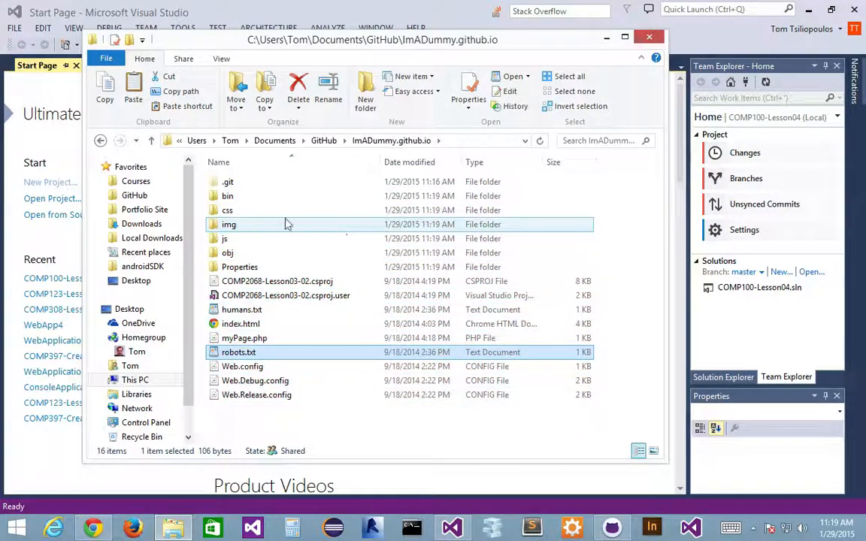
{"action": "double_click", "coordinate": [227, 196]}
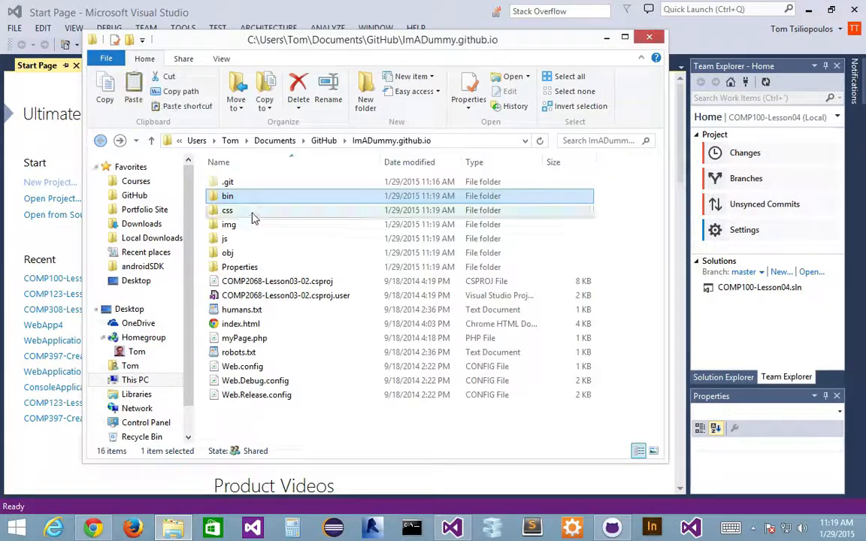
{"action": "right_click", "coordinate": [228, 195]}
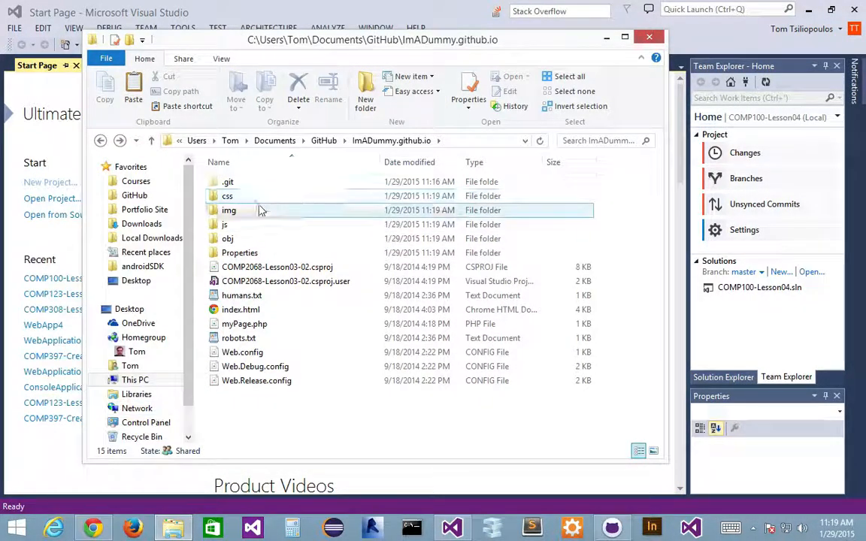
Step: Check the images inside the img folder and return to the repository folder
{"action": "double_click", "coordinate": [229, 210]}
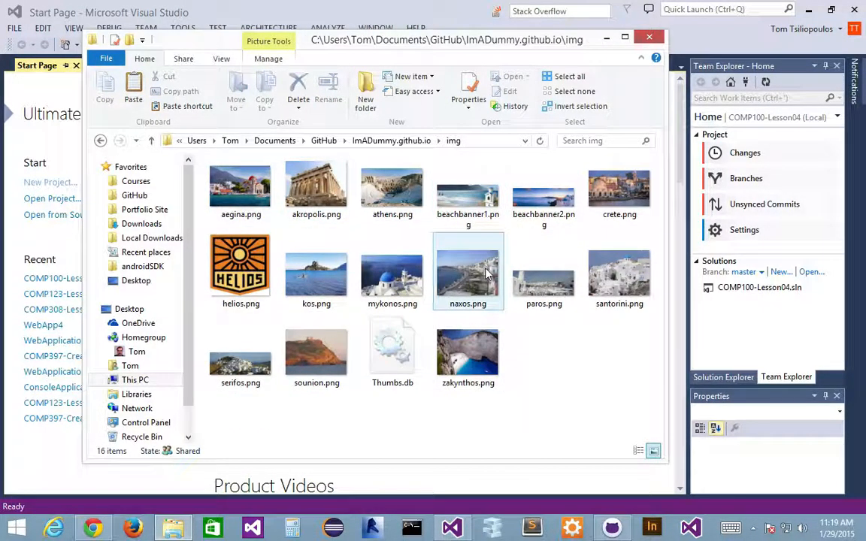
{"action": "left_click", "coordinate": [100, 141]}
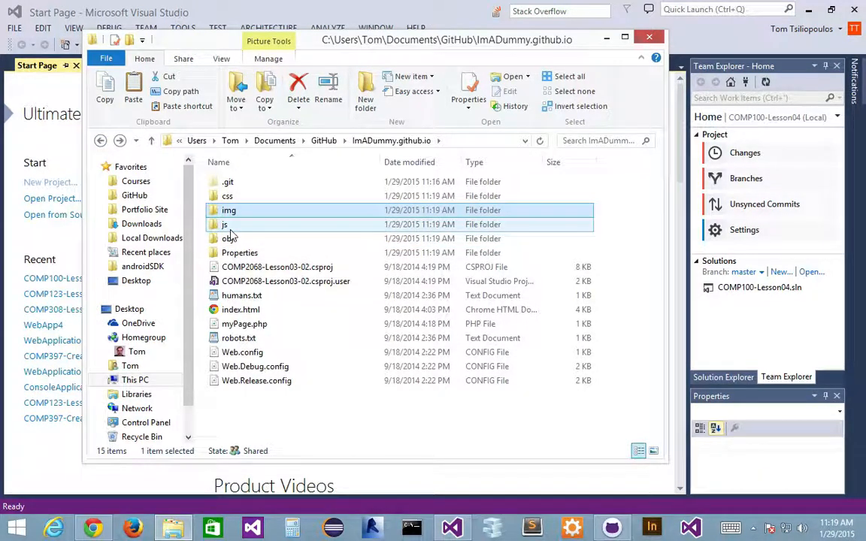
{"action": "double_click", "coordinate": [225, 224]}
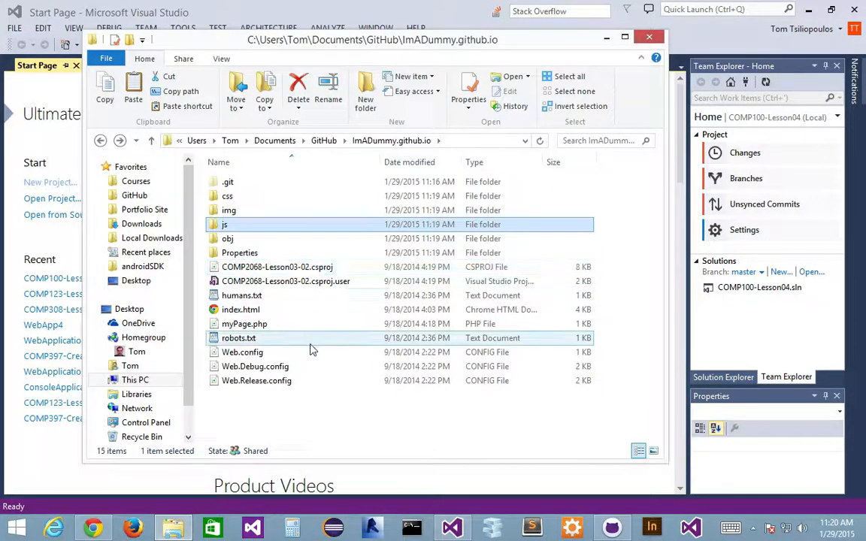
Step: Inspect the obj folder, then delete the Properties folder
{"action": "double_click", "coordinate": [227, 239]}
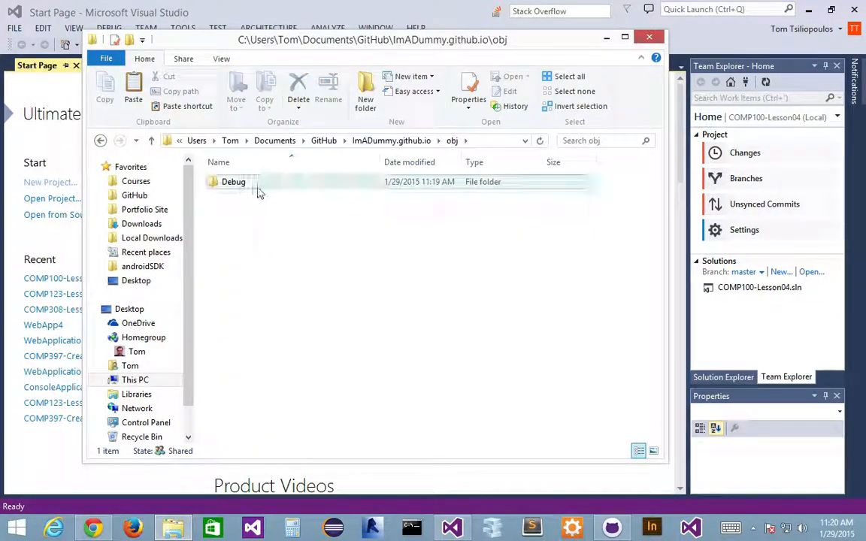
{"action": "double_click", "coordinate": [233, 181]}
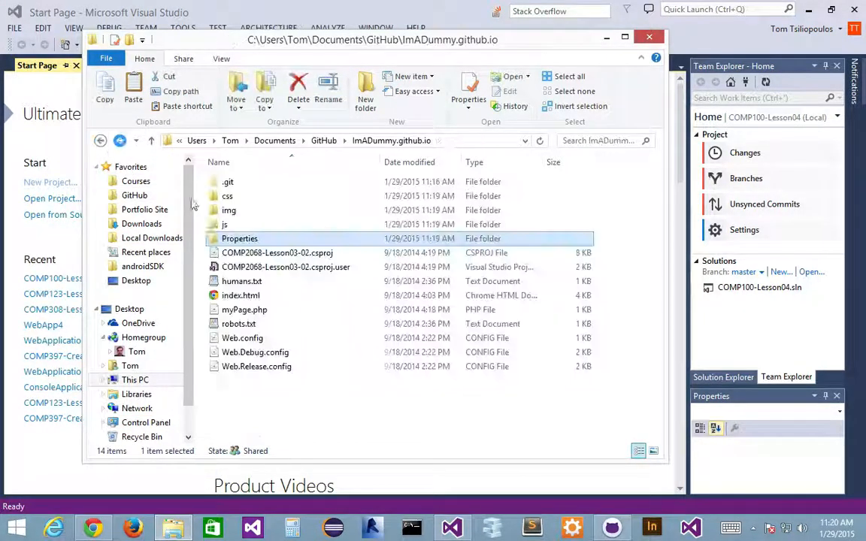
{"action": "right_click", "coordinate": [239, 238]}
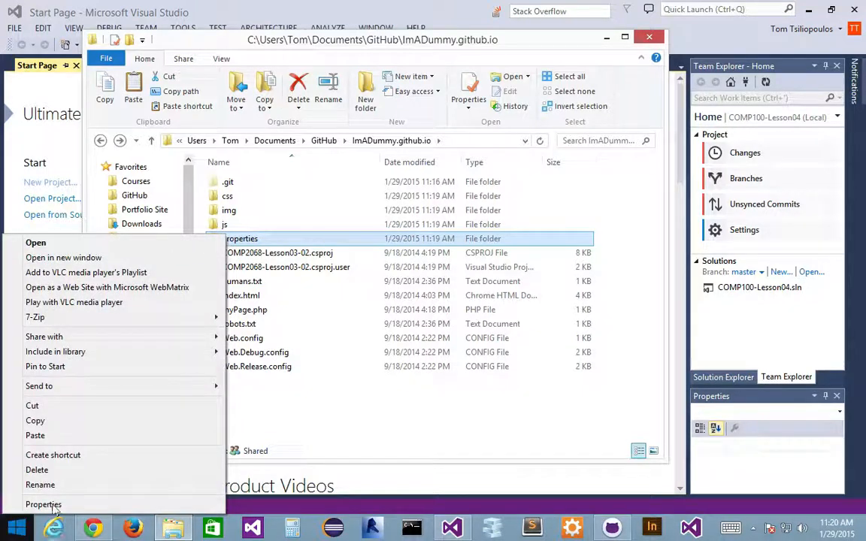
{"action": "left_click", "coordinate": [277, 238]}
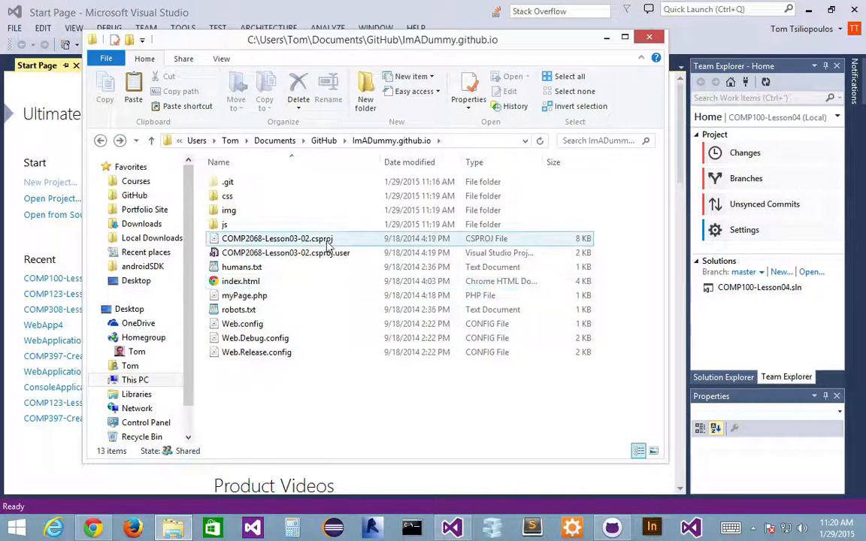
Step: Delete both .csproj project files and the three Web*.config files
{"action": "right_click", "coordinate": [286, 253]}
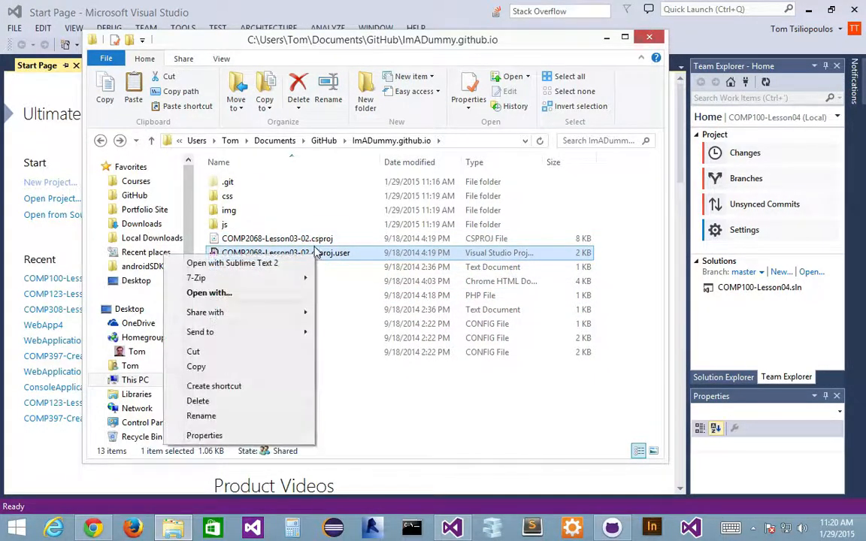
{"action": "left_click", "coordinate": [278, 238]}
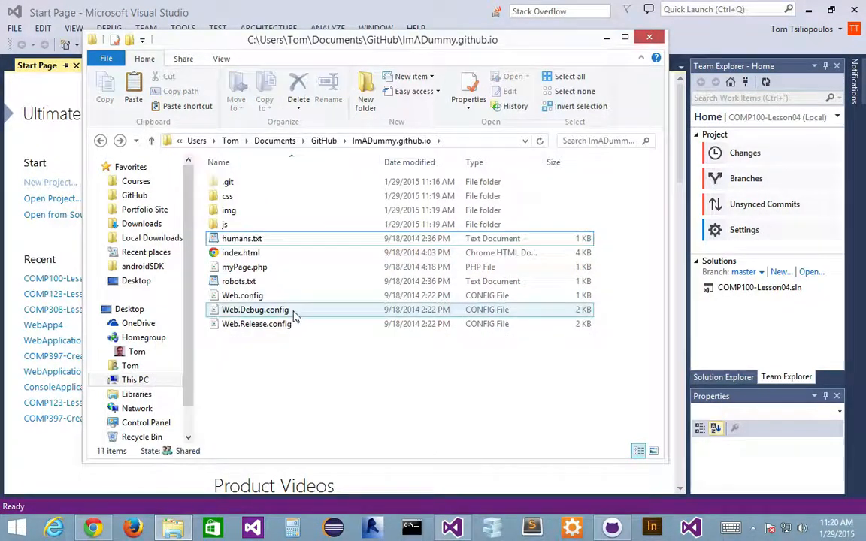
{"action": "left_click", "coordinate": [238, 281]}
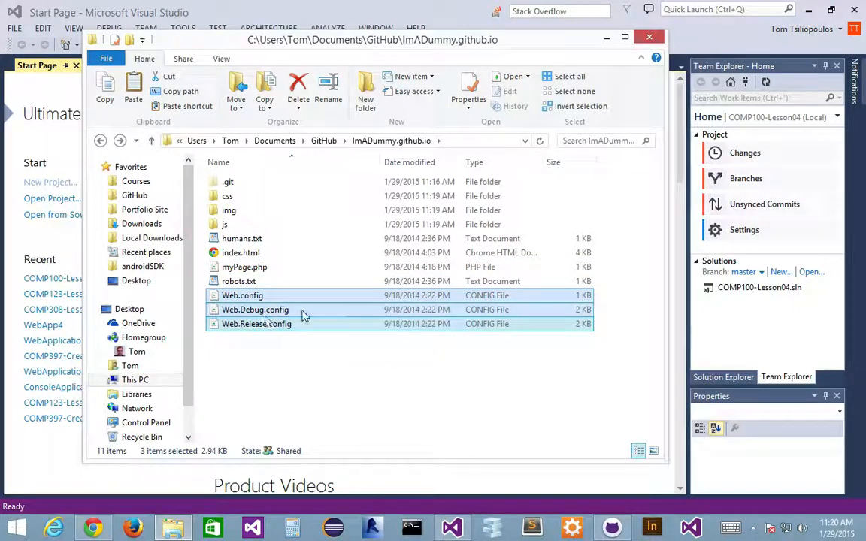
{"action": "right_click", "coordinate": [255, 310]}
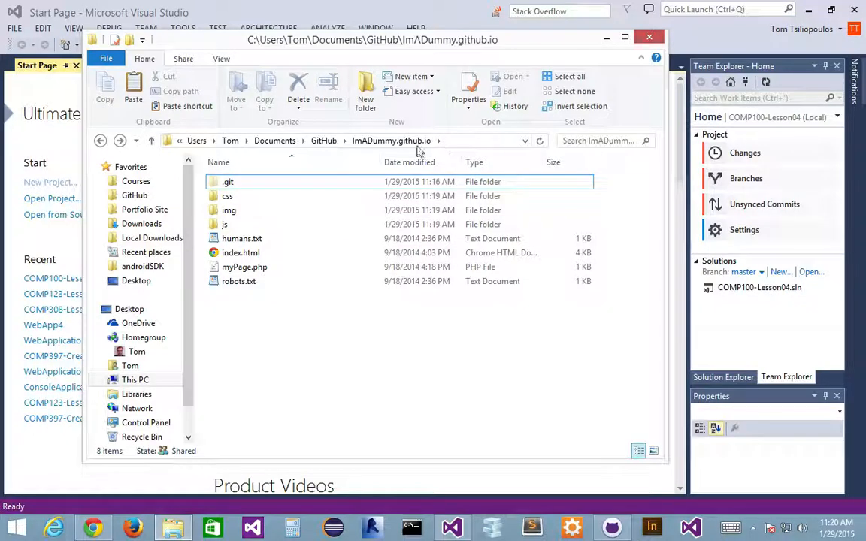
{"action": "left_click", "coordinate": [241, 238]}
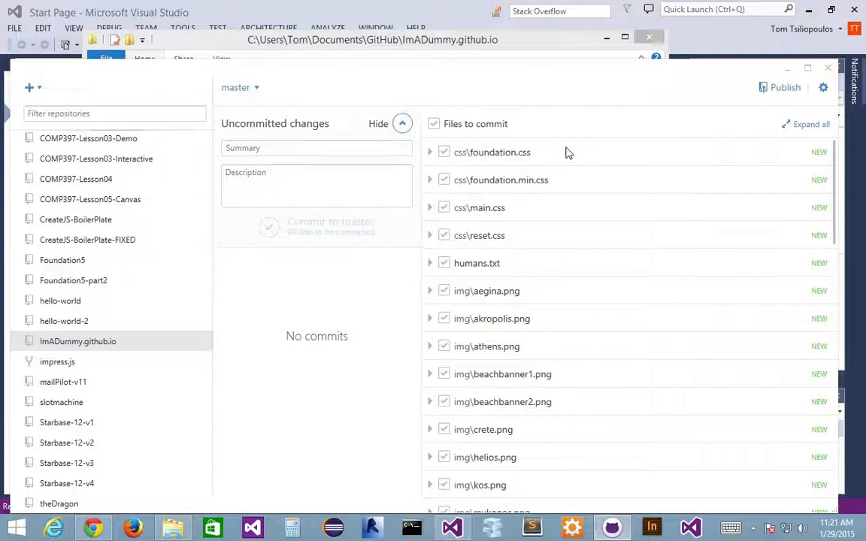
{"action": "mouse_move", "coordinate": [566, 152]}
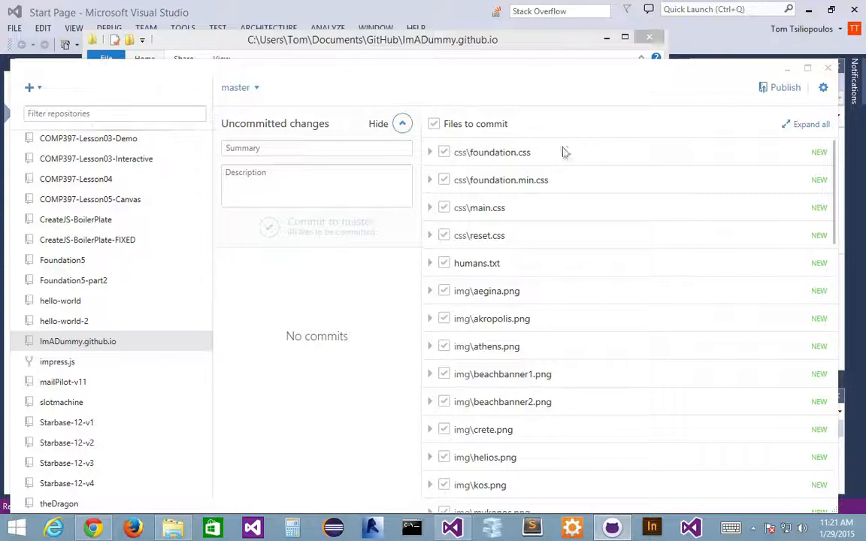
Step: Enter the summary 'Created Production level Project' and commit it to master
{"action": "left_click", "coordinate": [316, 147]}
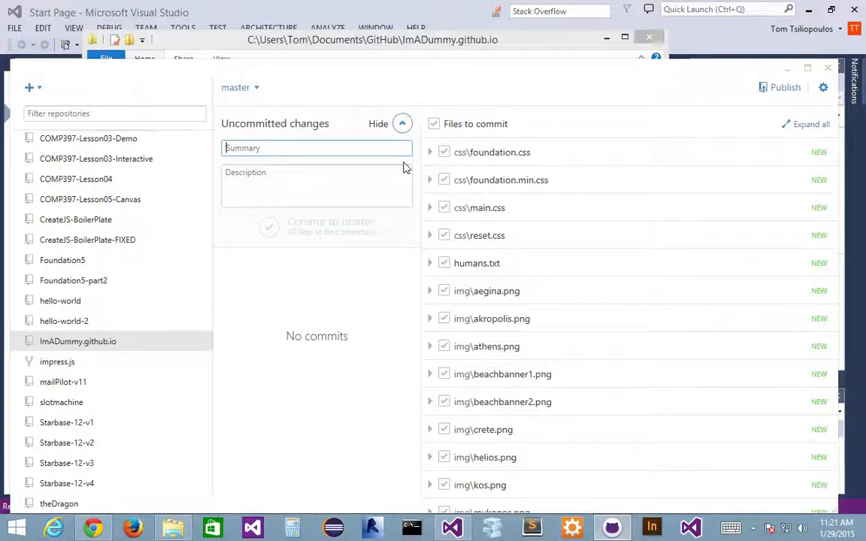
{"action": "type", "text": "Created Production"}
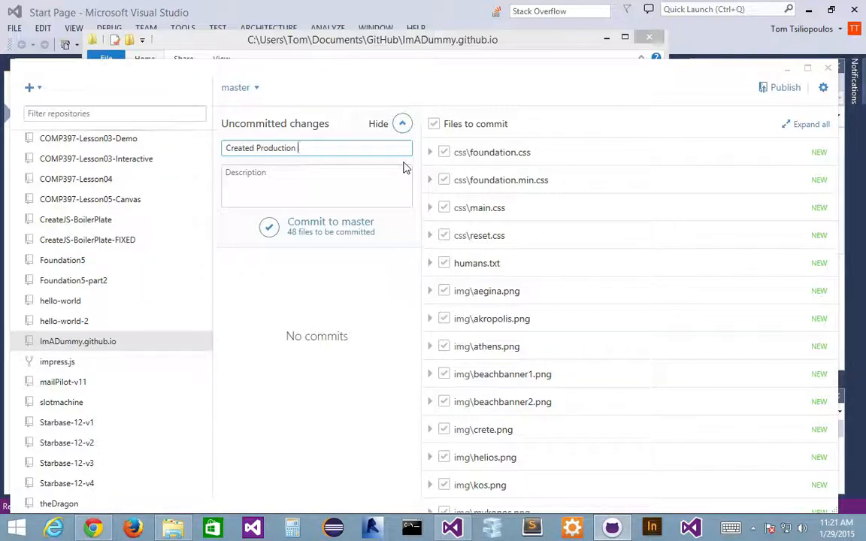
{"action": "type", "text": "level Proje"}
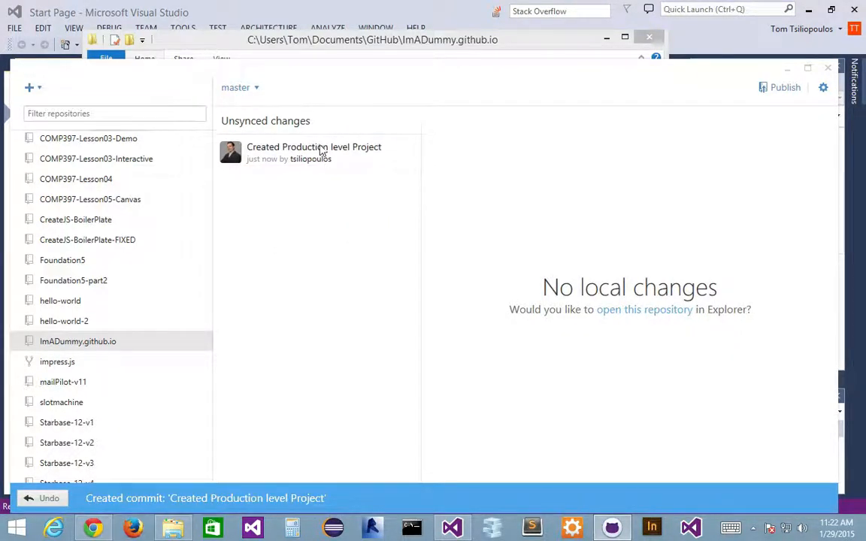
{"action": "mouse_move", "coordinate": [785, 92]}
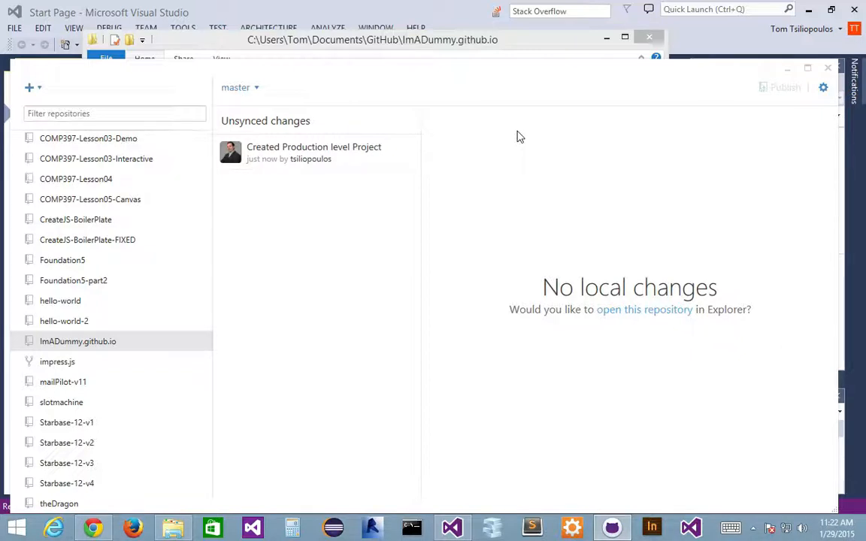
{"action": "mouse_move", "coordinate": [502, 178]}
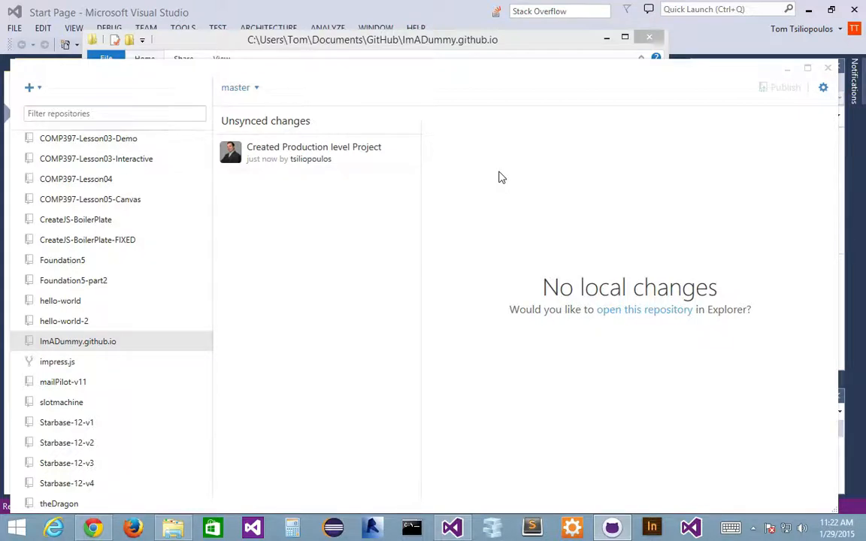
{"action": "mouse_move", "coordinate": [485, 221]}
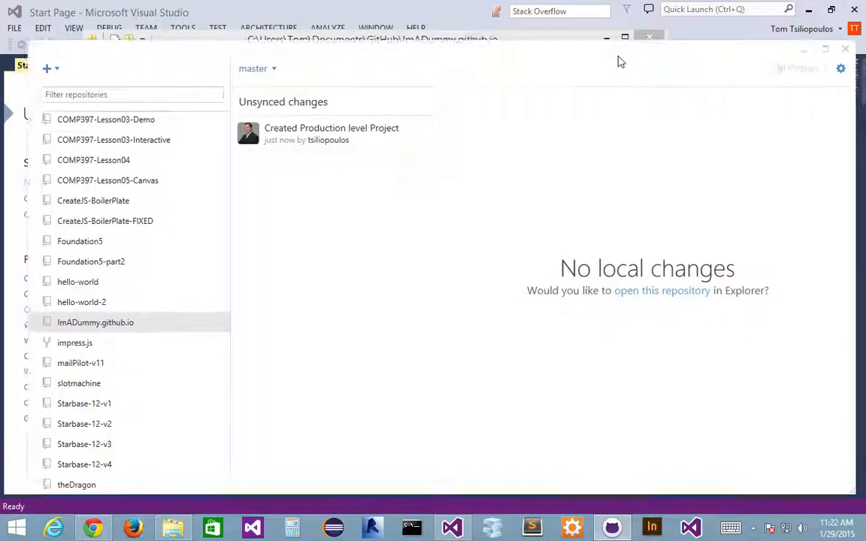
Step: Open the newly published ImADummy.github.io repository on GitHub
{"action": "left_click", "coordinate": [331, 133]}
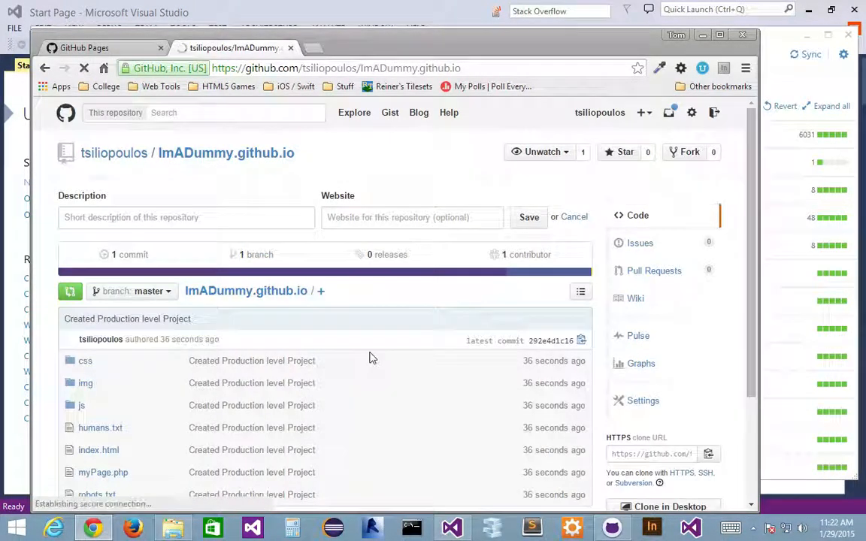
Step: Check the repository's file list, then enter tsiliopoulos.com in the address bar
{"action": "scroll", "scroll_direction": "down", "scroll_amount": 3}
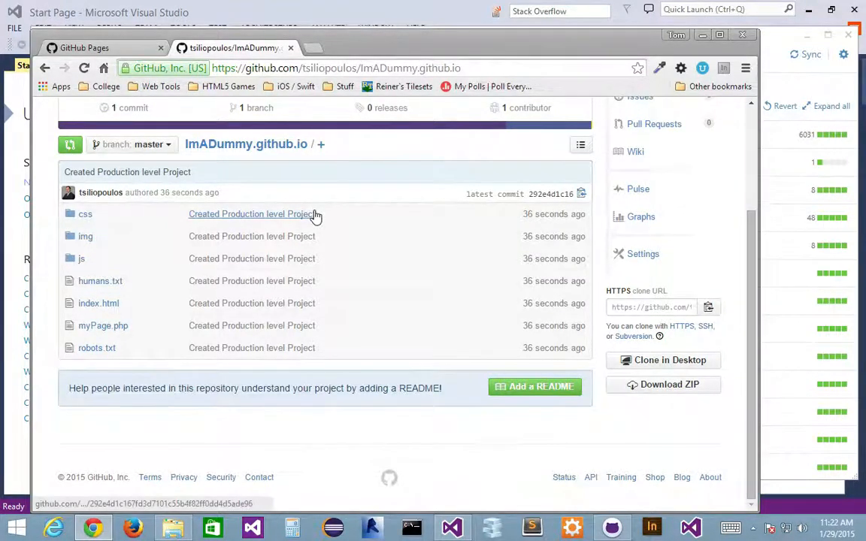
{"action": "left_click", "coordinate": [336, 68]}
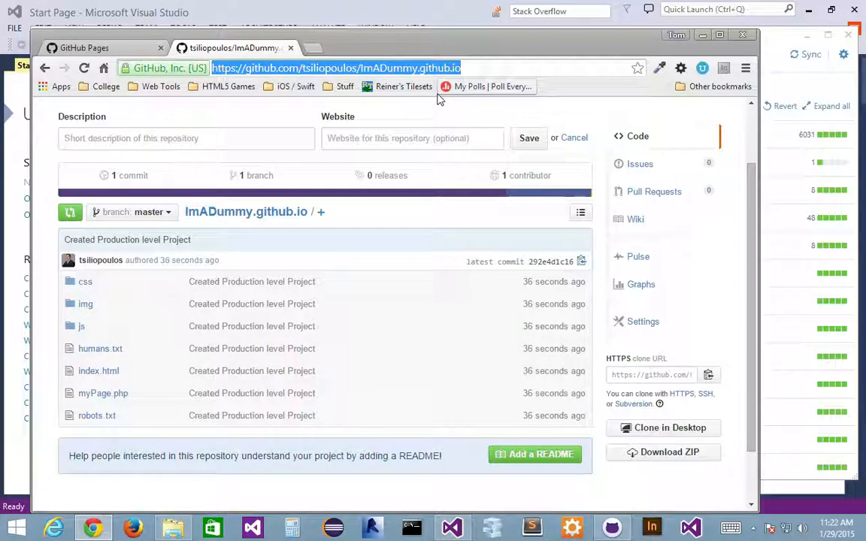
{"action": "type", "text": "tsiliopoulos.com"}
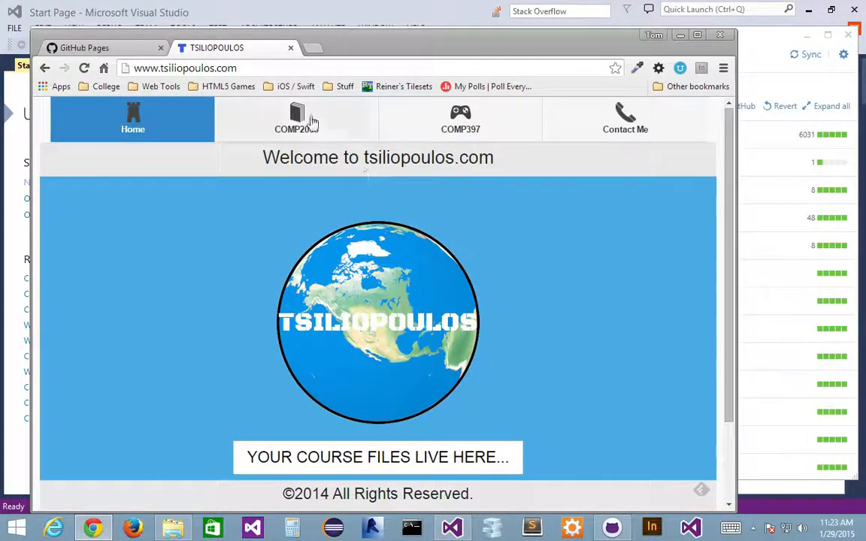
Step: View the site's COMP397 Web Game Programming page, then return to the GitHub Pages guide
{"action": "left_click", "coordinate": [460, 120]}
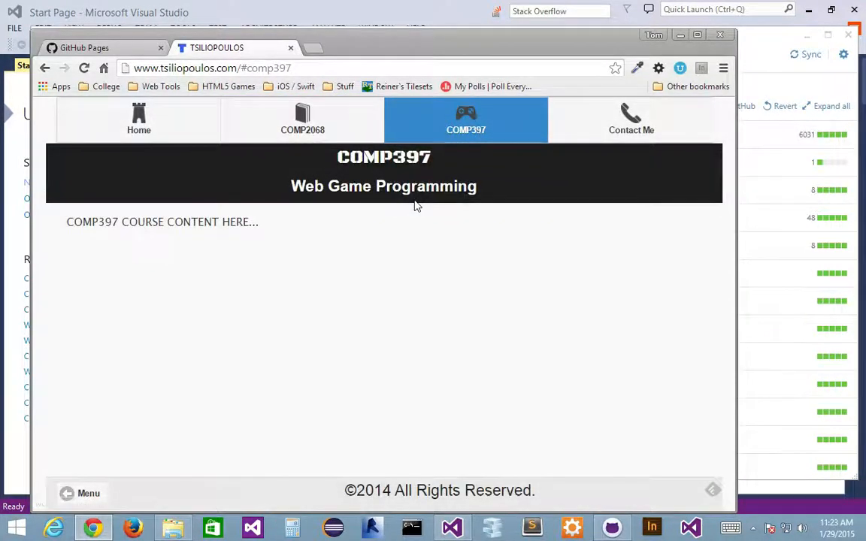
{"action": "mouse_move", "coordinate": [248, 81]}
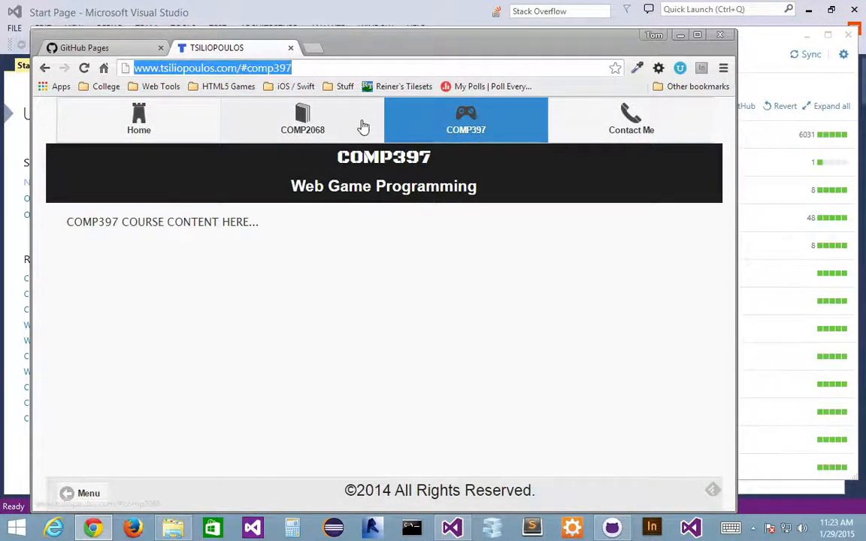
{"action": "mouse_move", "coordinate": [302, 120]}
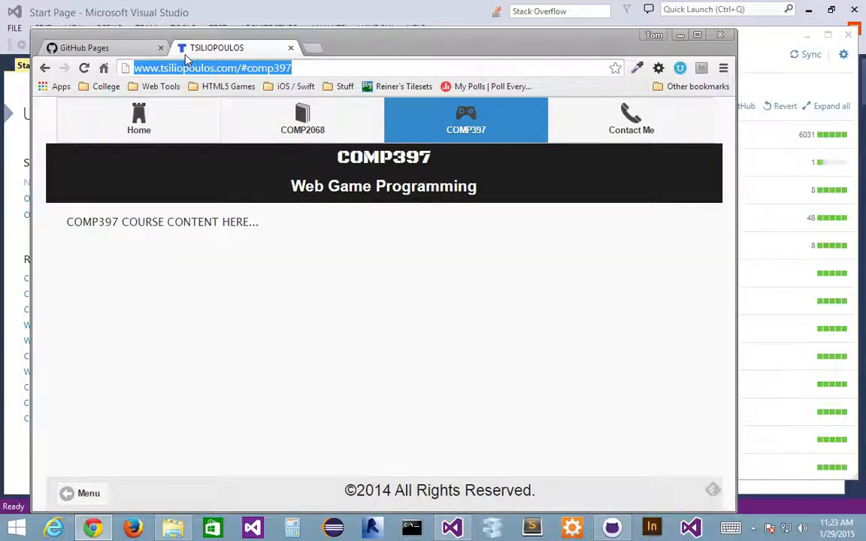
{"action": "left_click", "coordinate": [84, 48]}
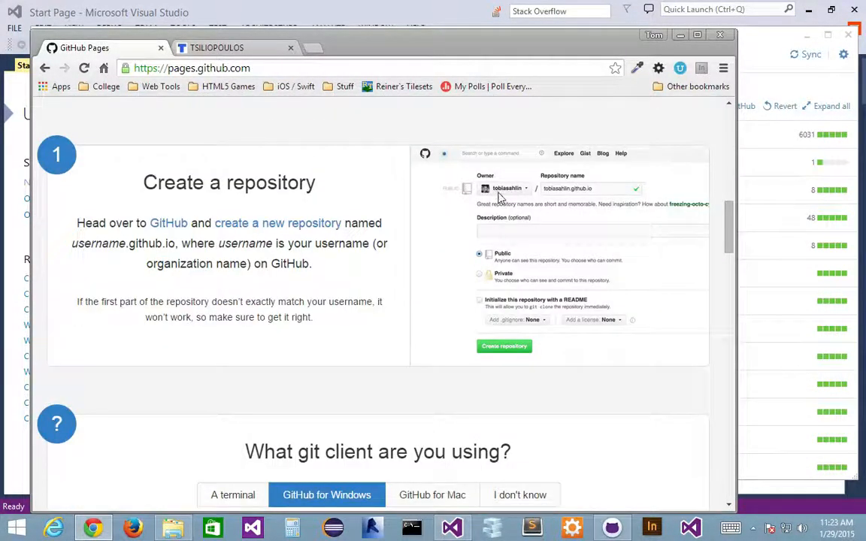
Step: Scroll the GitHub Pages guide past 'Create an index file' to step 5
{"action": "scroll", "scroll_direction": "down", "scroll_amount": 3}
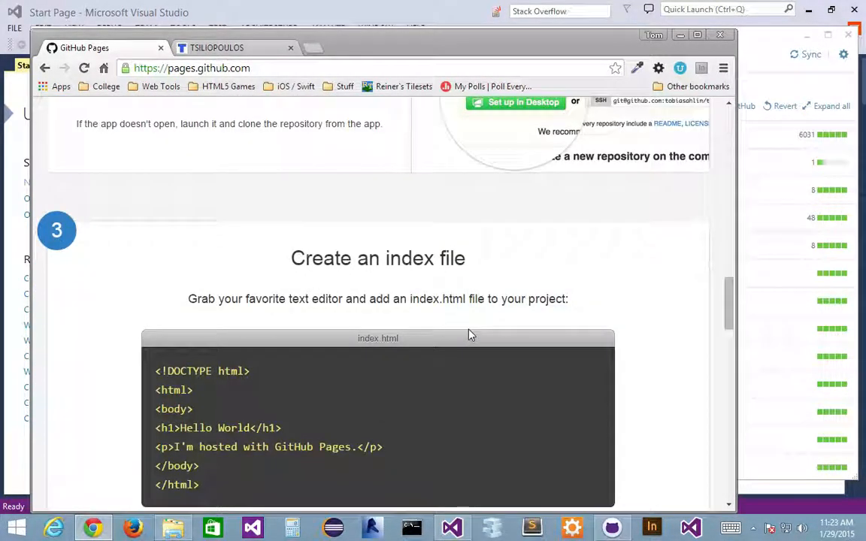
{"action": "scroll", "scroll_direction": "down", "scroll_amount": 3}
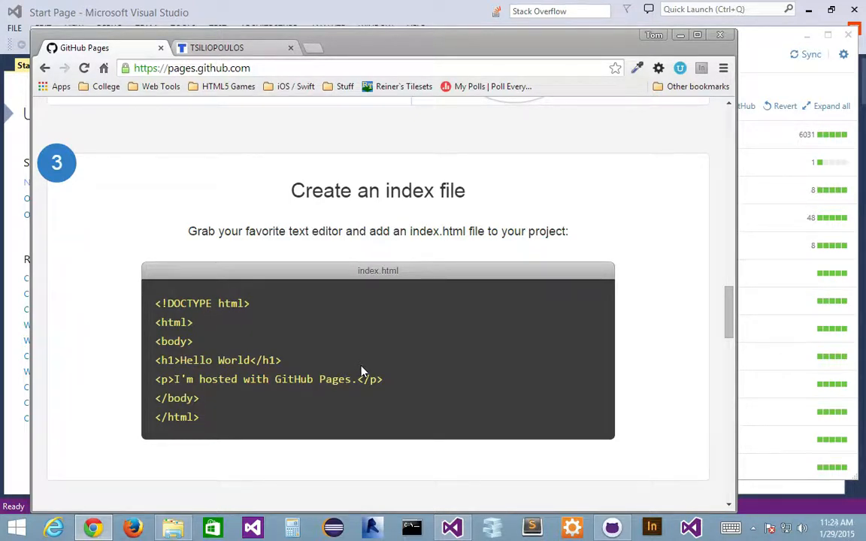
{"action": "scroll", "scroll_direction": "down", "scroll_amount": 3}
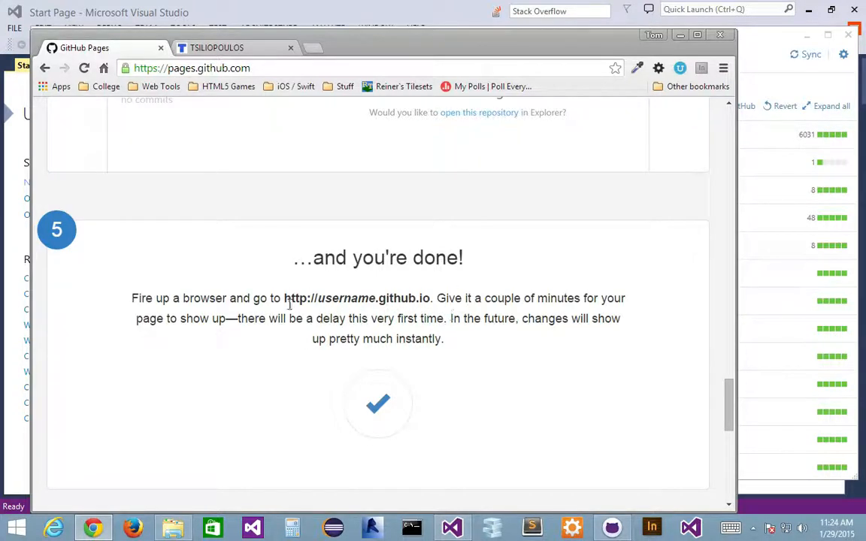
{"action": "mouse_move", "coordinate": [374, 357]}
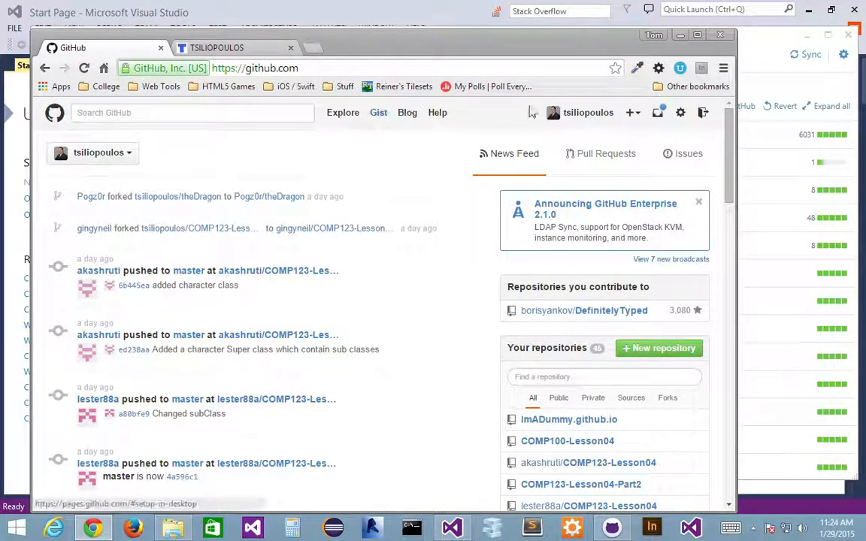
Step: Find and open tsiliopoulos.github.io in the profile's full Repositories list
{"action": "left_click", "coordinate": [587, 112]}
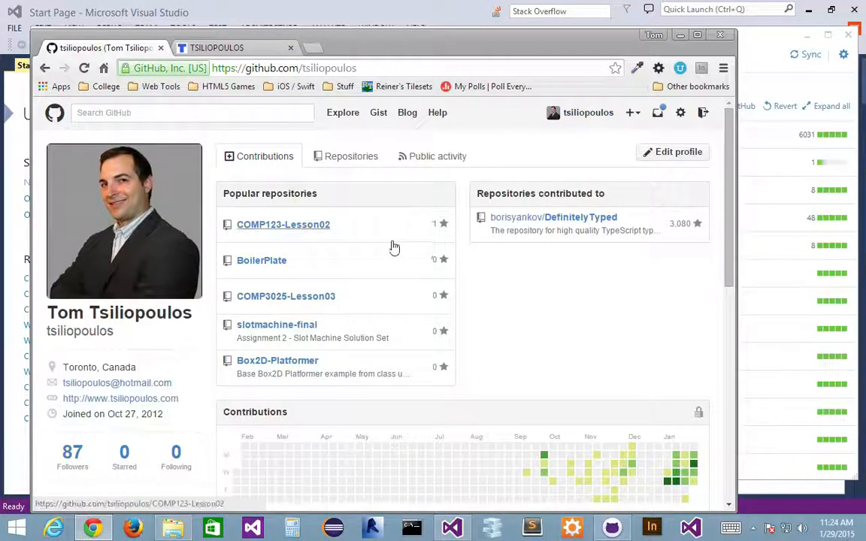
{"action": "scroll", "scroll_direction": "down", "scroll_amount": 3}
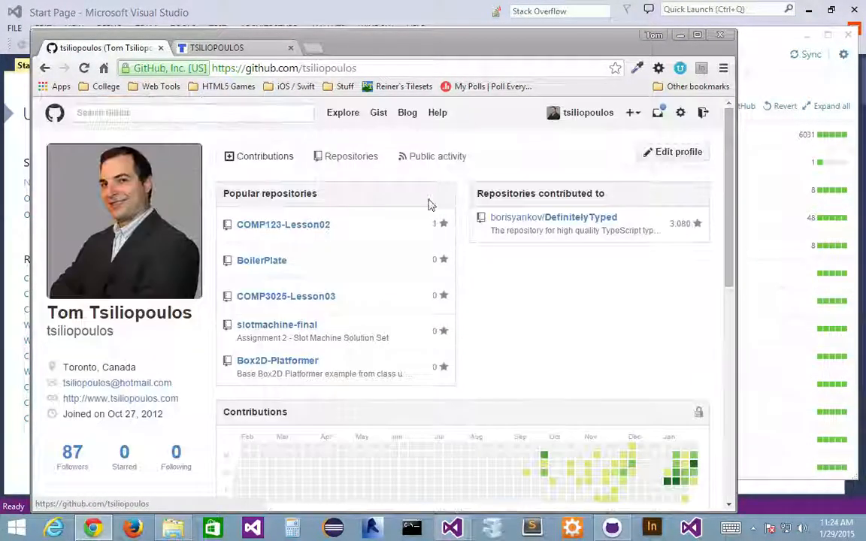
{"action": "left_click", "coordinate": [351, 156]}
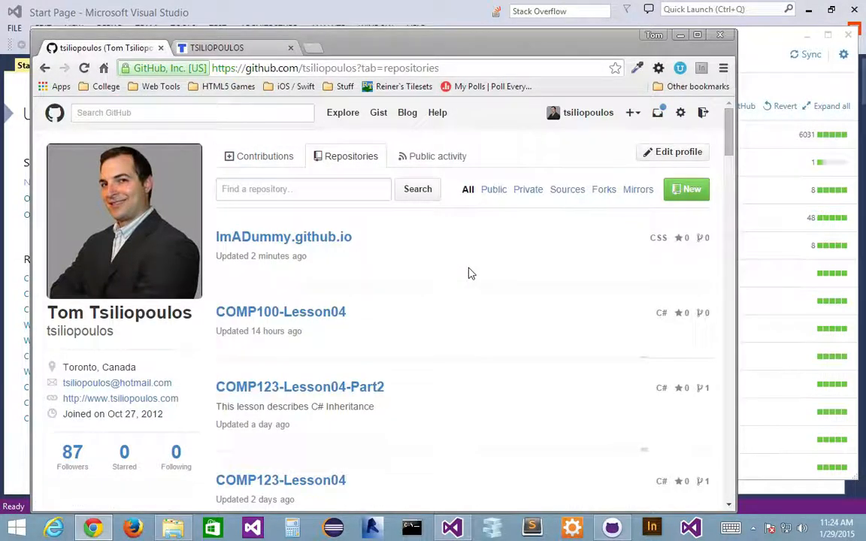
{"action": "scroll", "scroll_direction": "down", "scroll_amount": 3}
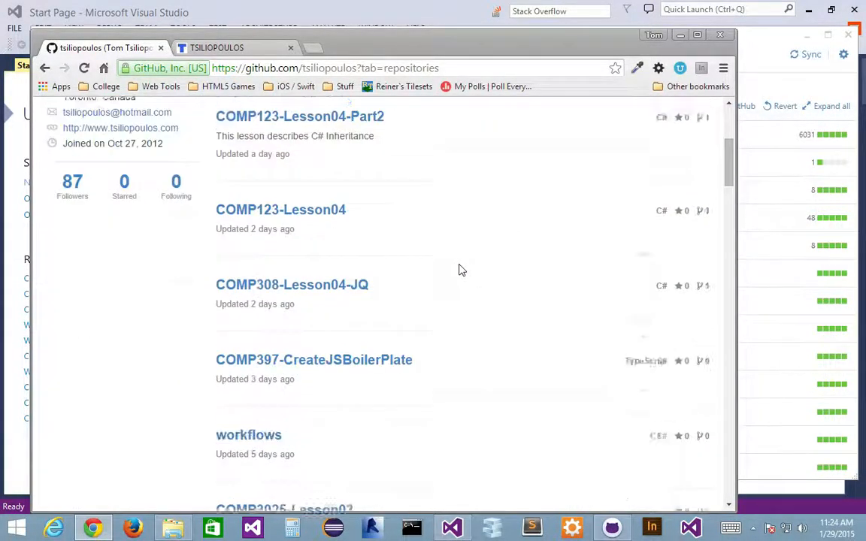
{"action": "scroll", "scroll_direction": "down", "scroll_amount": 3}
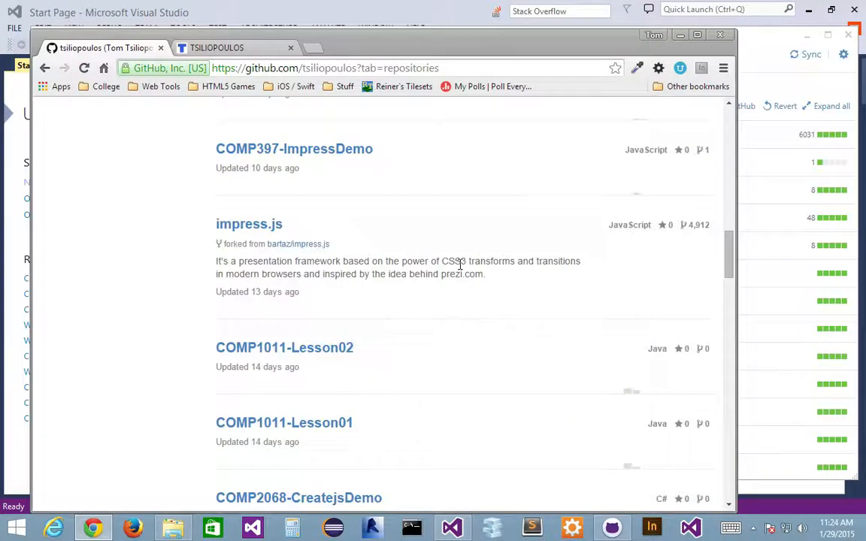
{"action": "scroll", "scroll_direction": "down", "scroll_amount": 3}
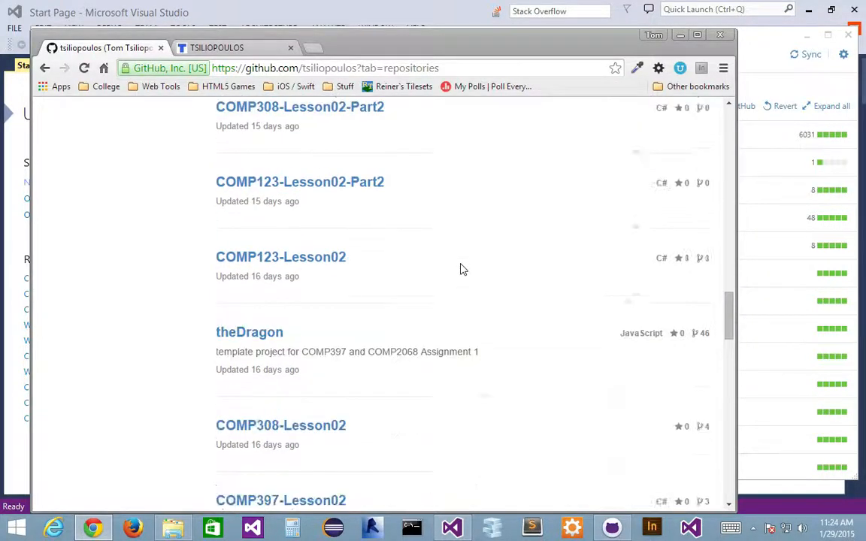
{"action": "scroll", "scroll_direction": "down", "scroll_amount": 3}
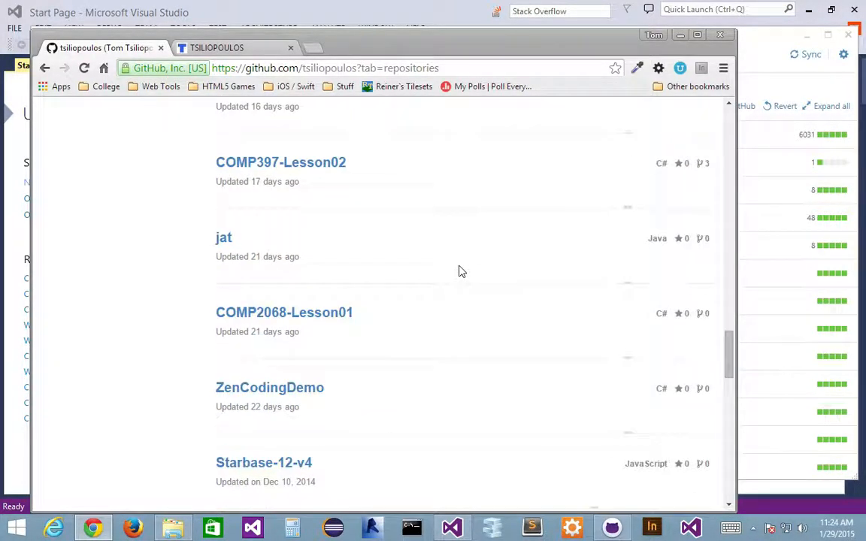
{"action": "scroll", "scroll_direction": "down", "scroll_amount": 3}
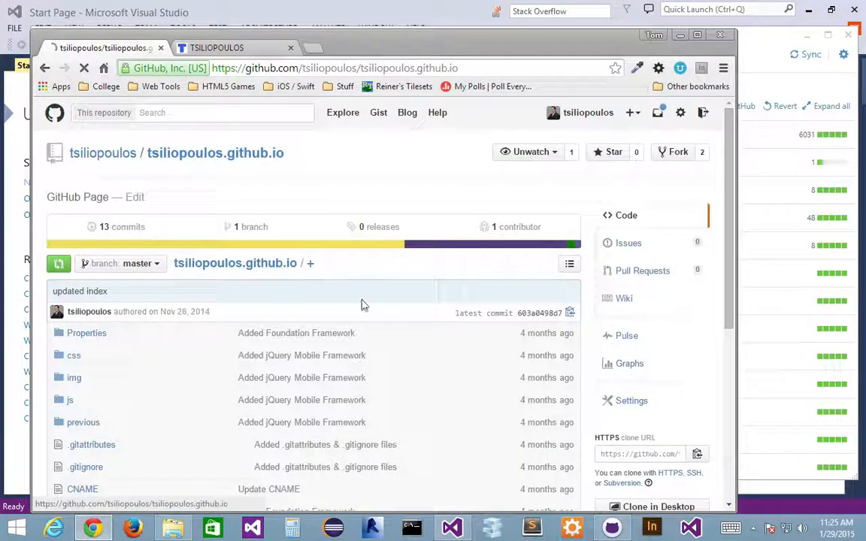
{"action": "scroll", "scroll_direction": "down", "scroll_amount": 3}
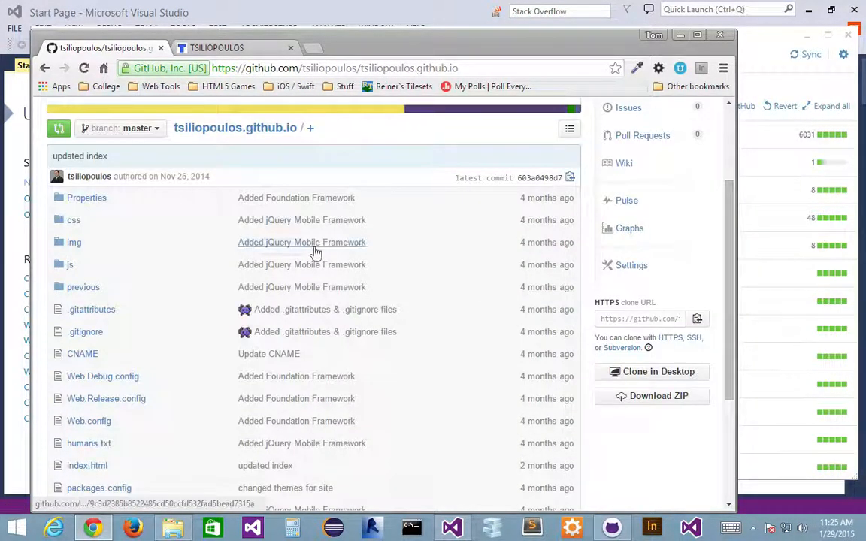
{"action": "left_click", "coordinate": [217, 48]}
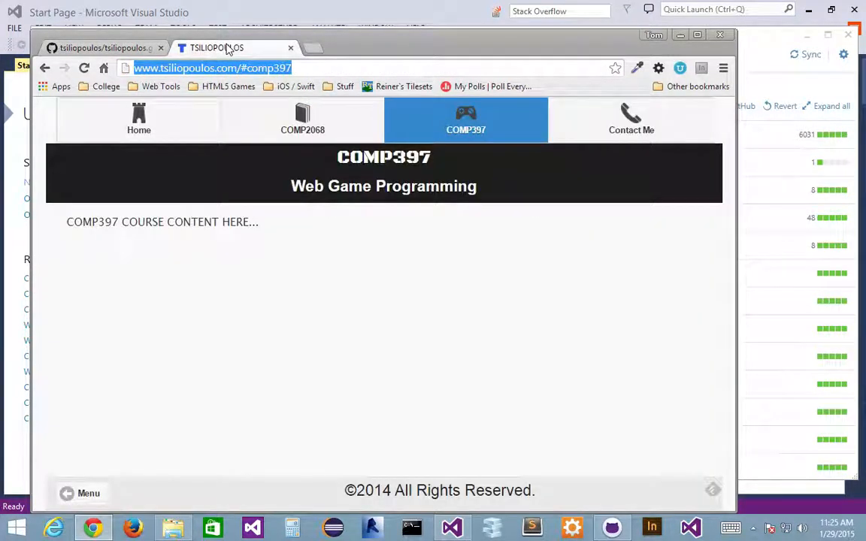
{"action": "left_click", "coordinate": [101, 47]}
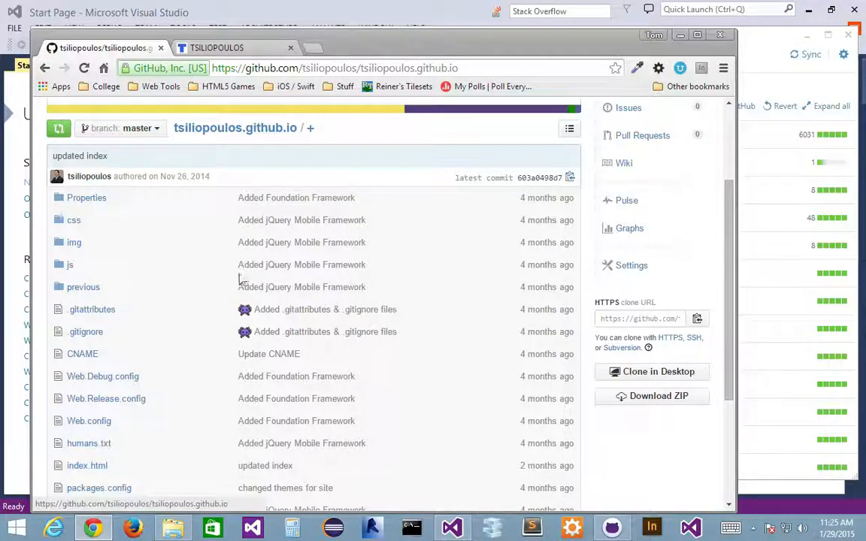
{"action": "mouse_move", "coordinate": [165, 338]}
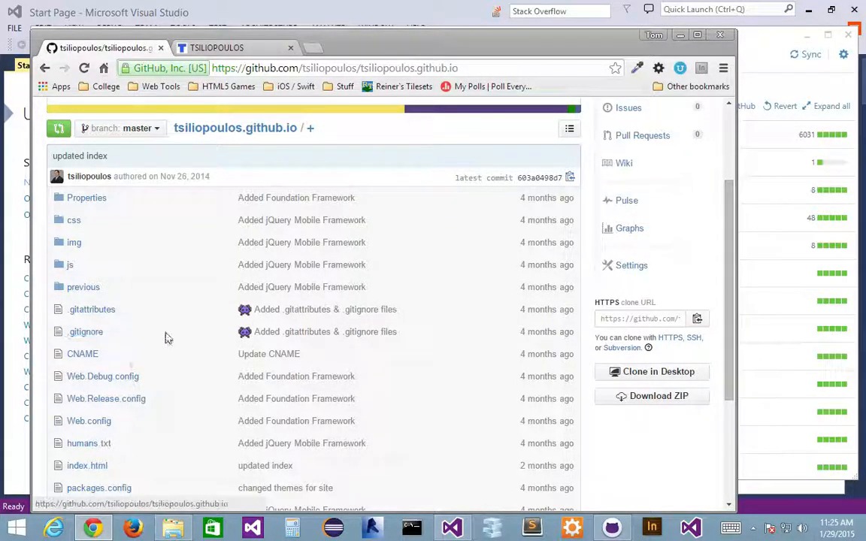
{"action": "mouse_move", "coordinate": [187, 379]}
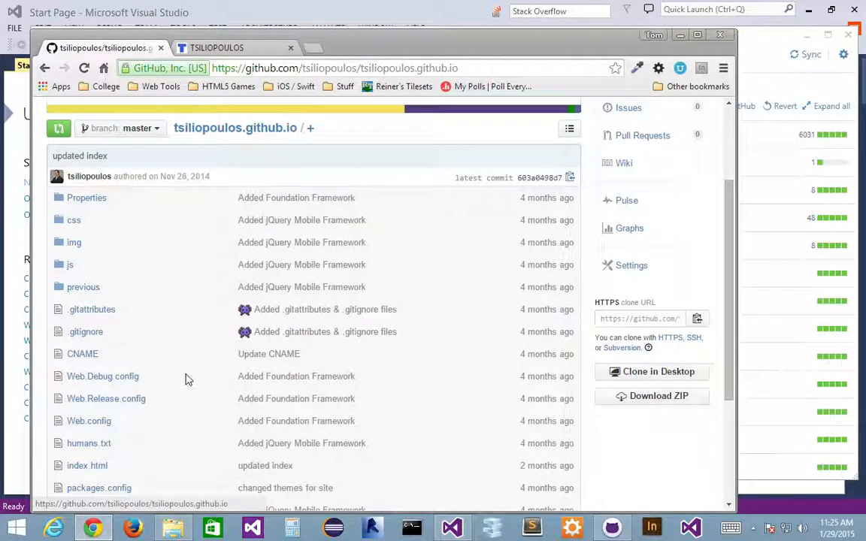
{"action": "scroll", "scroll_direction": "down", "scroll_amount": 3}
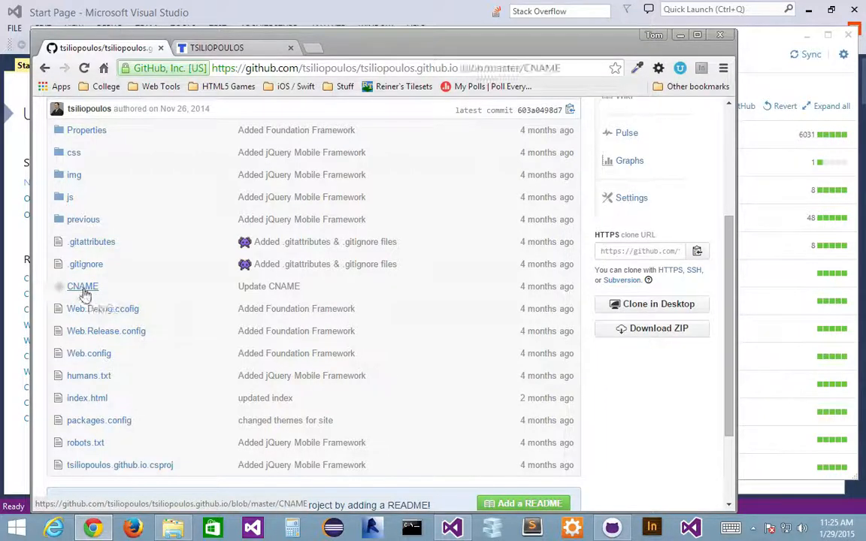
{"action": "left_click", "coordinate": [82, 287]}
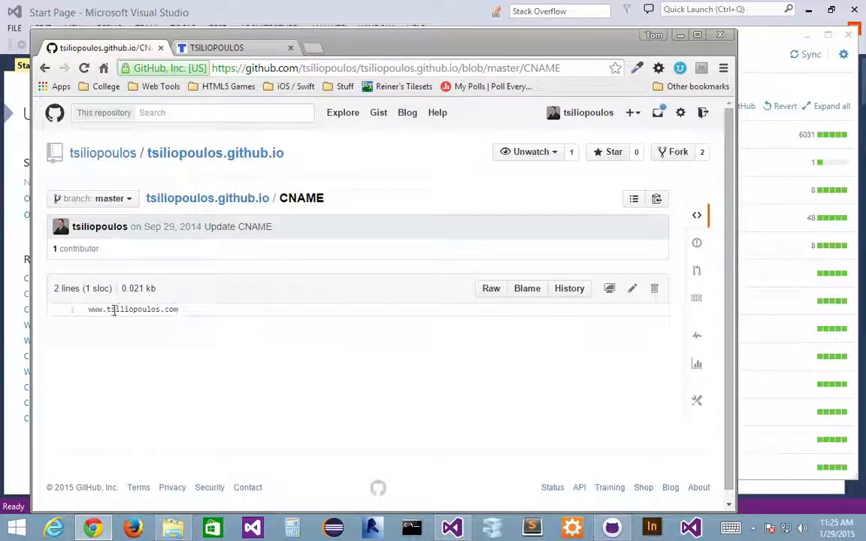